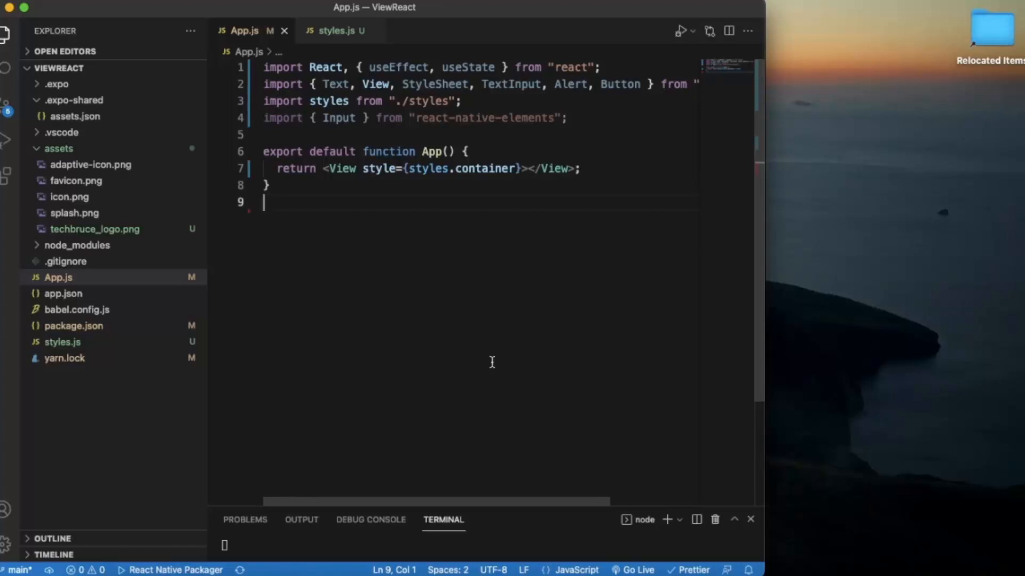
pyautogui.moveTo(666, 568)
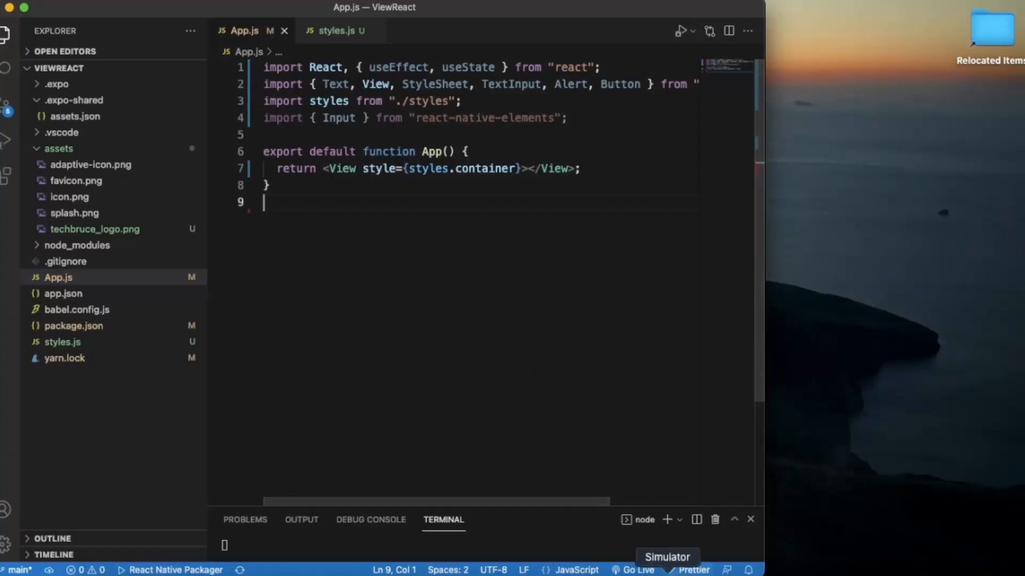
# - Launch the iPhone 13 simulator beside the editor via the status bar
pyautogui.click(666, 557)
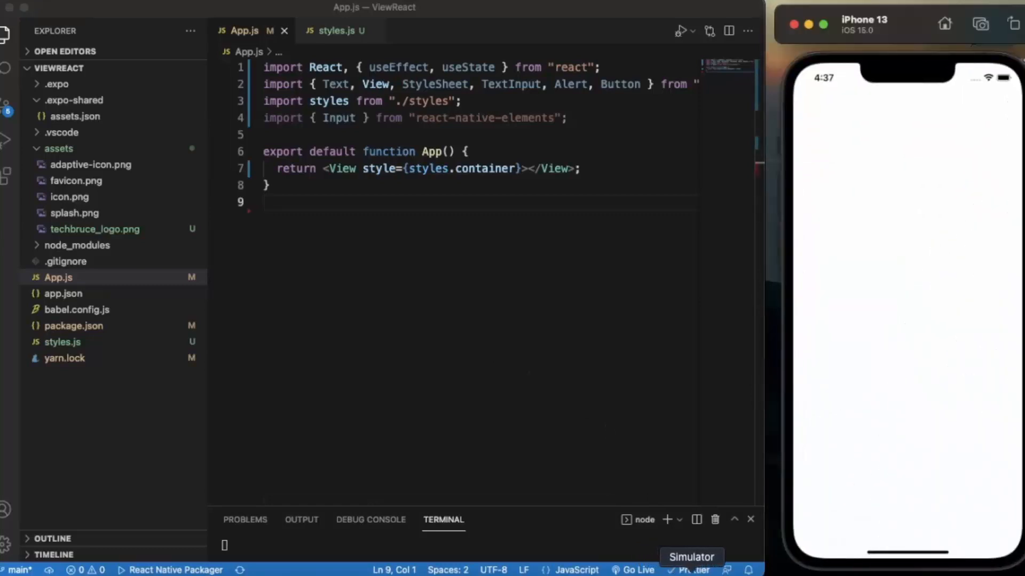
pyautogui.moveTo(533, 284)
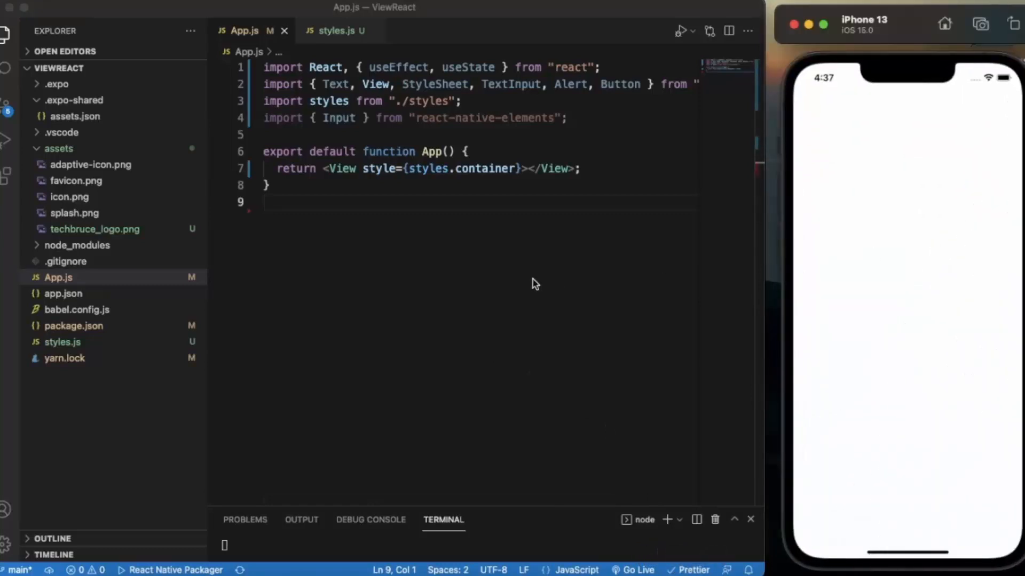
pyautogui.moveTo(510, 237)
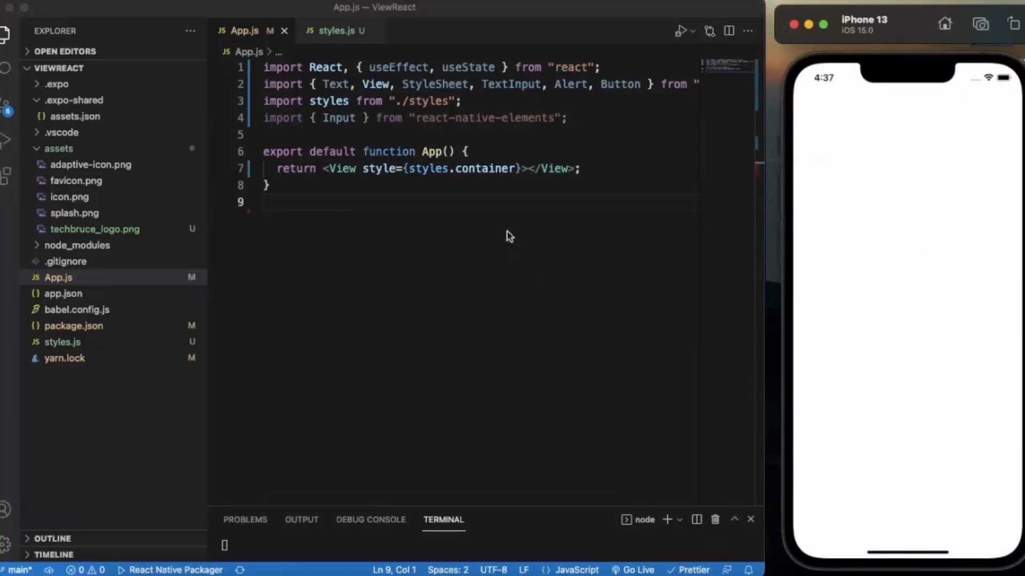
pyautogui.moveTo(477, 164)
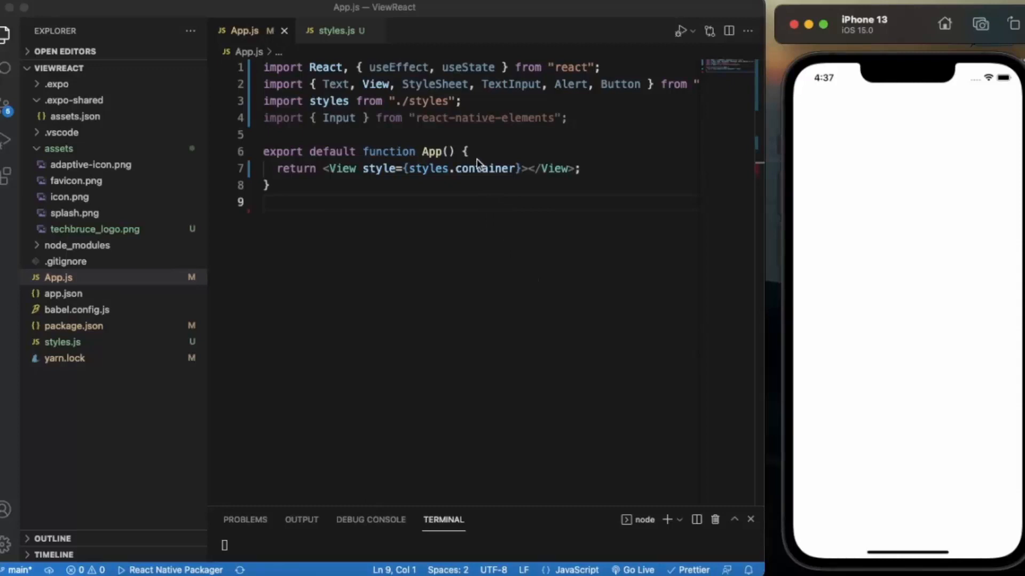
pyautogui.moveTo(471, 254)
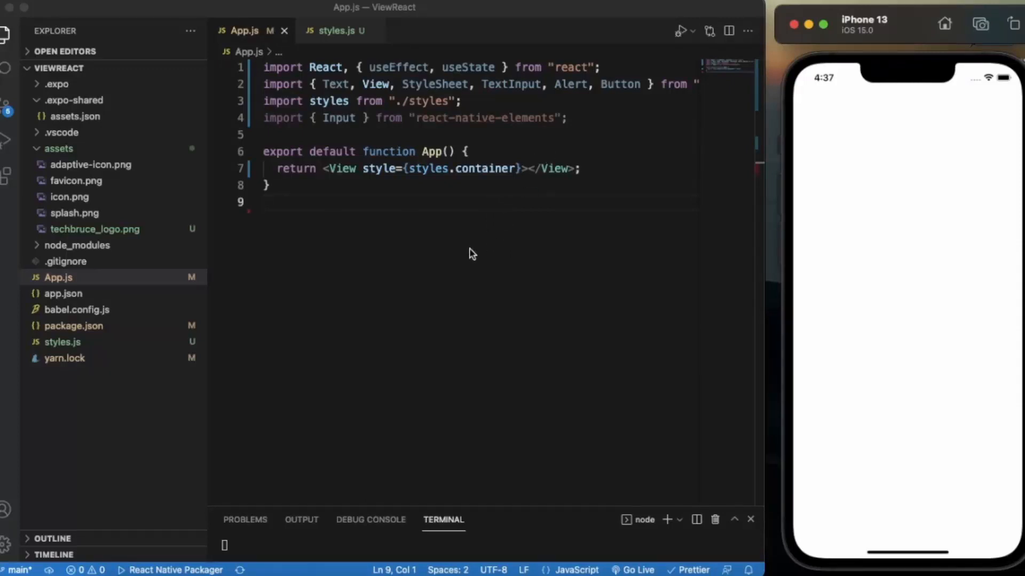
pyautogui.moveTo(330, 127)
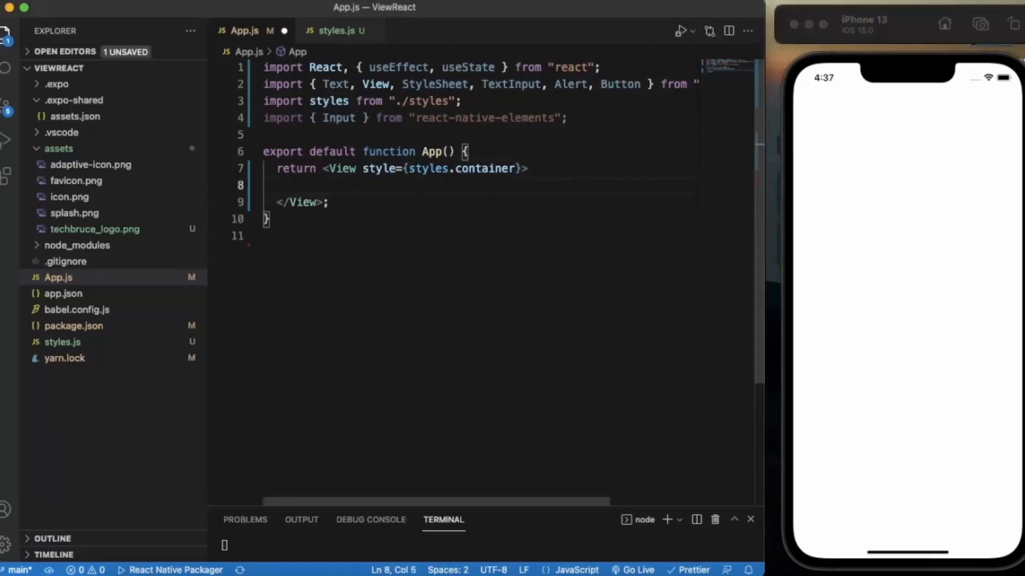
# - Add a TextInput with placeholder "Email" inside the container View and let the simulator refresh
pyautogui.write('<Te')
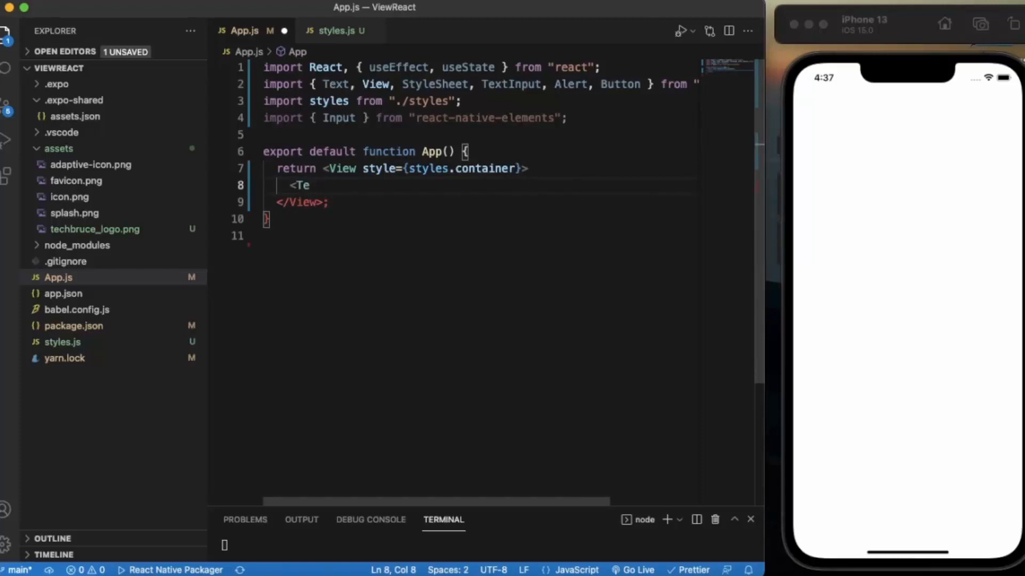
pyautogui.write('xtInput')
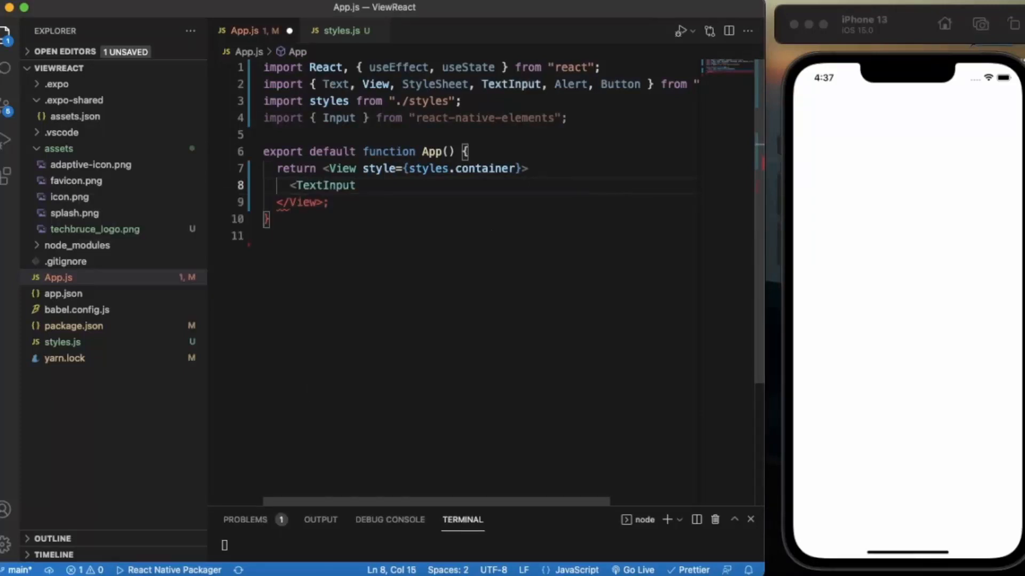
pyautogui.write('/>')
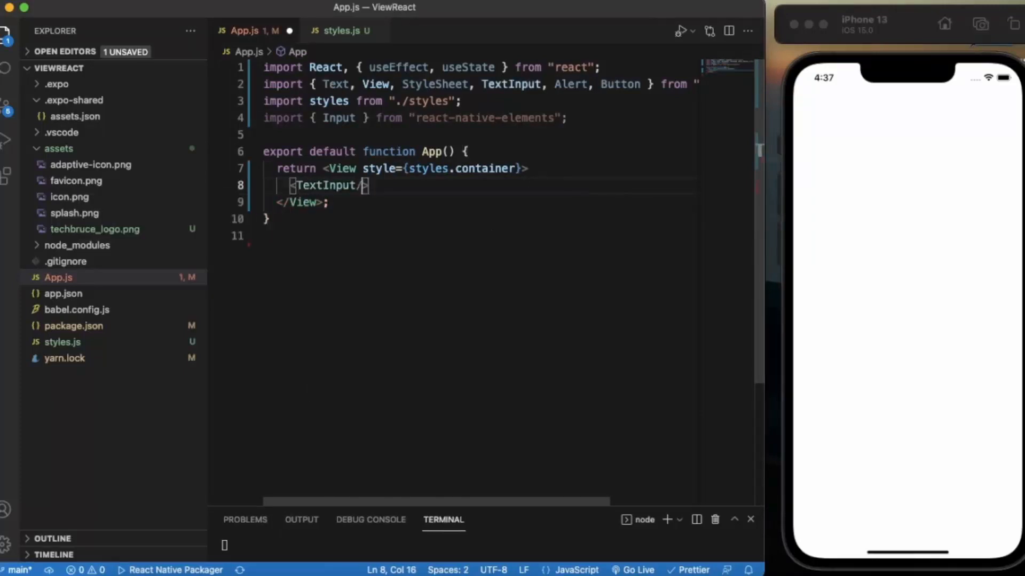
pyautogui.write('placeholder=""')
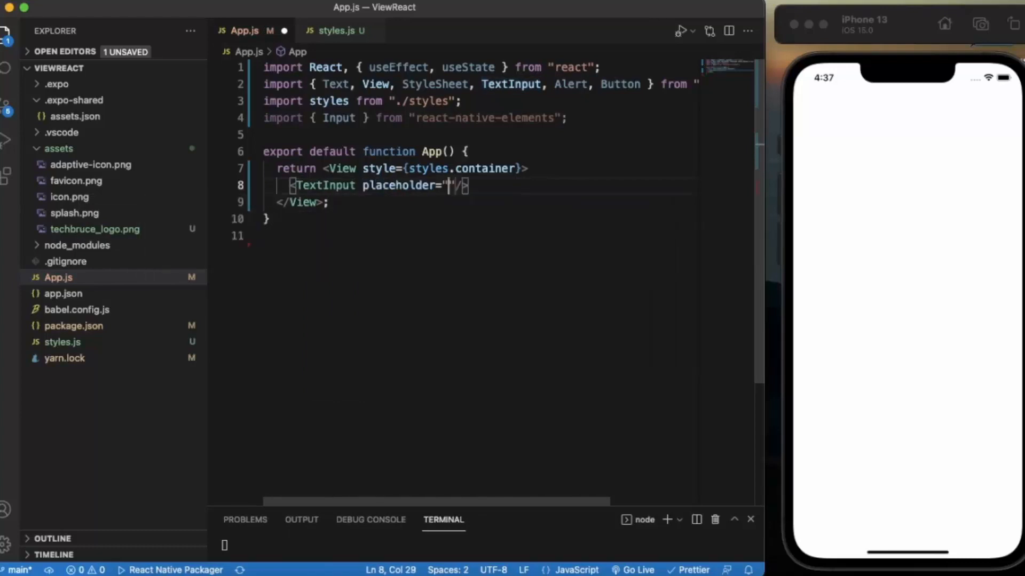
pyautogui.write('=')
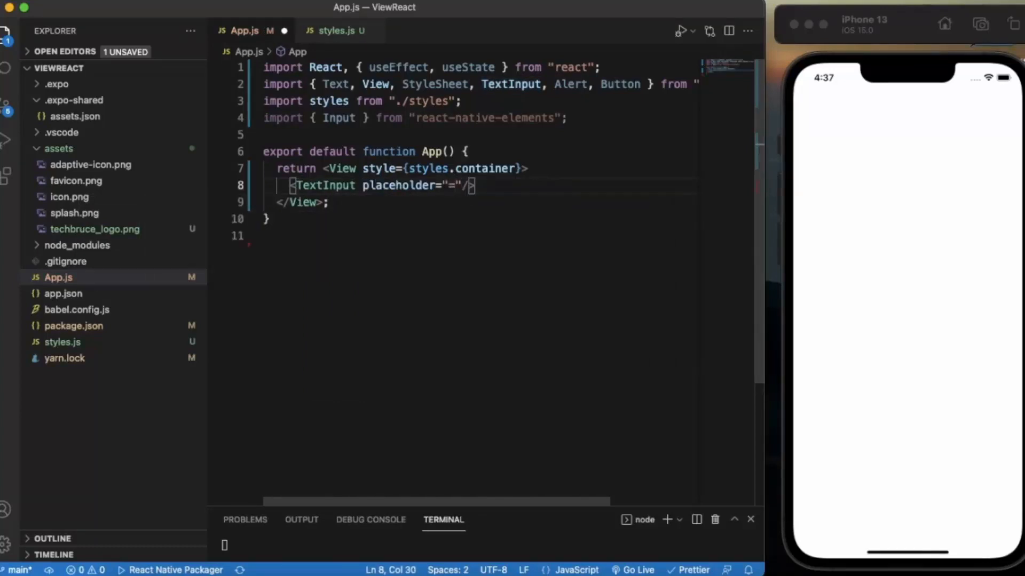
pyautogui.write('Email')
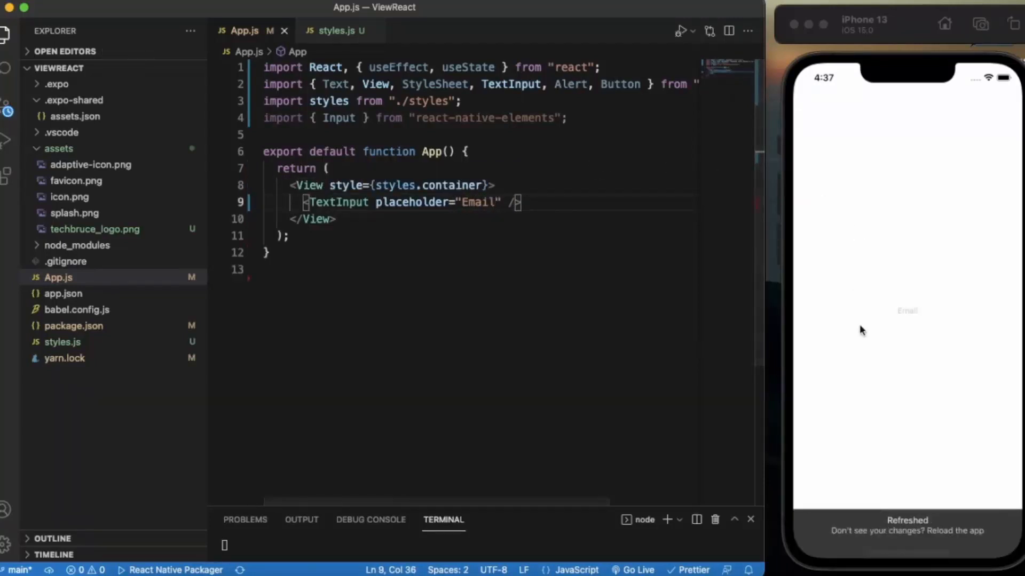
pyautogui.click(907, 311)
pyautogui.write('<')
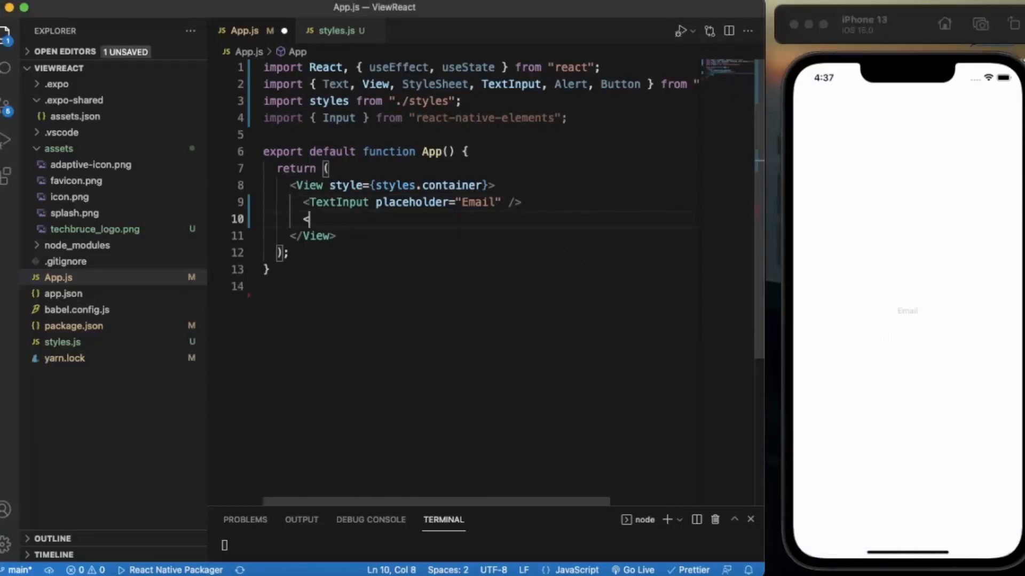
# - Add a react-native-elements Input with placeholder "Email" under the TextInput
pyautogui.write('Input/>')
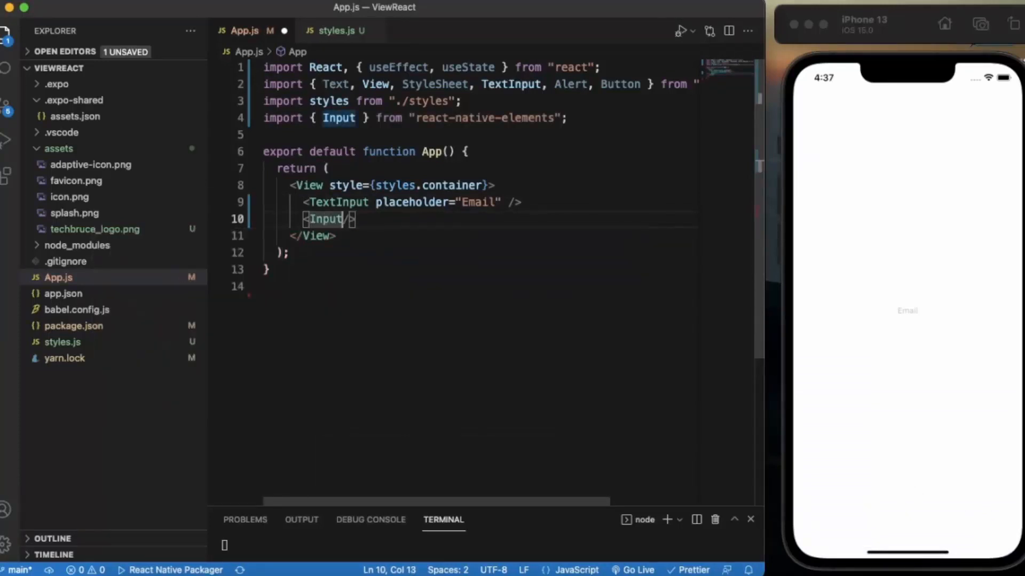
pyautogui.write('placeholder')
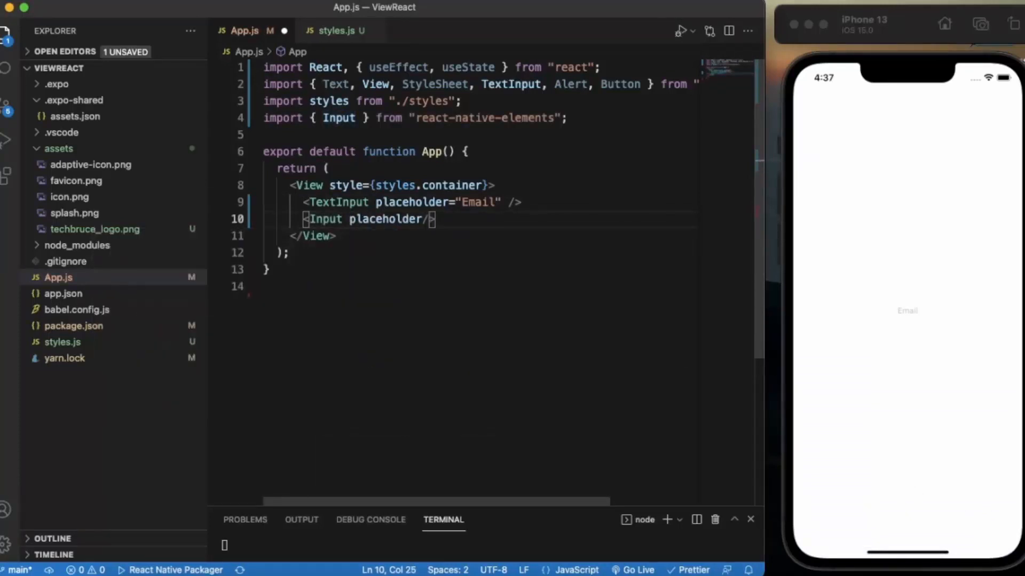
pyautogui.write('=""')
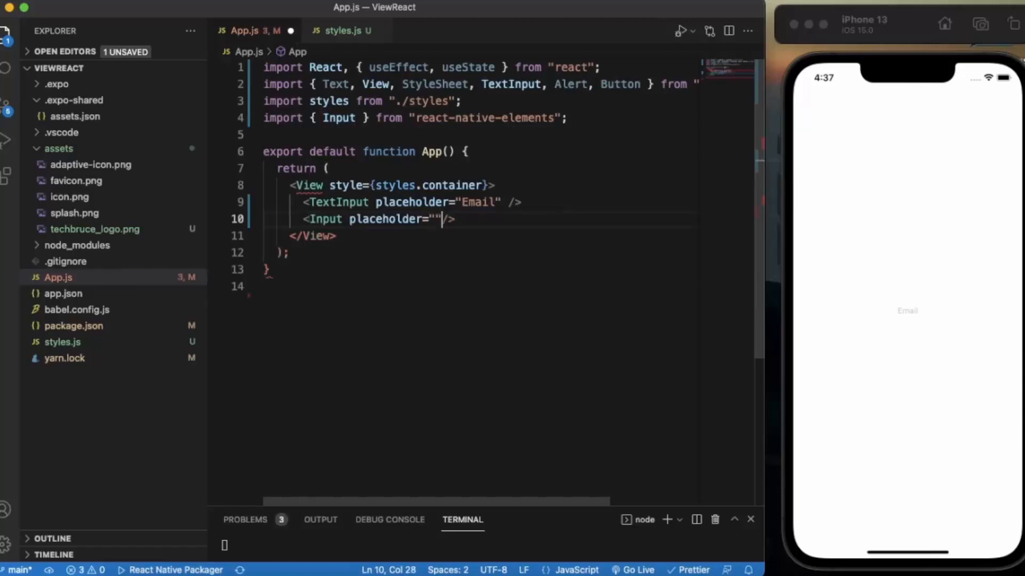
pyautogui.write('E')
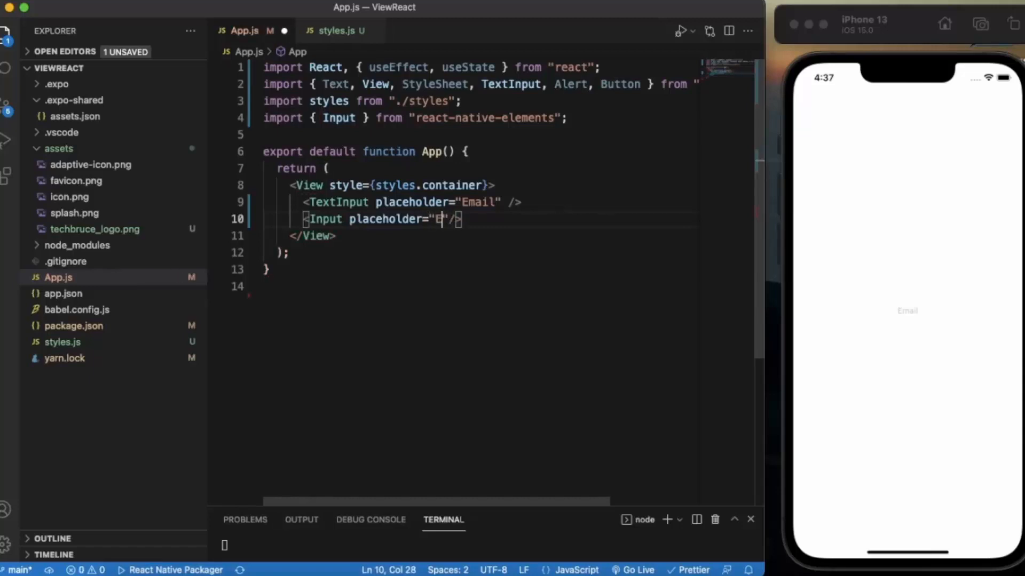
pyautogui.write('mail')
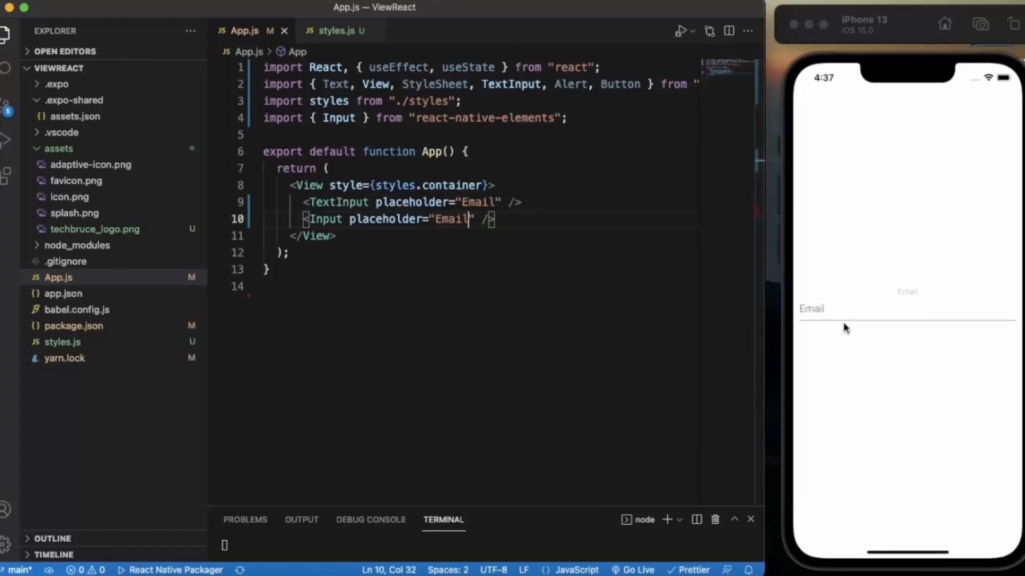
# - Test the new Email field in the simulator, dismiss the keyboard, and return to the code
pyautogui.click(906, 308)
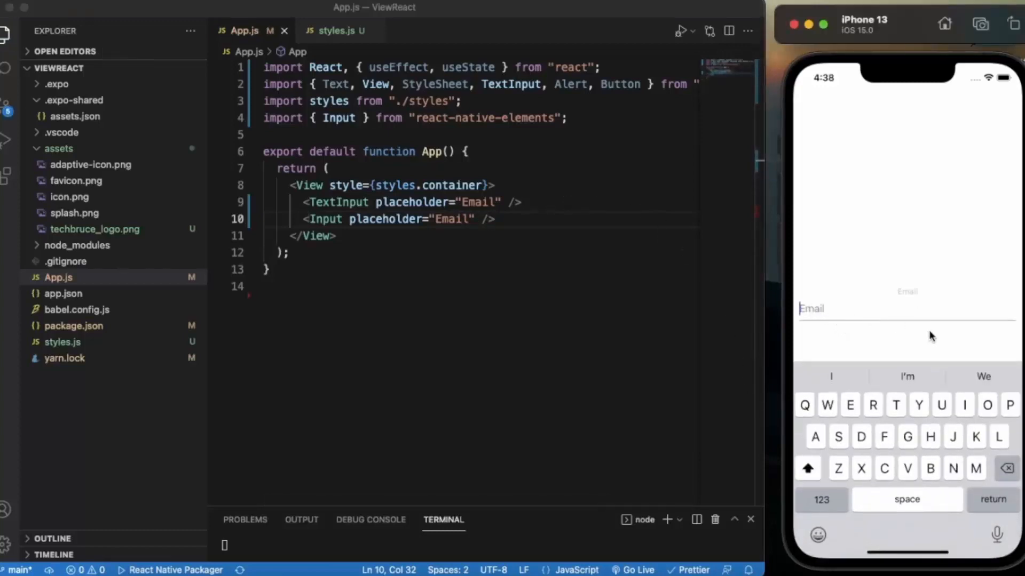
pyautogui.moveTo(905, 291)
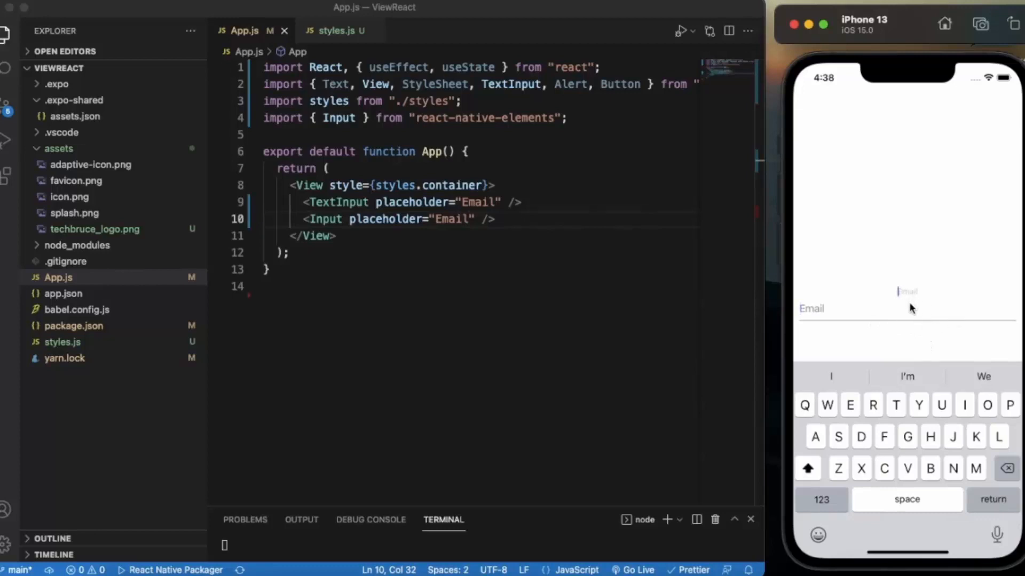
pyautogui.moveTo(878, 313)
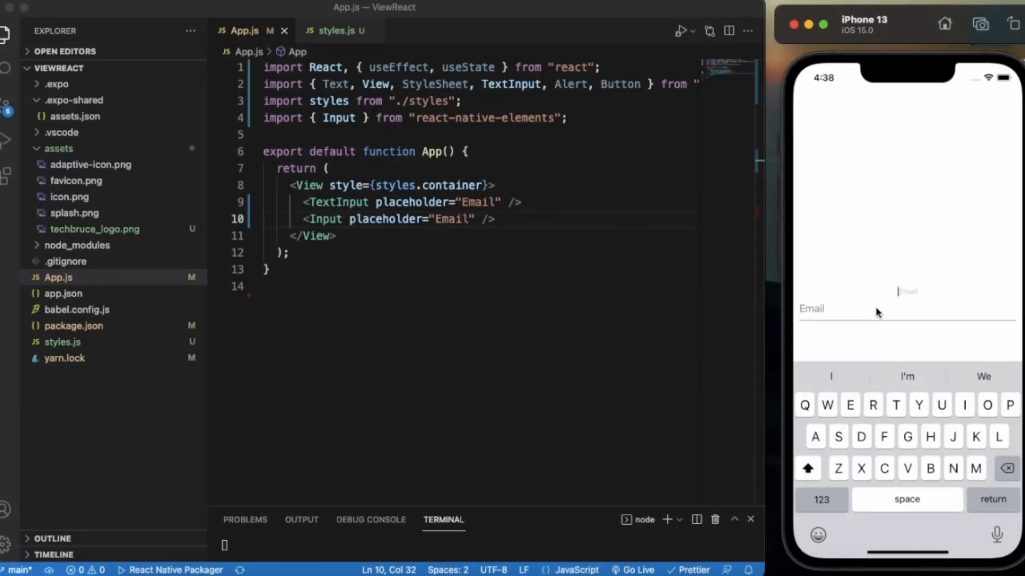
pyautogui.moveTo(896, 302)
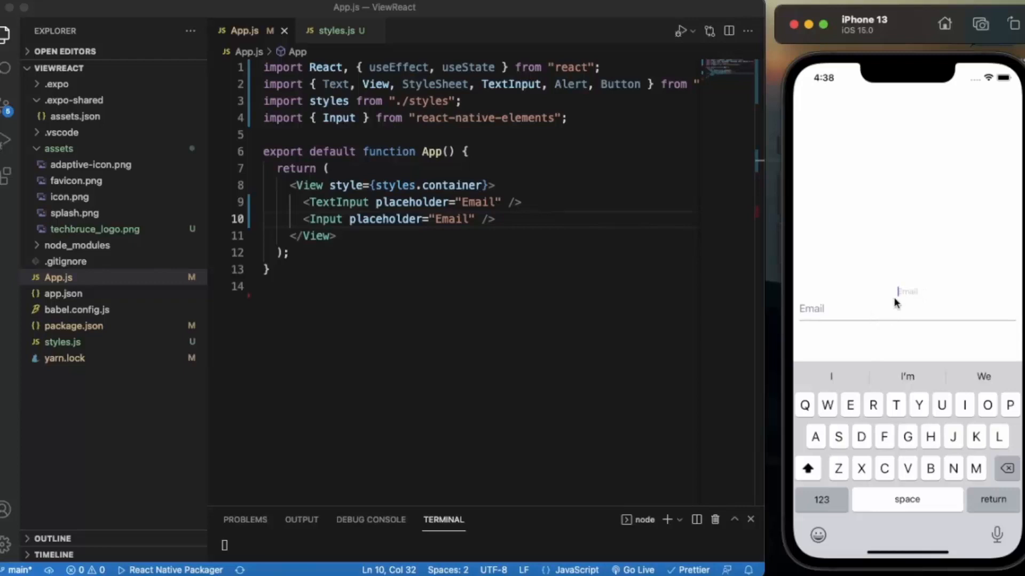
pyautogui.moveTo(858, 311)
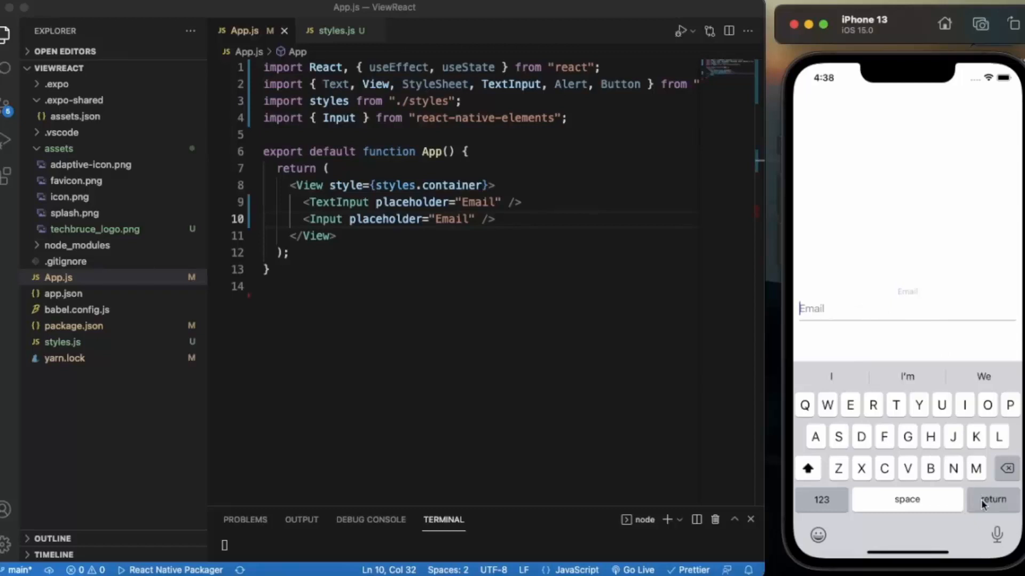
pyautogui.click(919, 357)
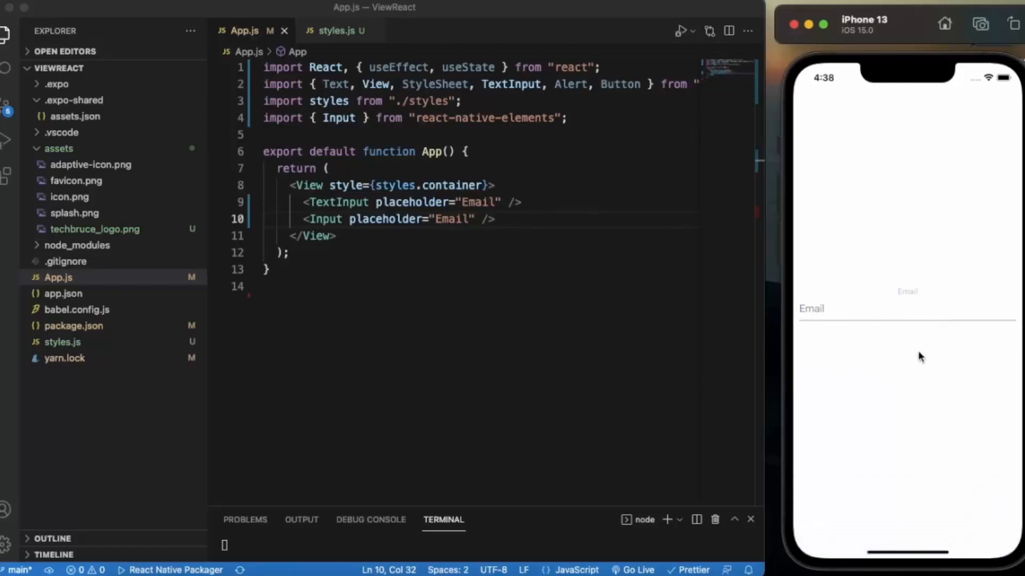
pyautogui.click(496, 290)
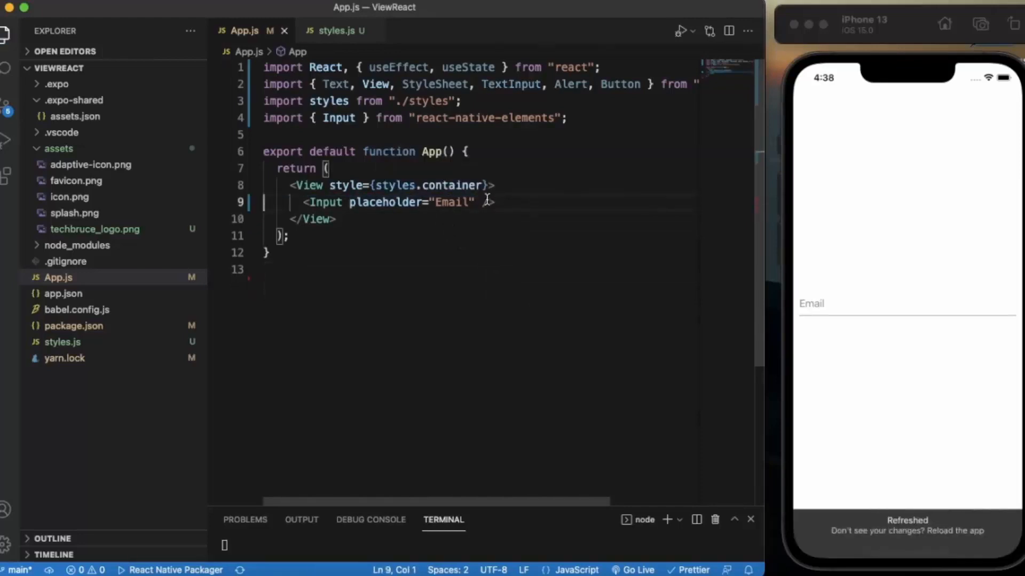
# - Give the Email Input a type="email" prop before its closing tag
pyautogui.write('/')
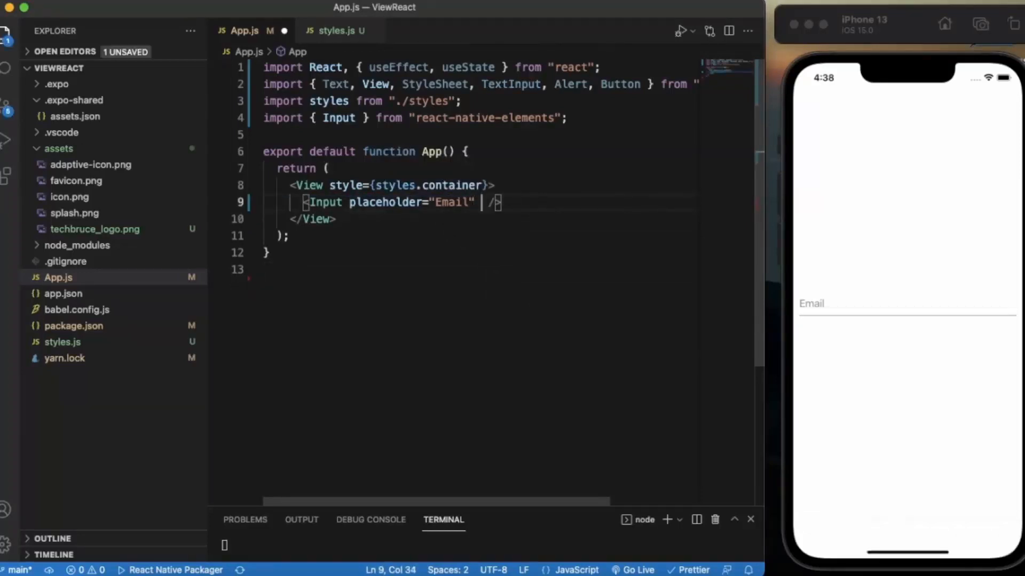
pyautogui.write('t')
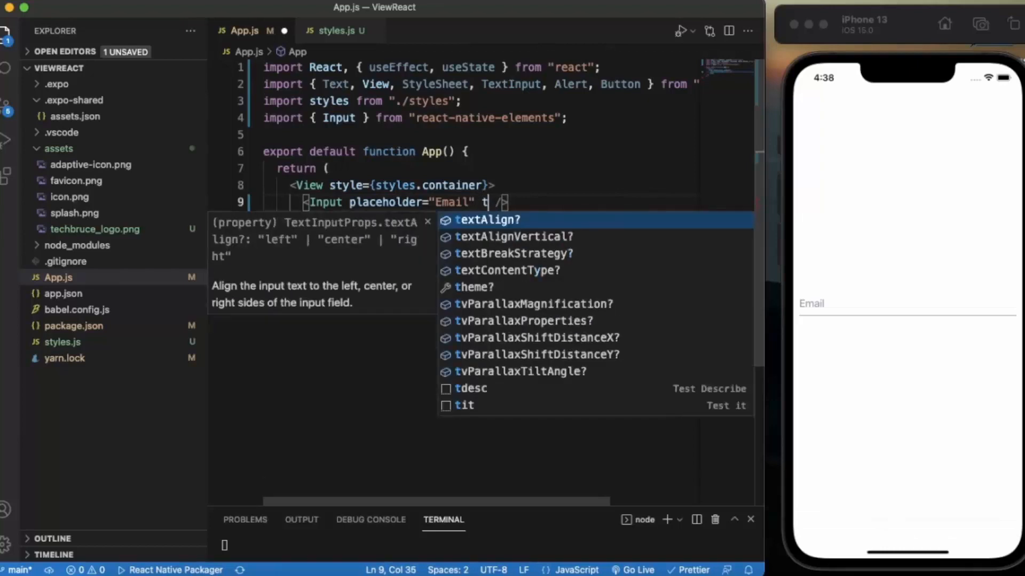
pyautogui.write('ype=')
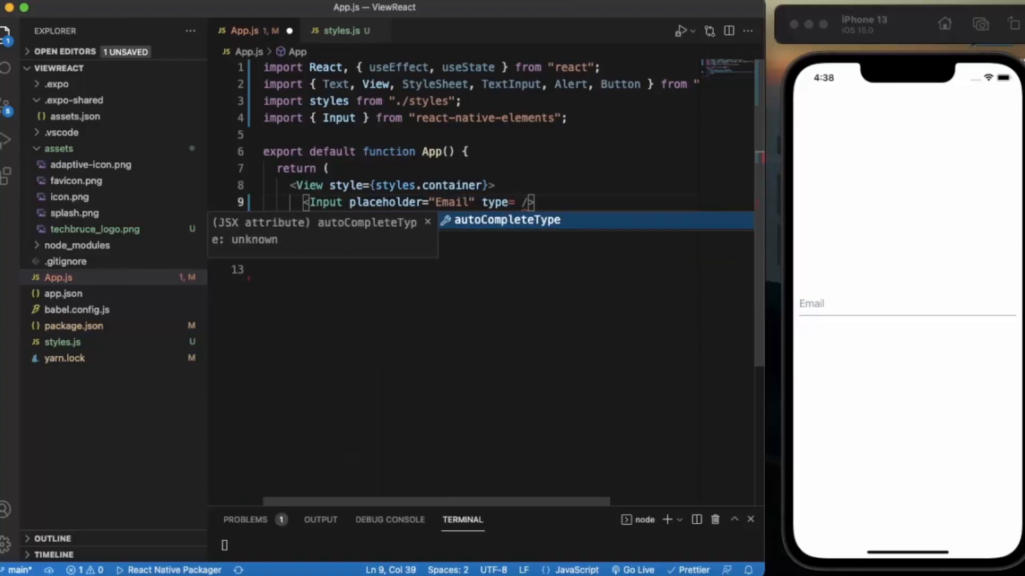
pyautogui.write('e"')
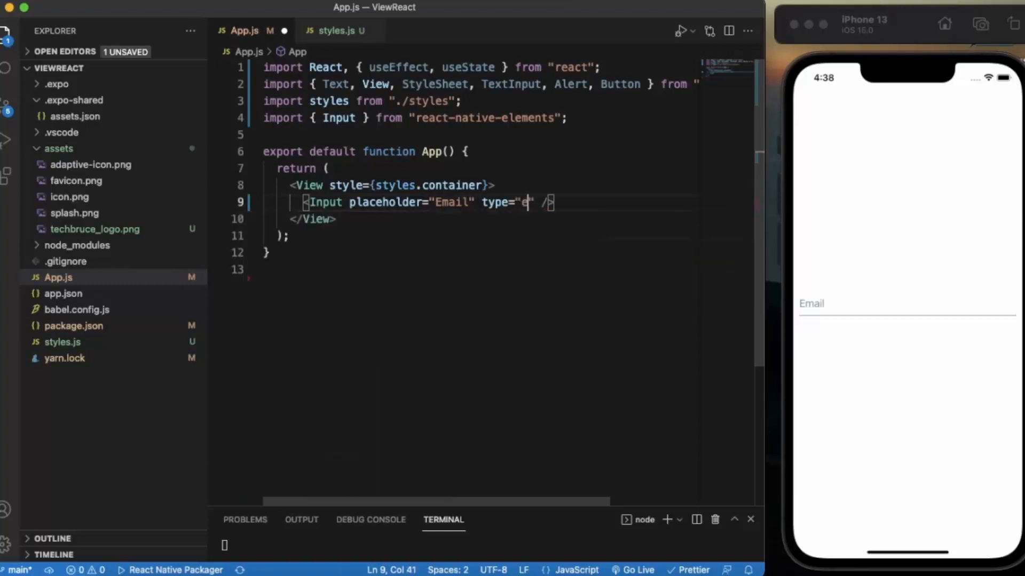
pyautogui.write('mail')
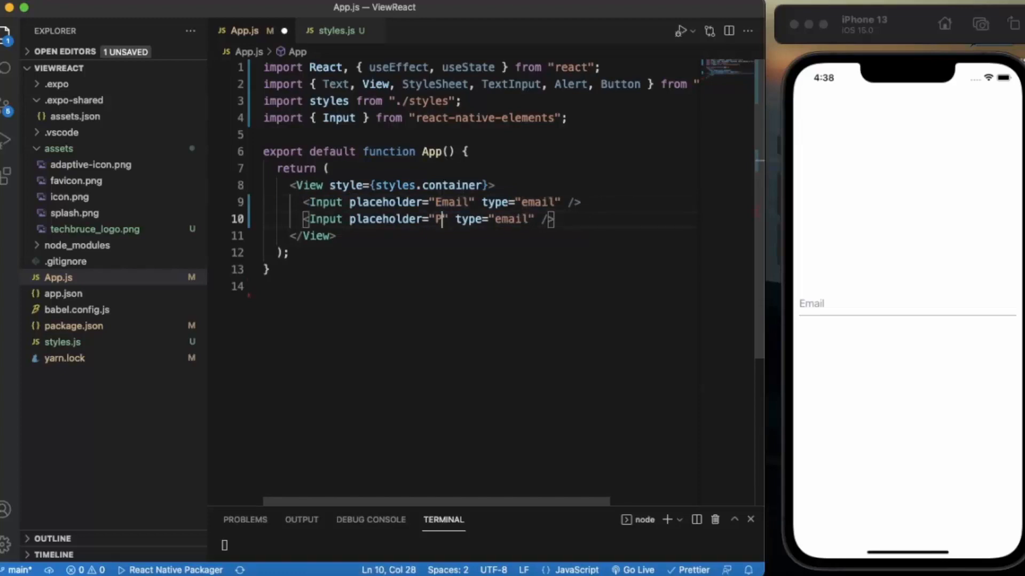
# - Make the duplicated Input a Password field with type="password" and secureTextEntry
pyautogui.write('assword')
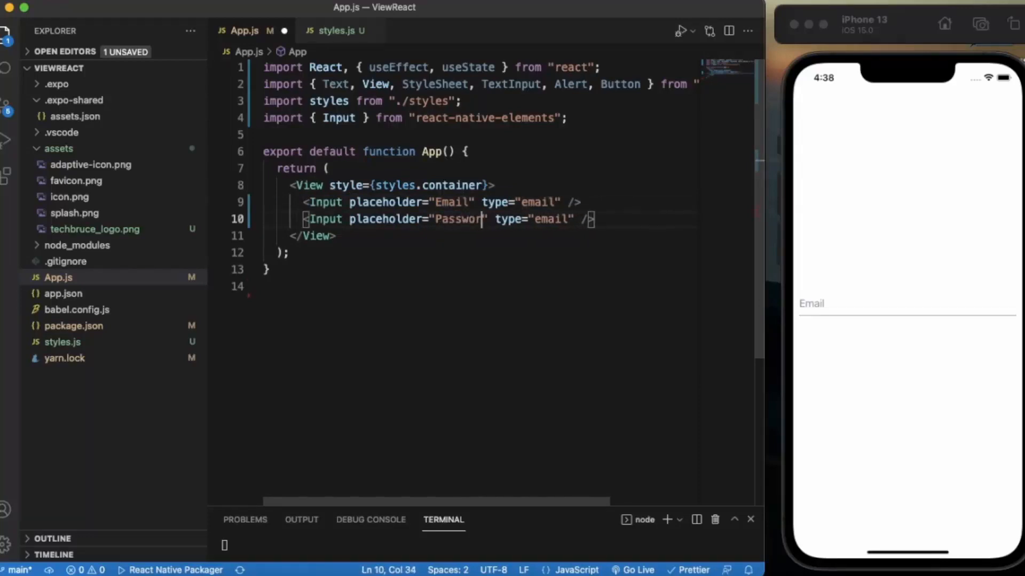
pyautogui.doubleClick(557, 219)
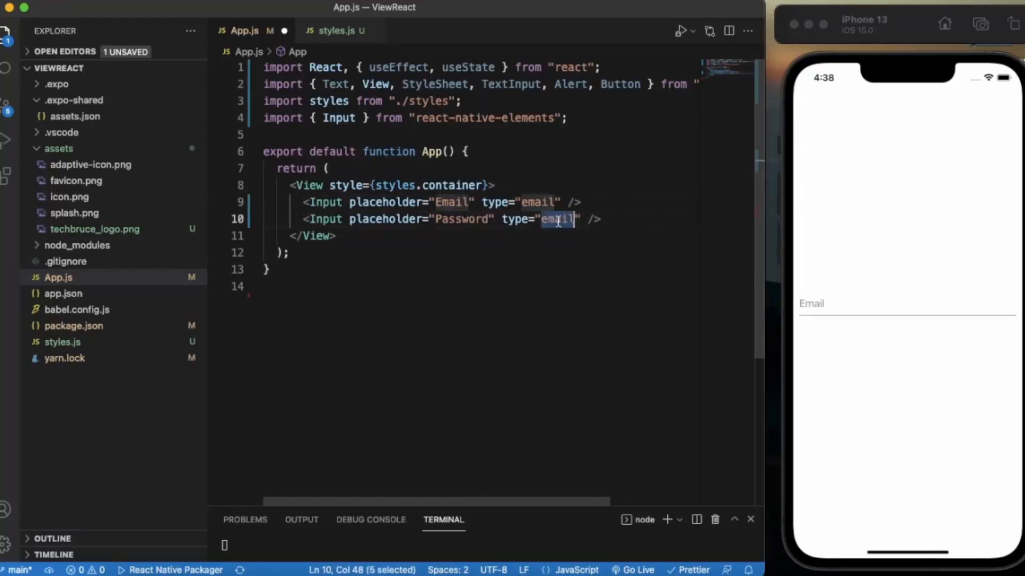
pyautogui.write('pa')
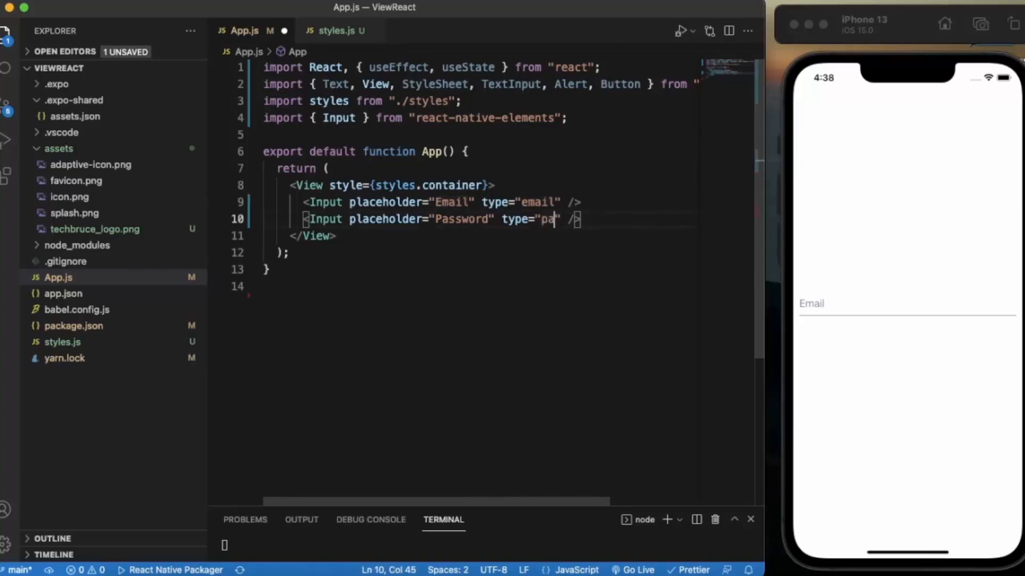
pyautogui.write('ssword')
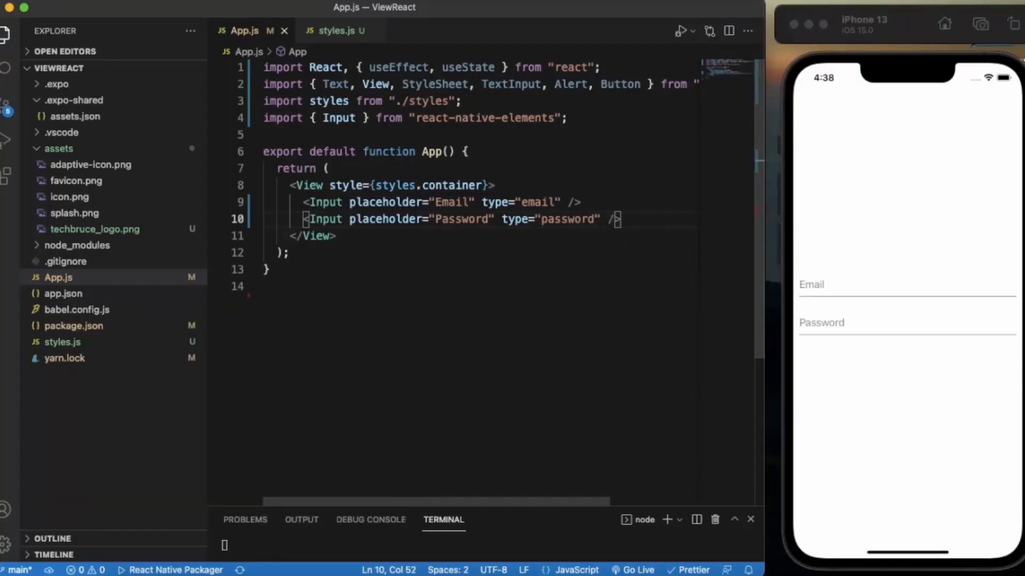
pyautogui.write('secureTextEntry')
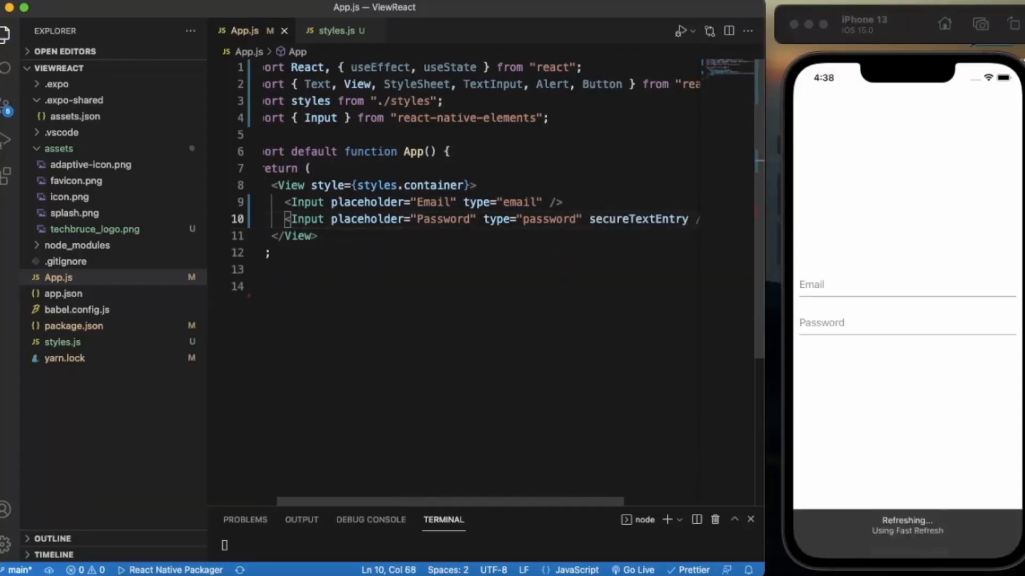
# - Test the Password field in the simulator to confirm typed characters are masked
pyautogui.click(906, 322)
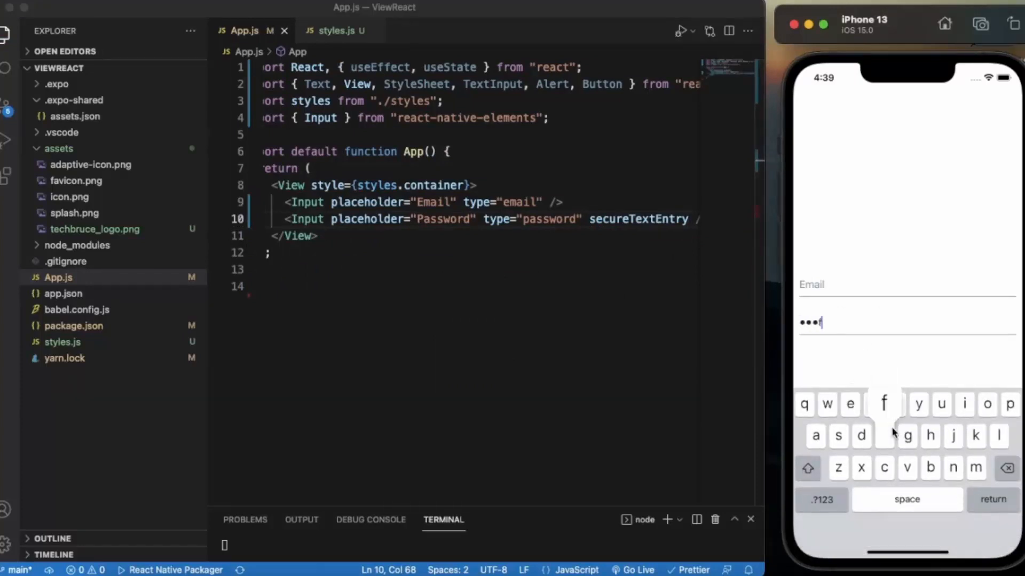
pyautogui.write('b')
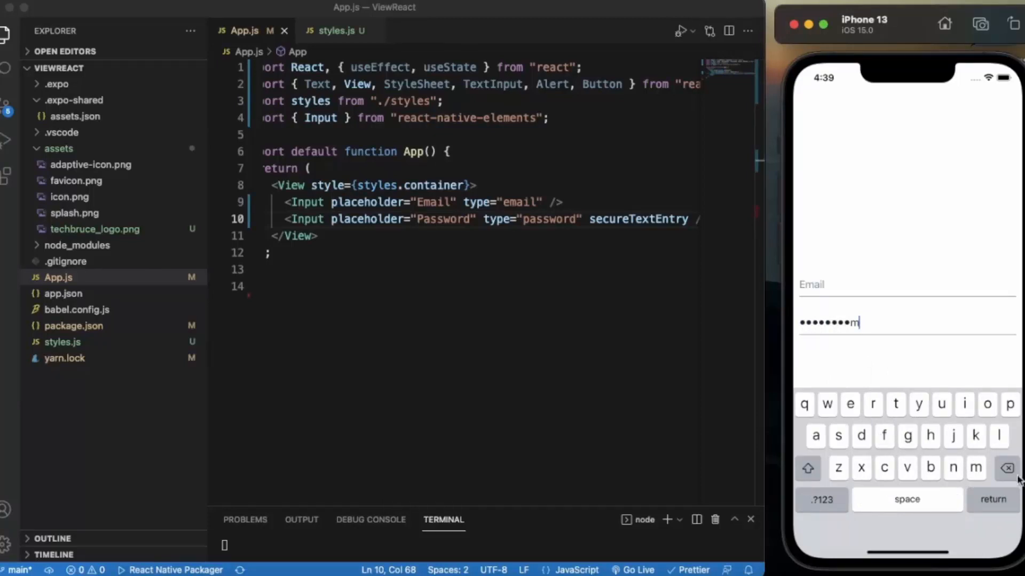
pyautogui.click(1007, 468)
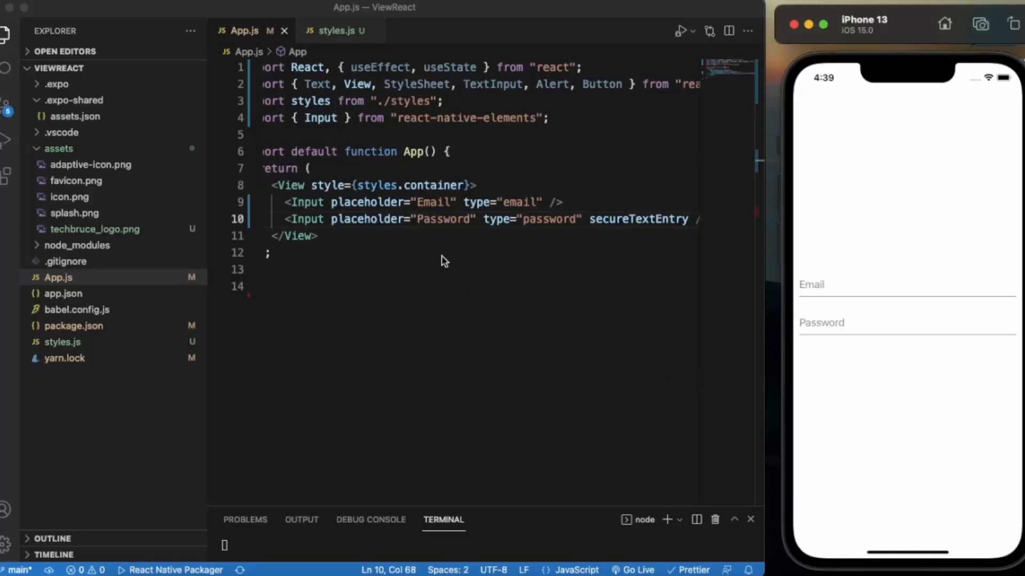
pyautogui.moveTo(527, 225)
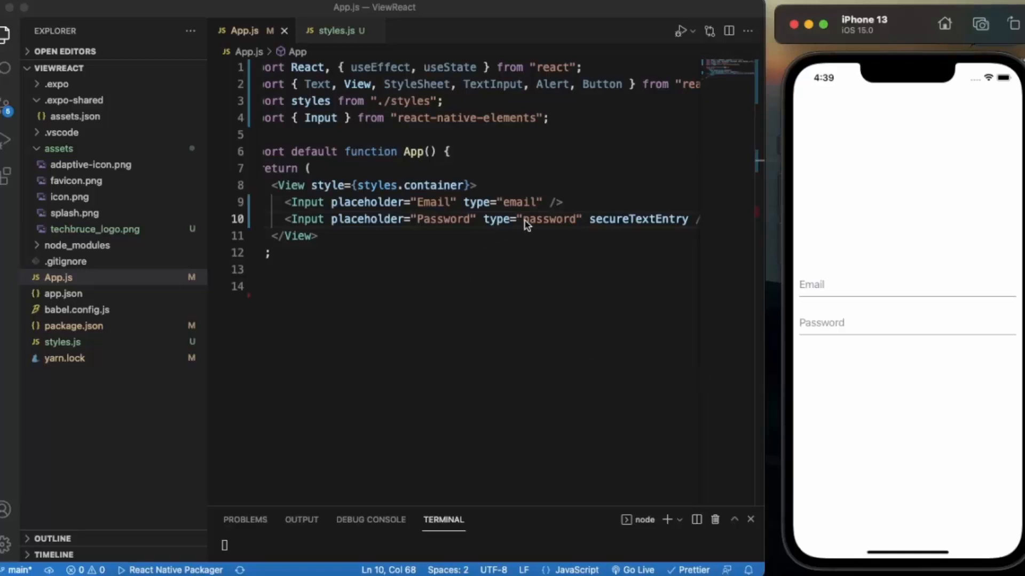
pyautogui.moveTo(576, 234)
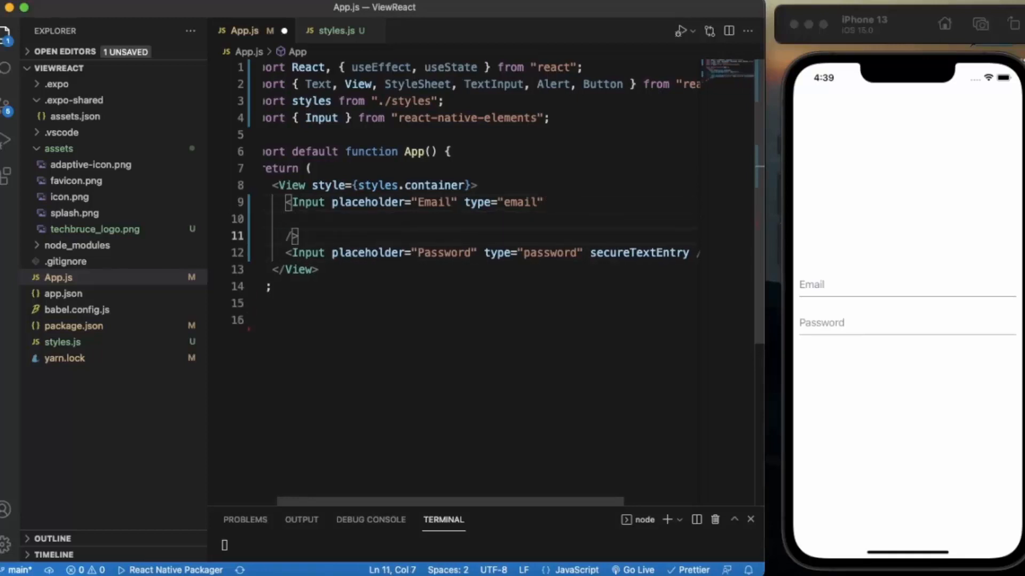
# - Start an empty leftIcon={} prop on the Email Input
pyautogui.write('leftIcon')
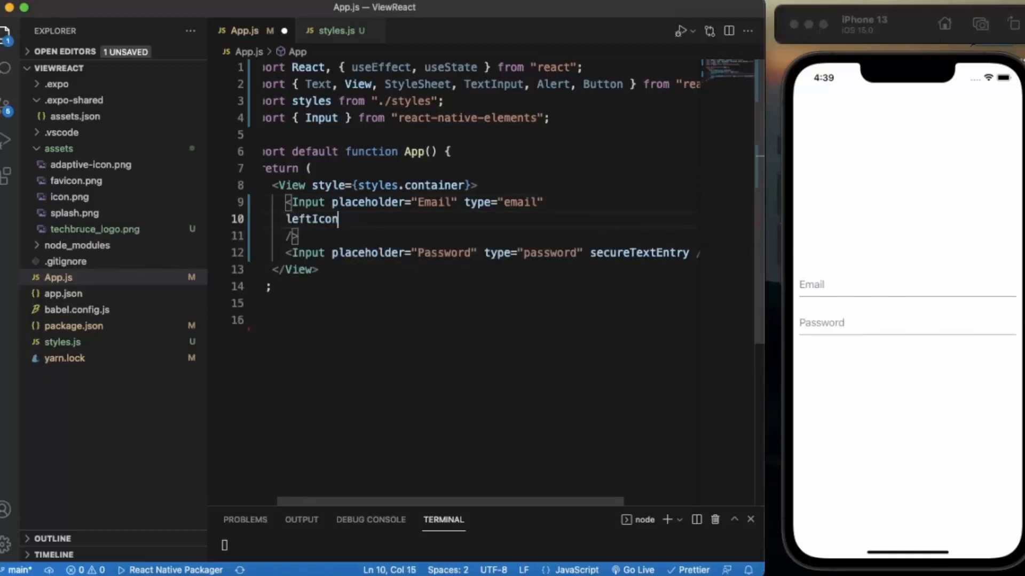
pyautogui.write('={}')
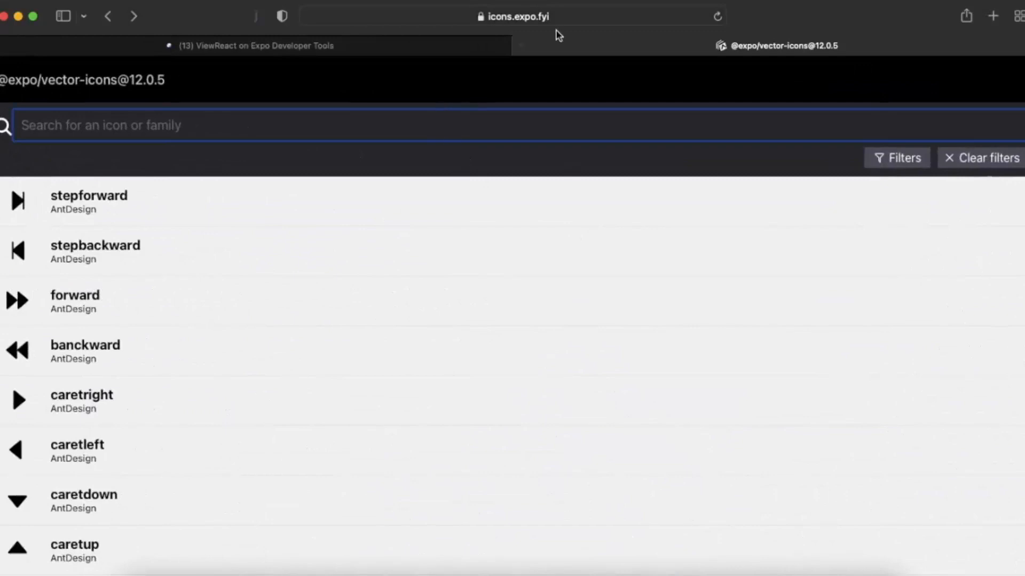
pyautogui.moveTo(410, 116)
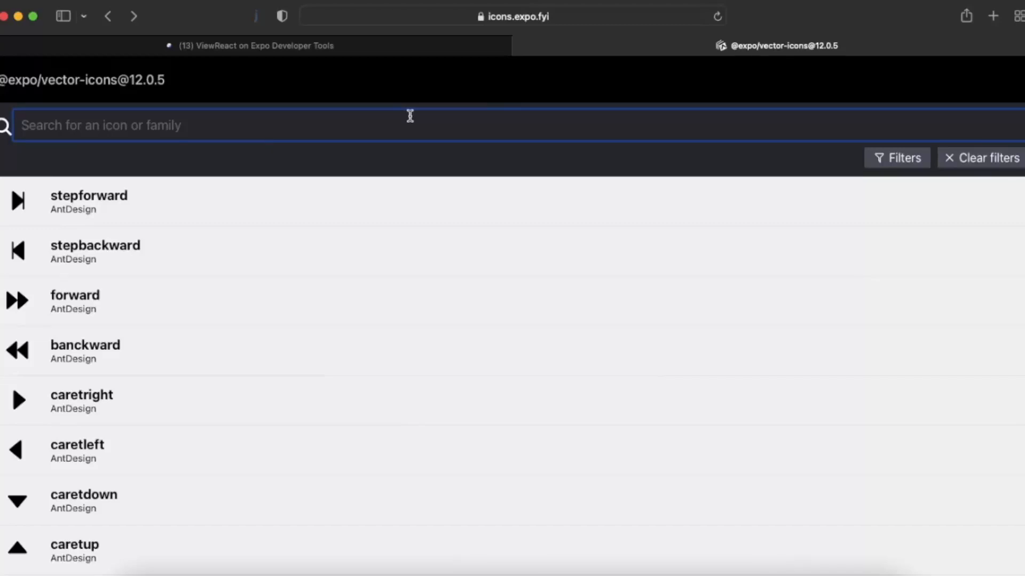
# - Search icons.expo.fyi for mail and bring the AntDesign import and mail icon render line into App.js
pyautogui.write('mail')
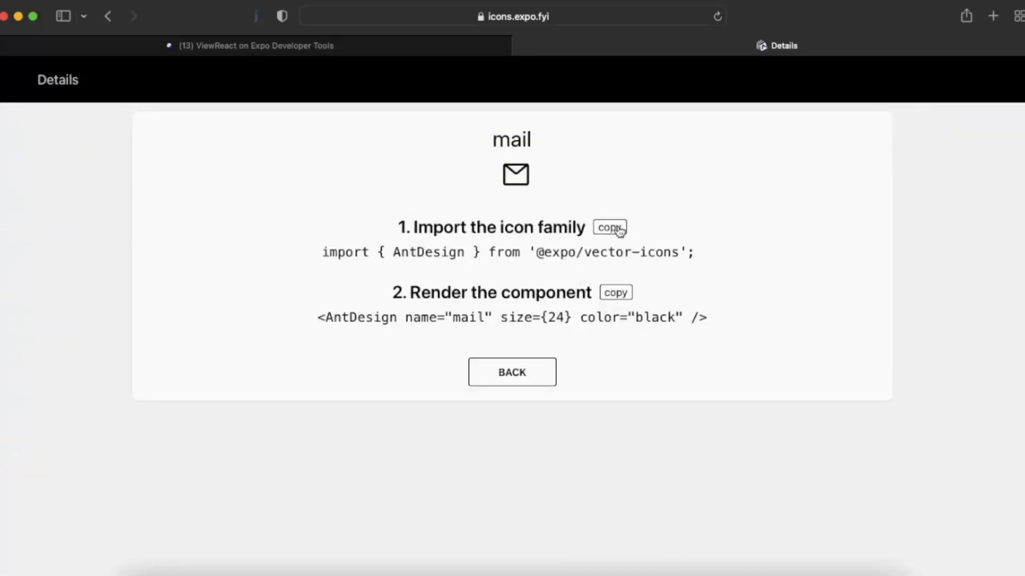
pyautogui.click(608, 228)
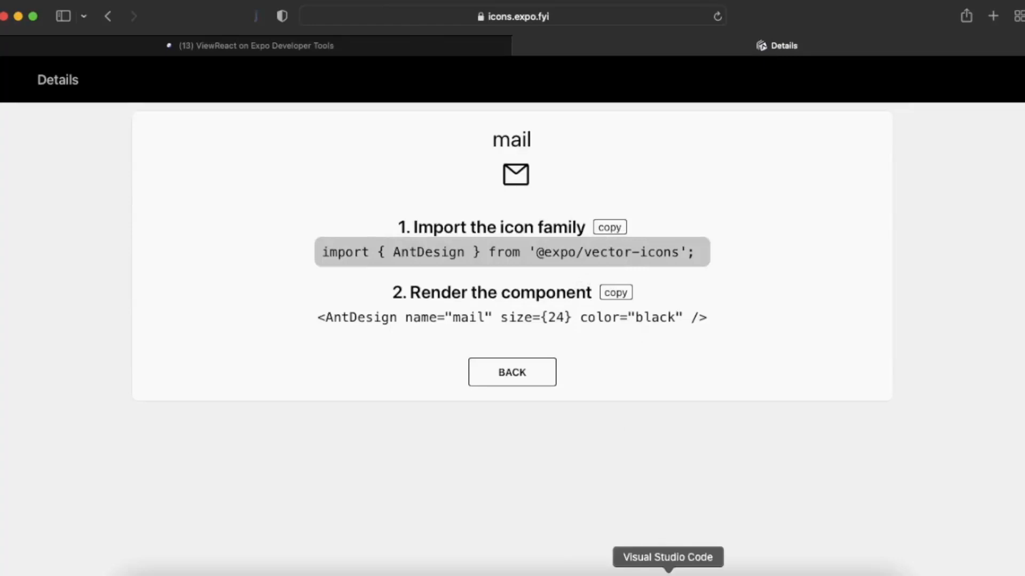
pyautogui.click(665, 557)
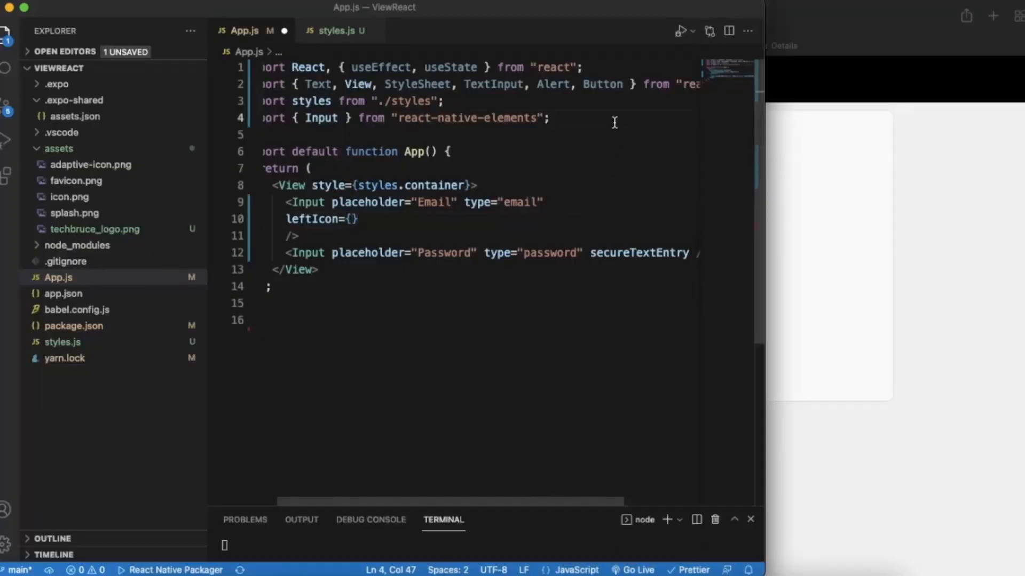
pyautogui.write("import { AntDesign } from '@expo/vector-icons';")
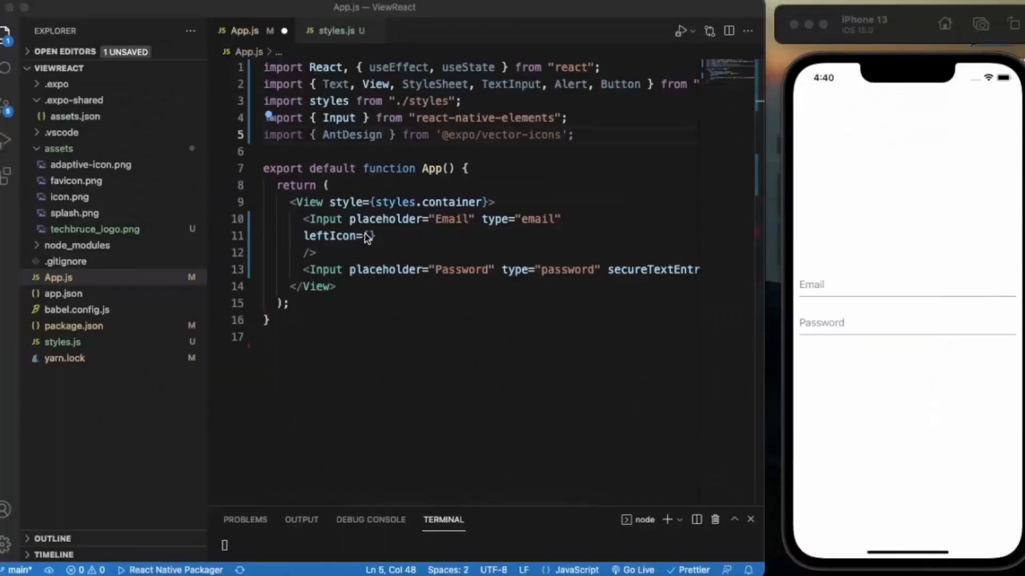
pyautogui.write('<AntDesign name="mail" size={24} color="black" />')
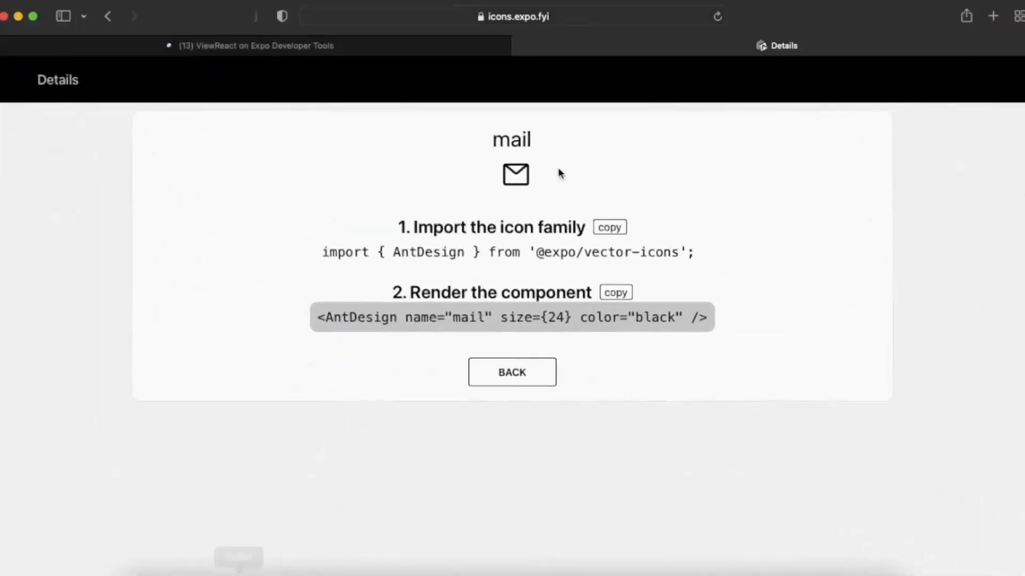
# - Search the icon library for password, open the onepassword icon and select its MaterialCommunityIcons family name
pyautogui.click(511, 371)
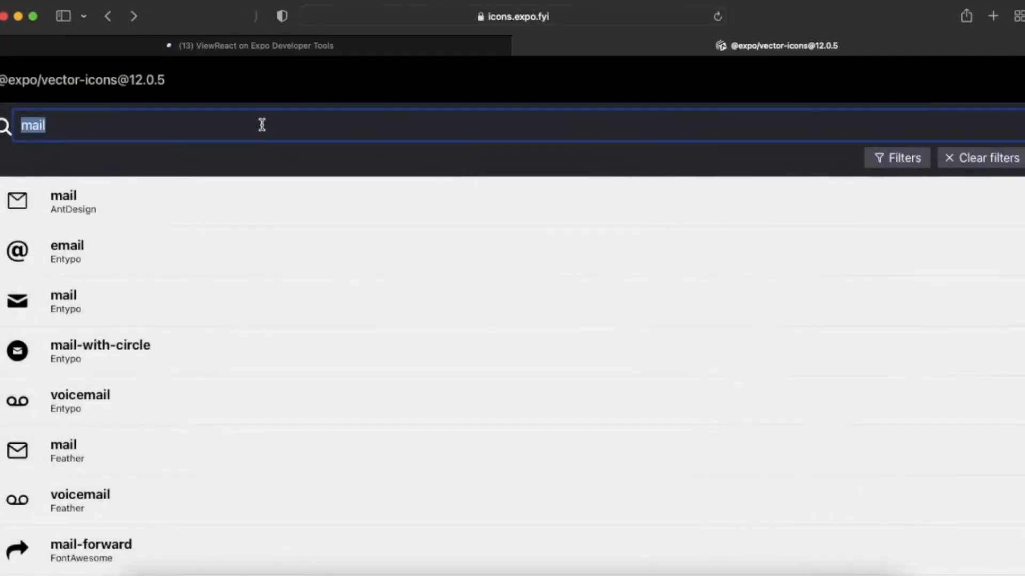
pyautogui.write('password')
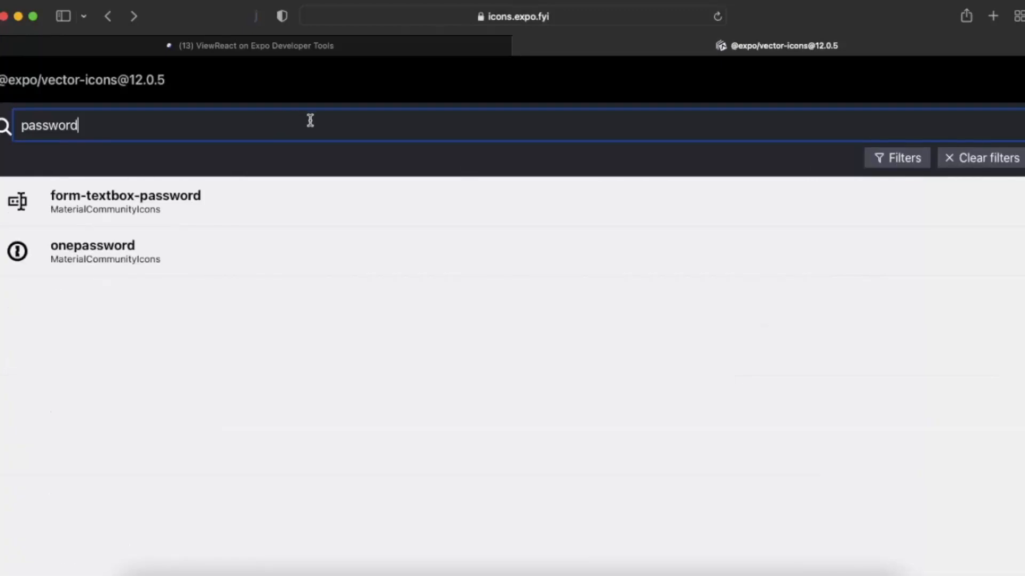
pyautogui.moveTo(284, 149)
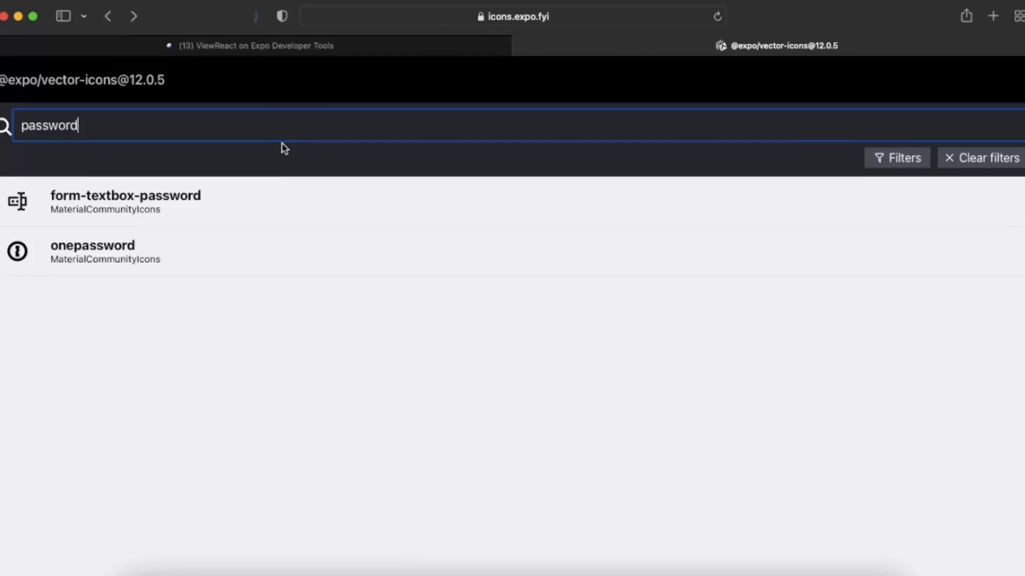
pyautogui.moveTo(203, 261)
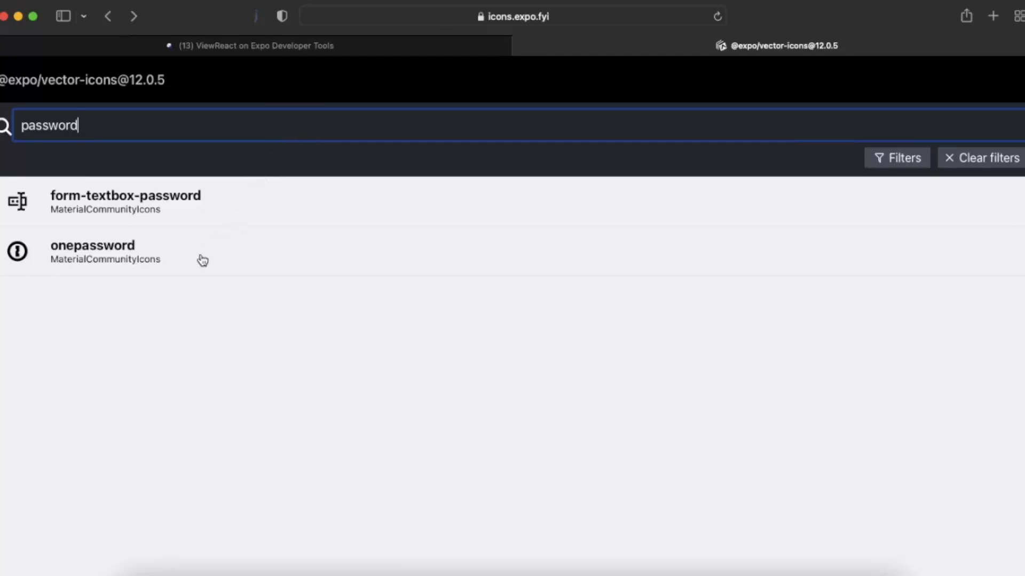
pyautogui.click(92, 245)
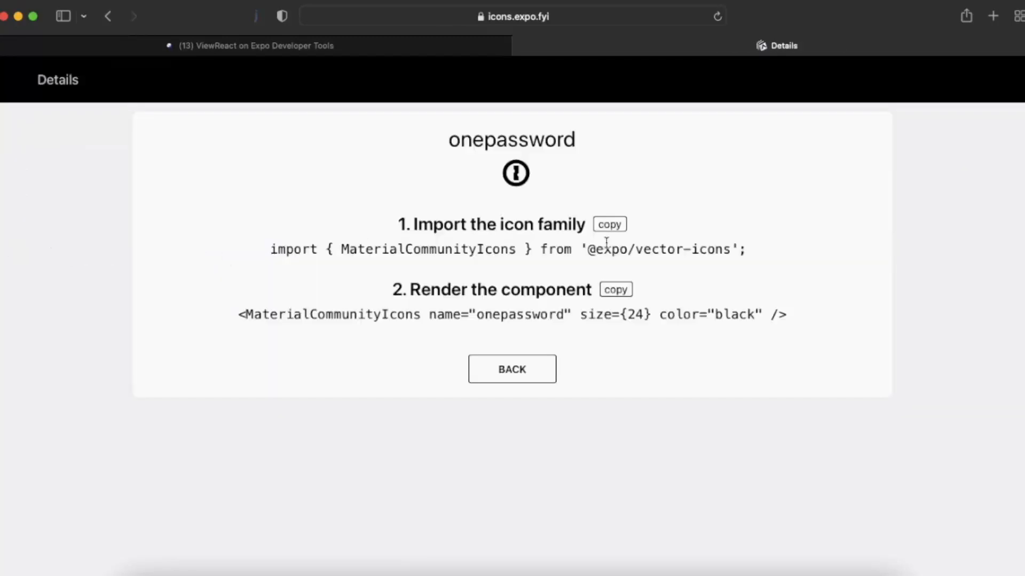
pyautogui.doubleClick(427, 249)
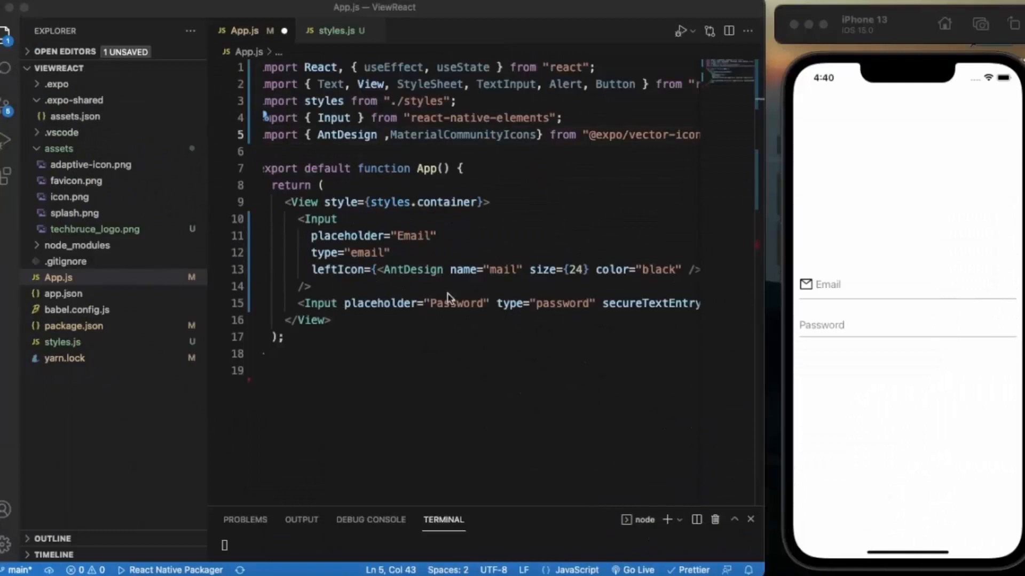
# - Give the Password Input a MaterialCommunityIcons onepassword leftIcon of size 24
pyautogui.scroll(-3)
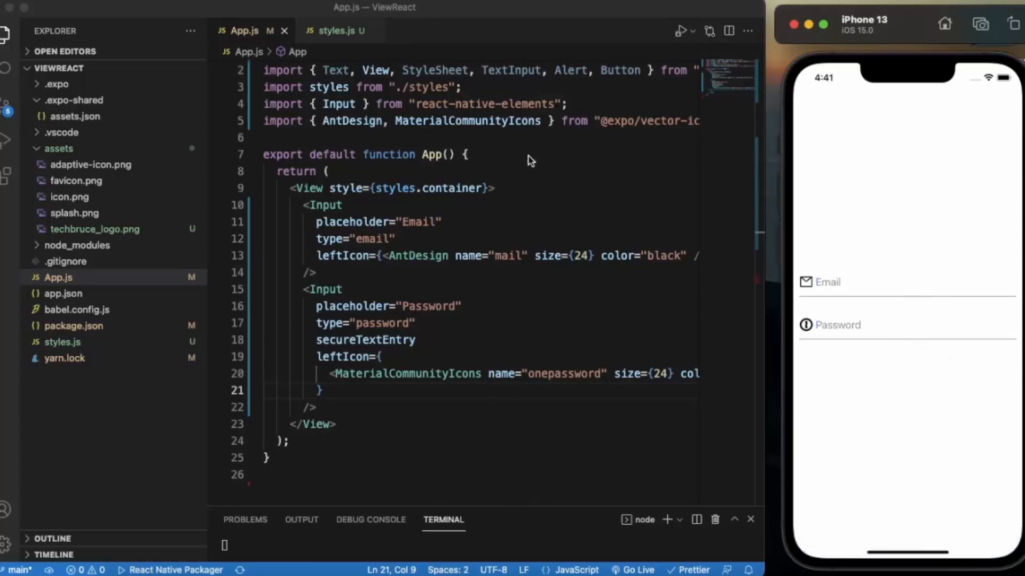
# - Declare const [email,setEmail] = useState("") at the top of App
pyautogui.press('enter')
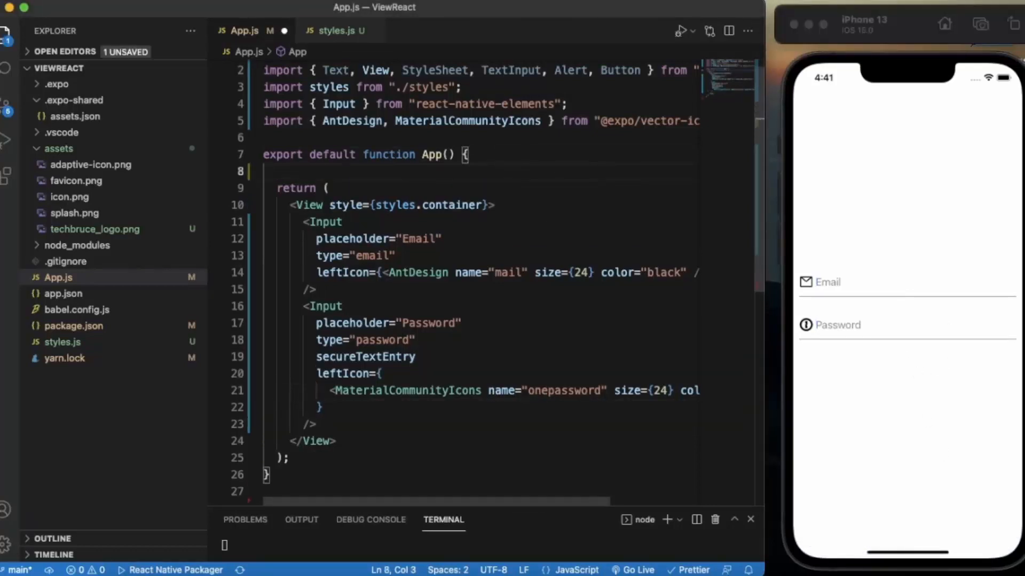
pyautogui.press('Enter')
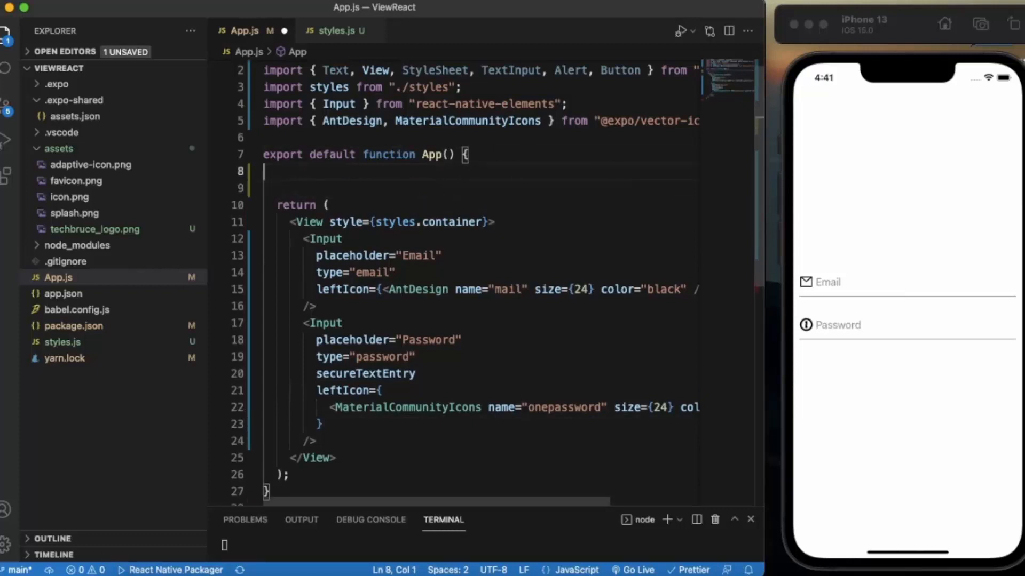
pyautogui.write('con')
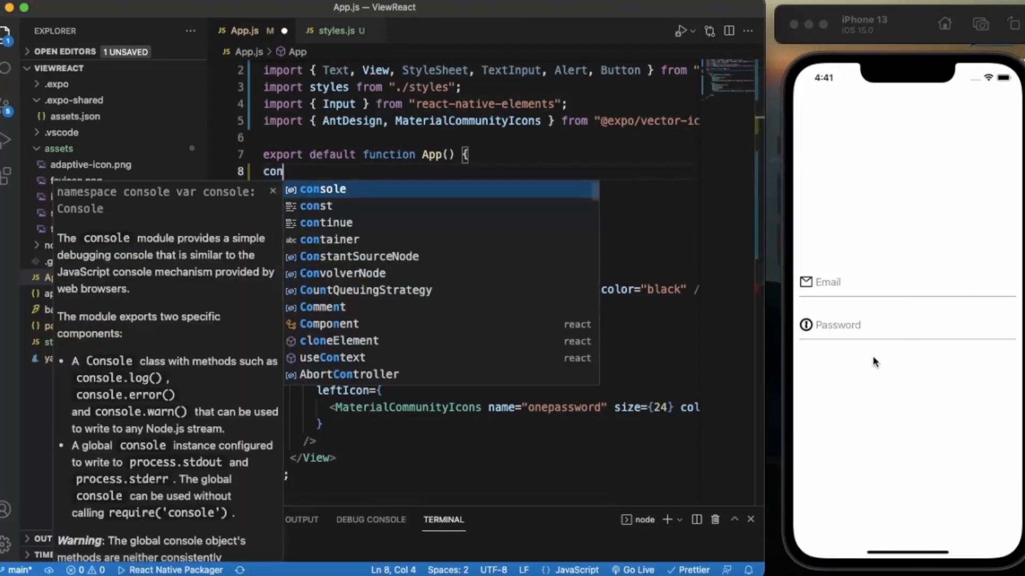
pyautogui.moveTo(902, 372)
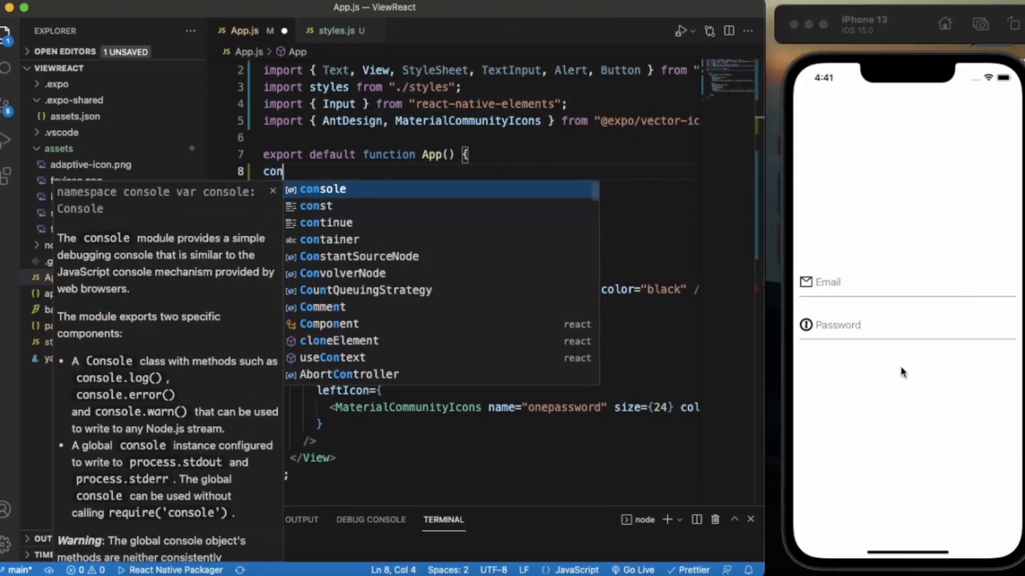
pyautogui.moveTo(852, 429)
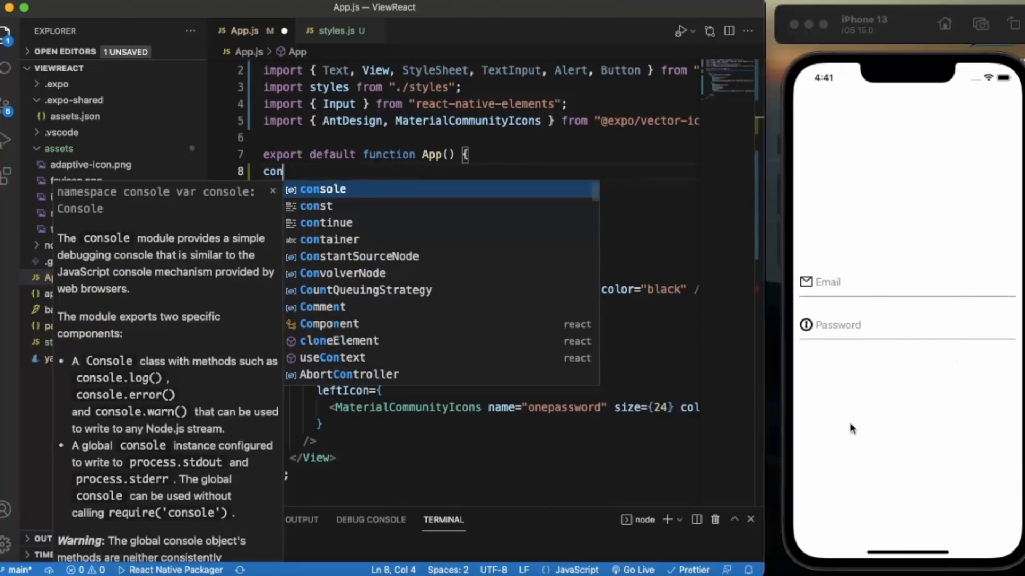
pyautogui.moveTo(611, 359)
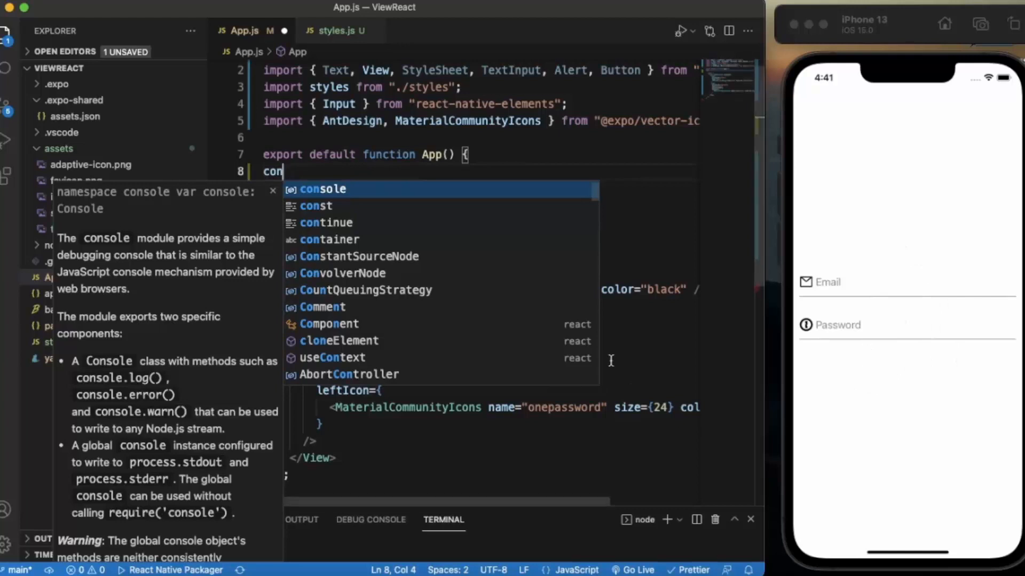
pyautogui.moveTo(438, 179)
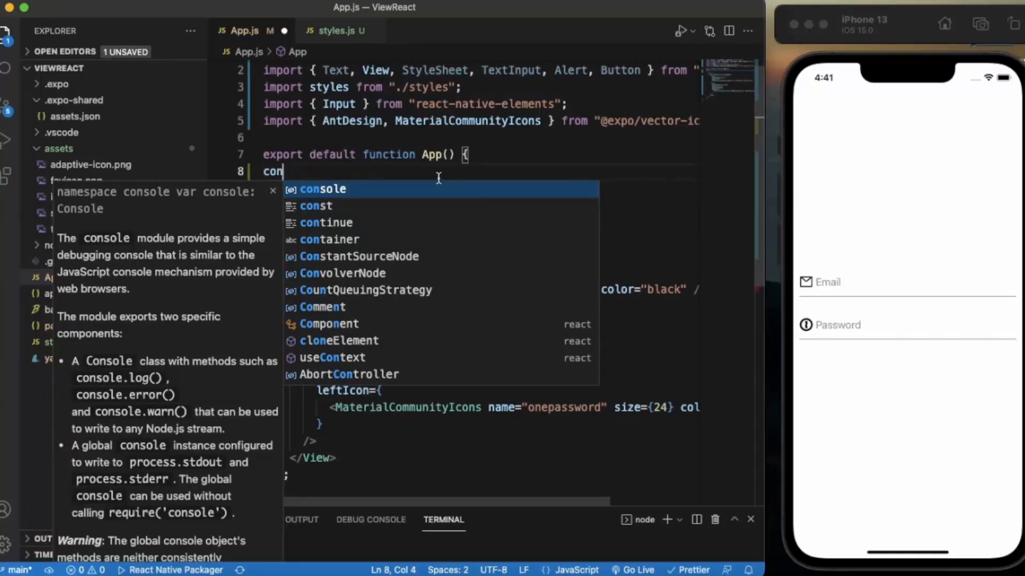
pyautogui.write('st [')
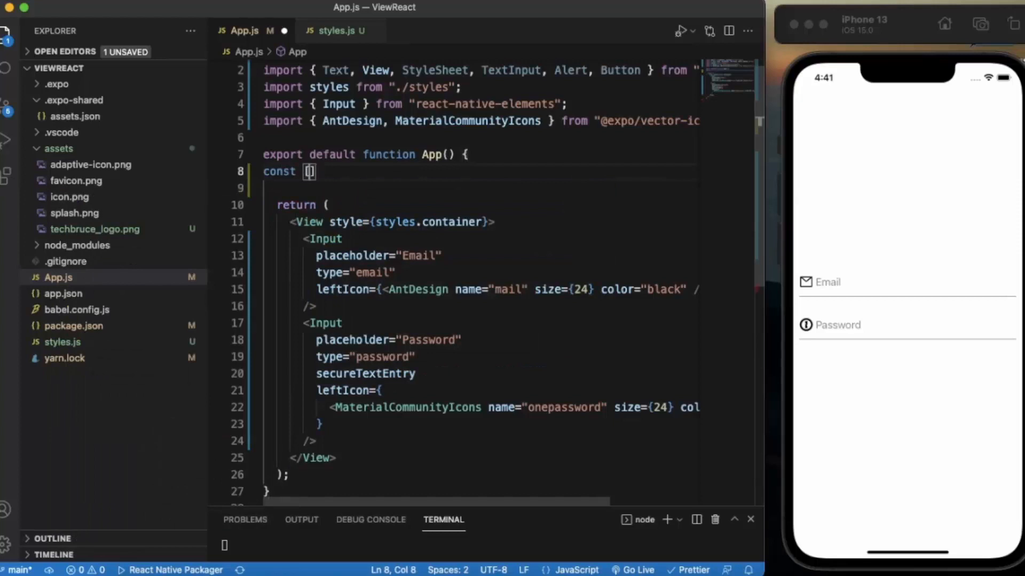
pyautogui.write('[email,')
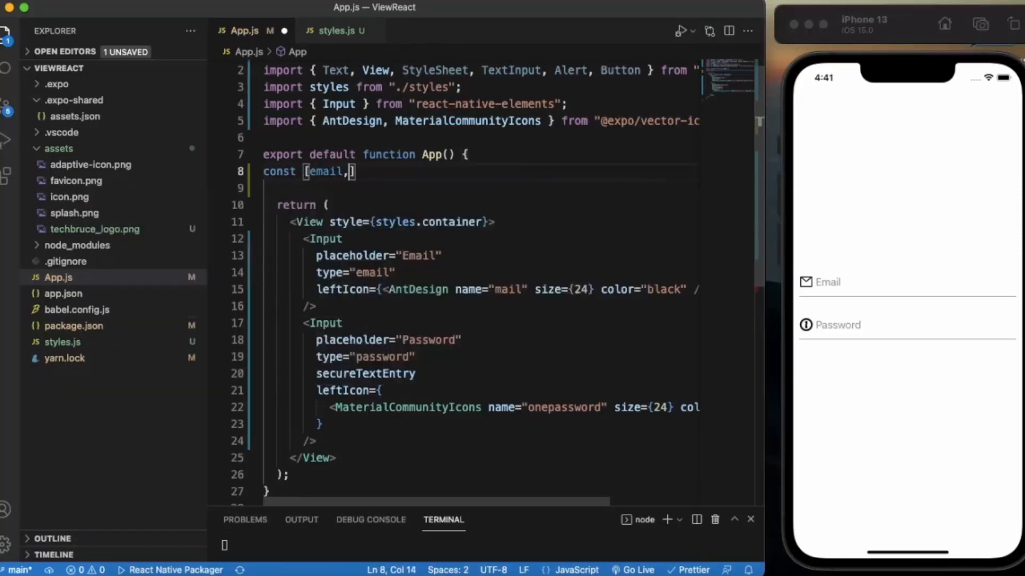
pyautogui.write('setEmail')
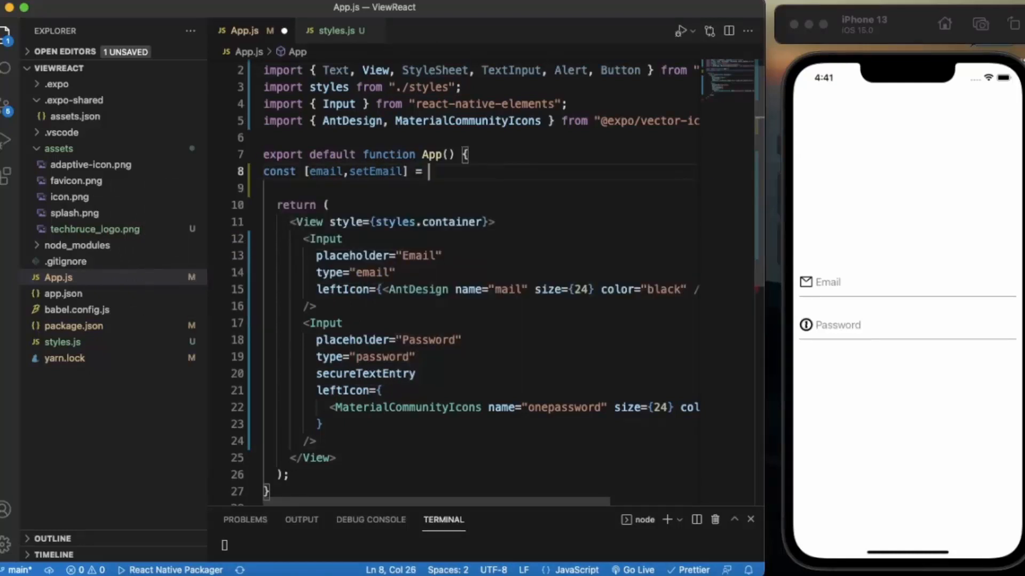
pyautogui.write('useState')
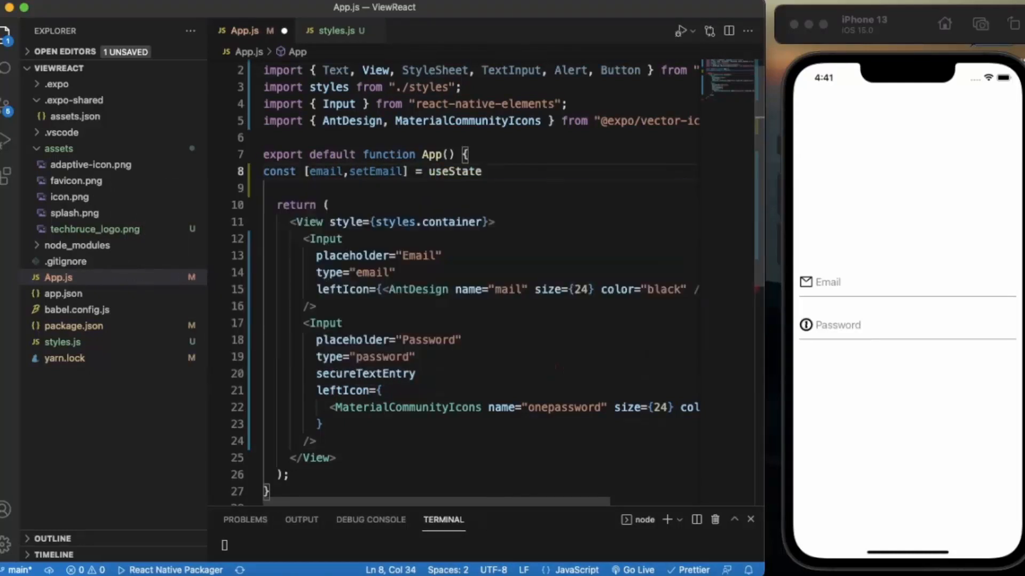
pyautogui.write('("")')
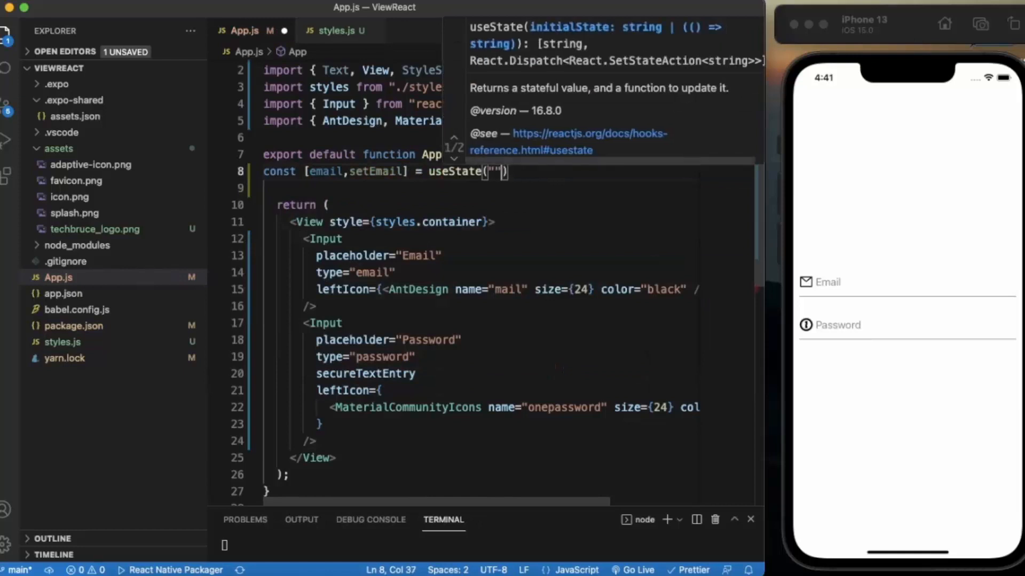
# - Declare const [password,setPassword] = useState("") below the email state
pyautogui.write('const [p')
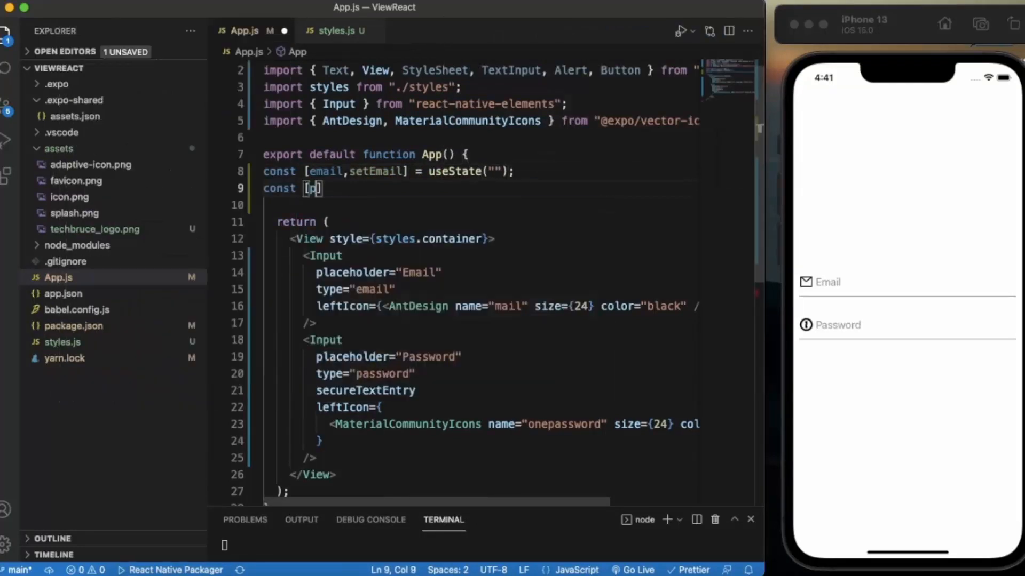
pyautogui.write('assword')
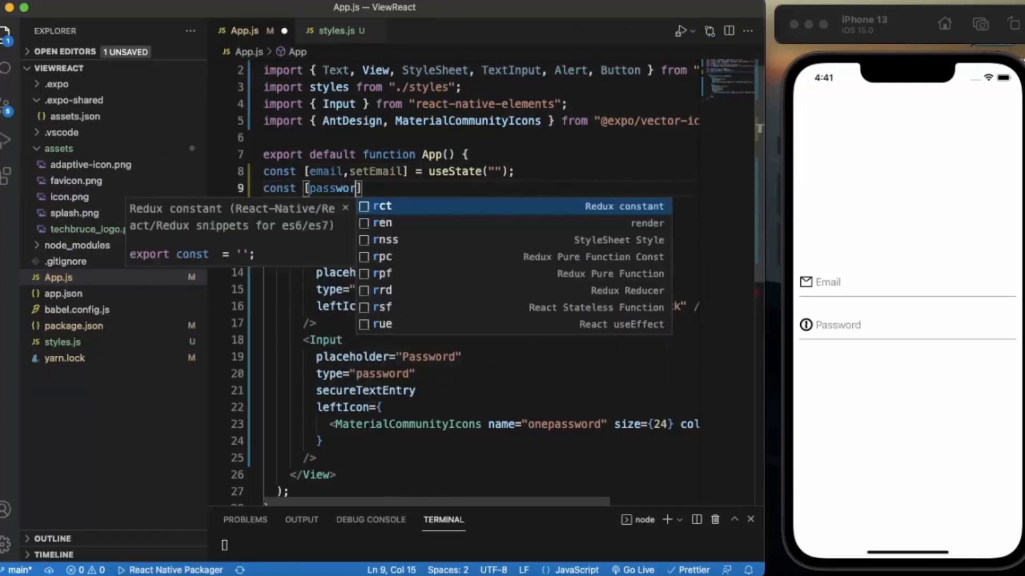
pyautogui.write(',s')
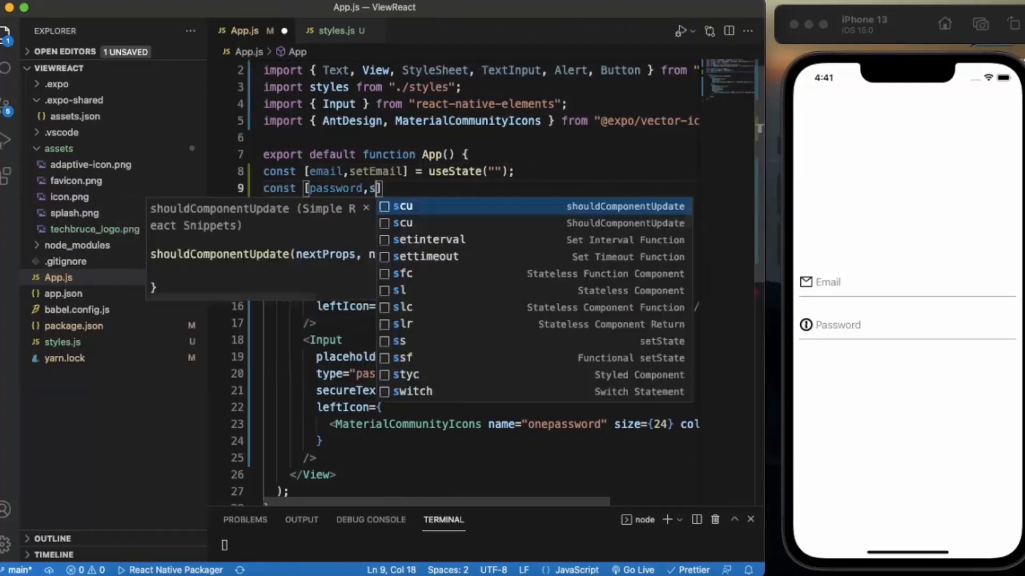
pyautogui.write('etPassword')
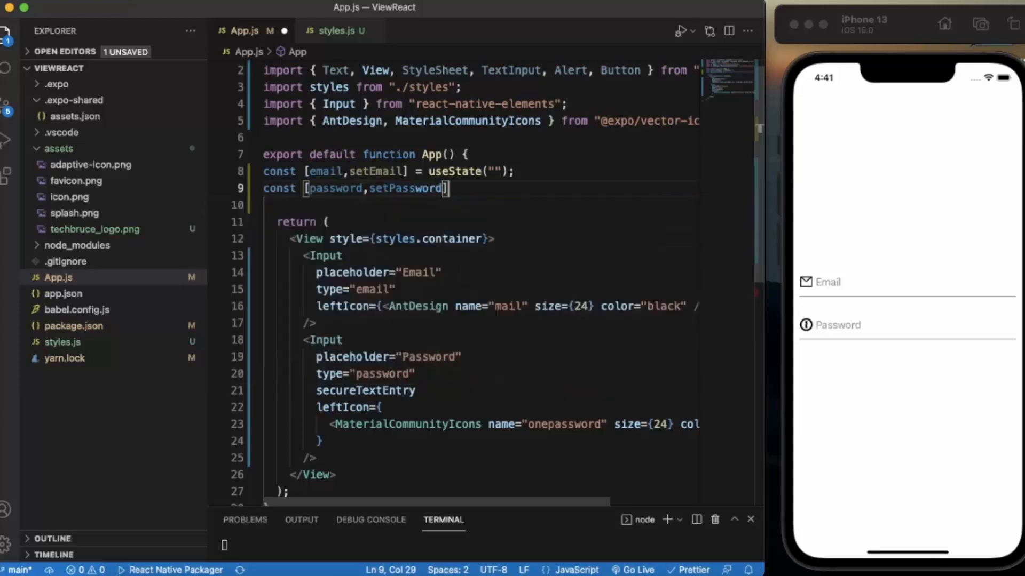
pyautogui.write('= us')
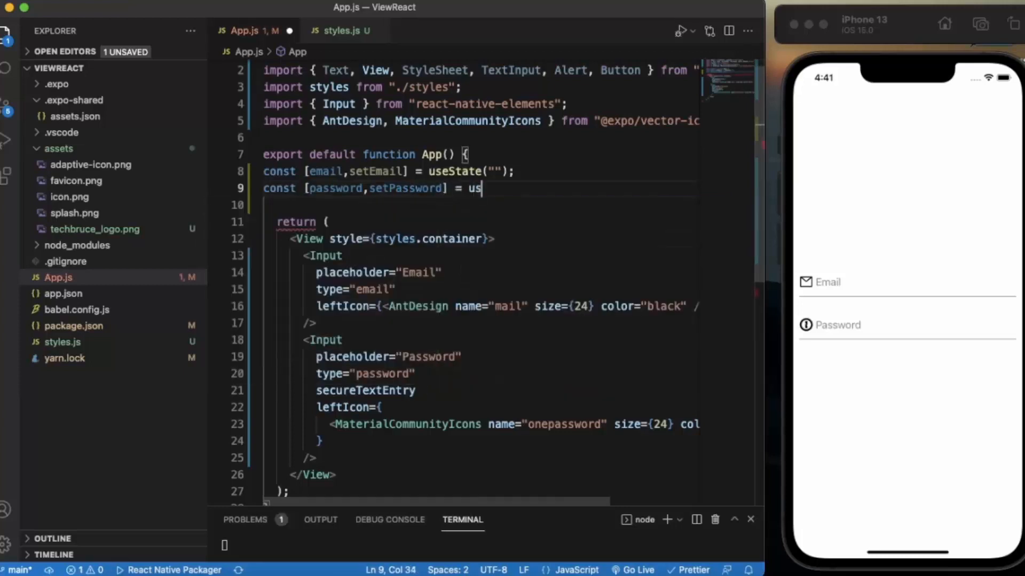
pyautogui.write('eState()')
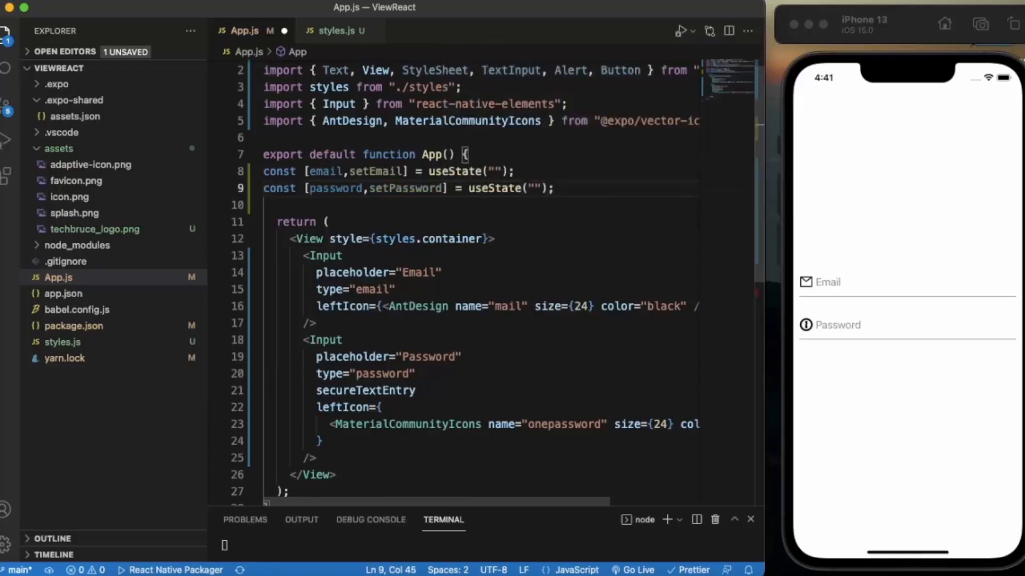
pyautogui.scroll(-3)
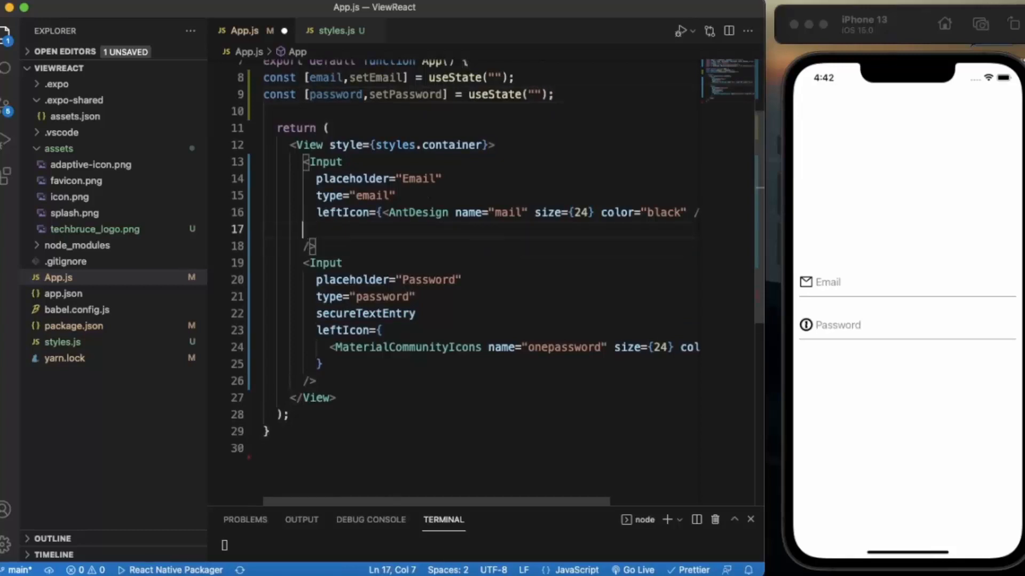
# - Wire the Email Input with onChangeText={(text) => setEmail(text)} so typing updates email state
pyautogui.write('on')
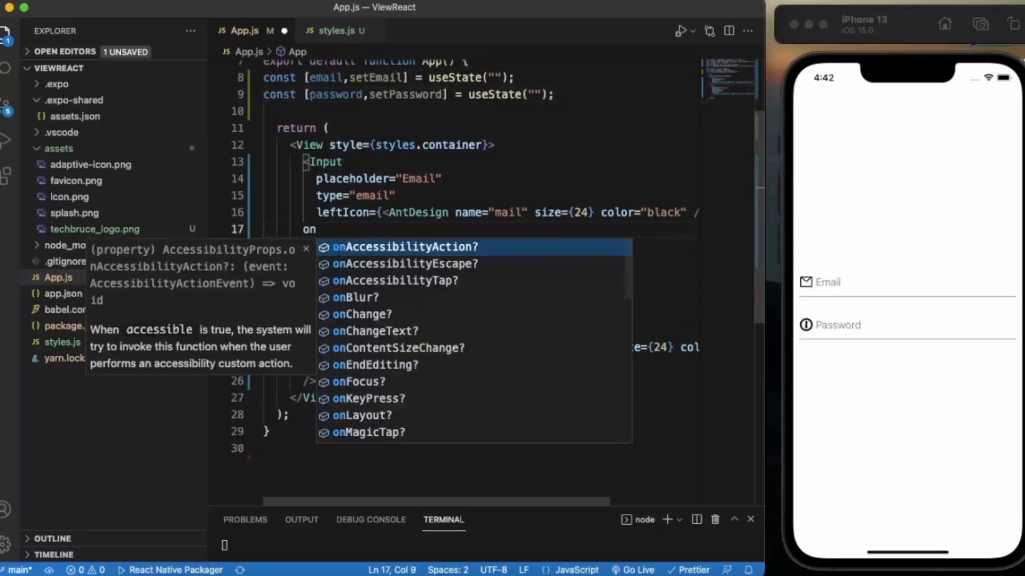
pyautogui.write('p')
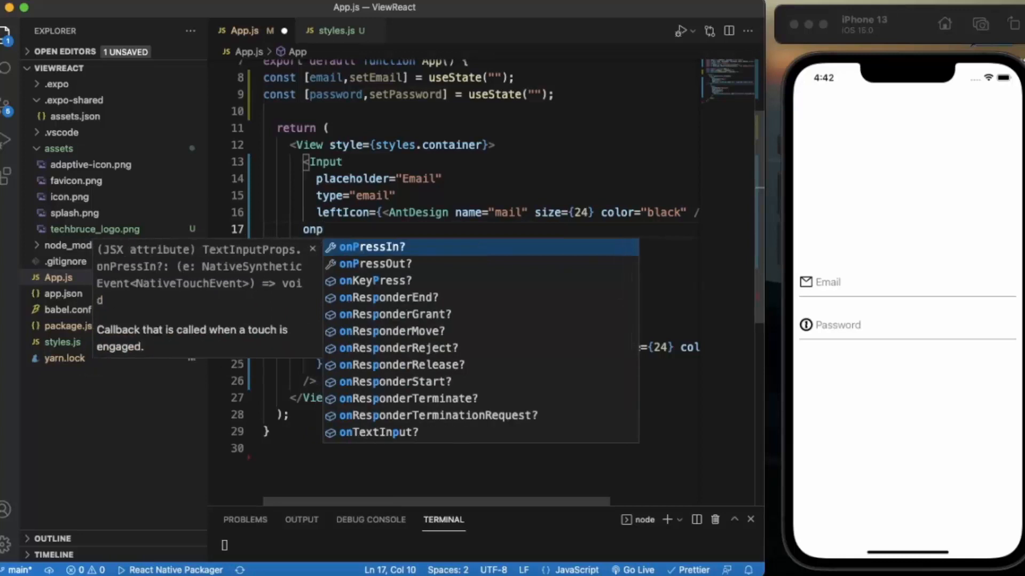
pyautogui.write('Pre')
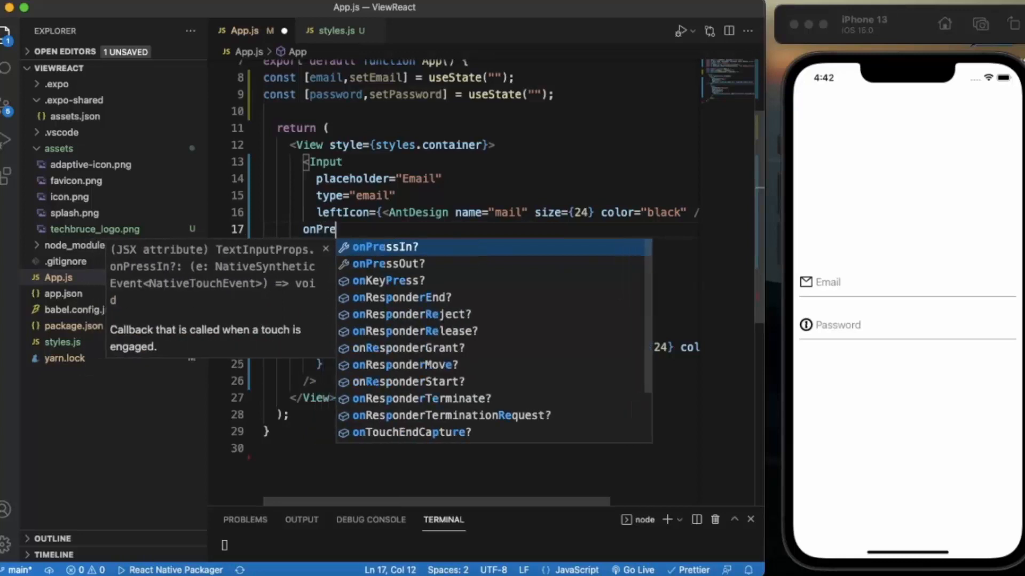
pyautogui.write('ss')
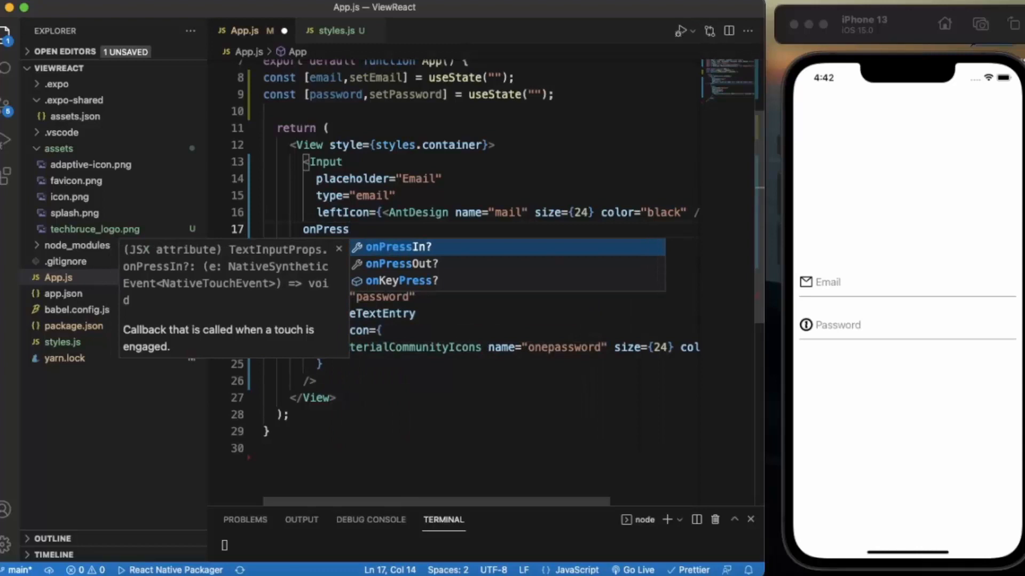
pyautogui.write('=')
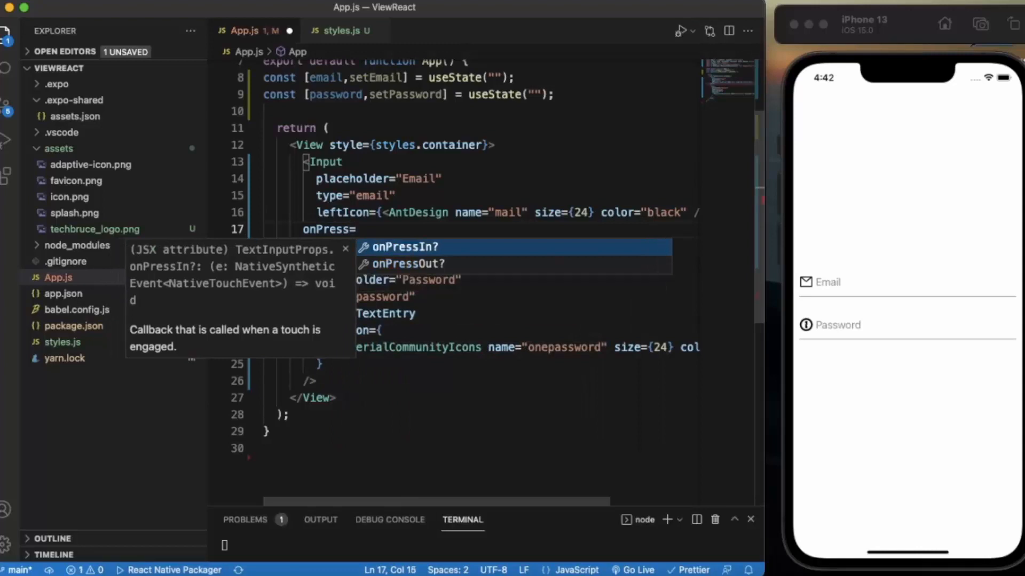
pyautogui.write('{')
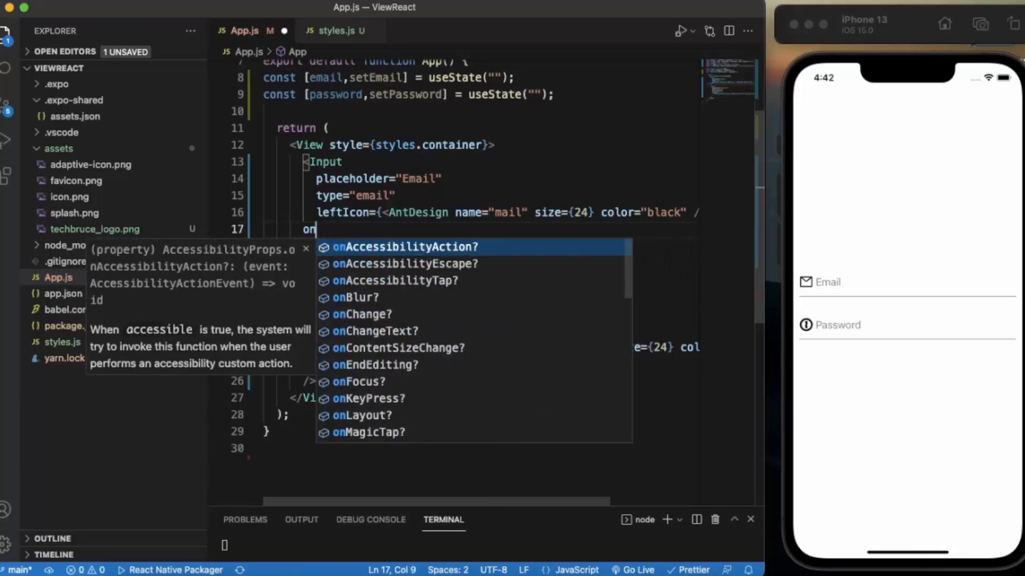
pyautogui.write('c')
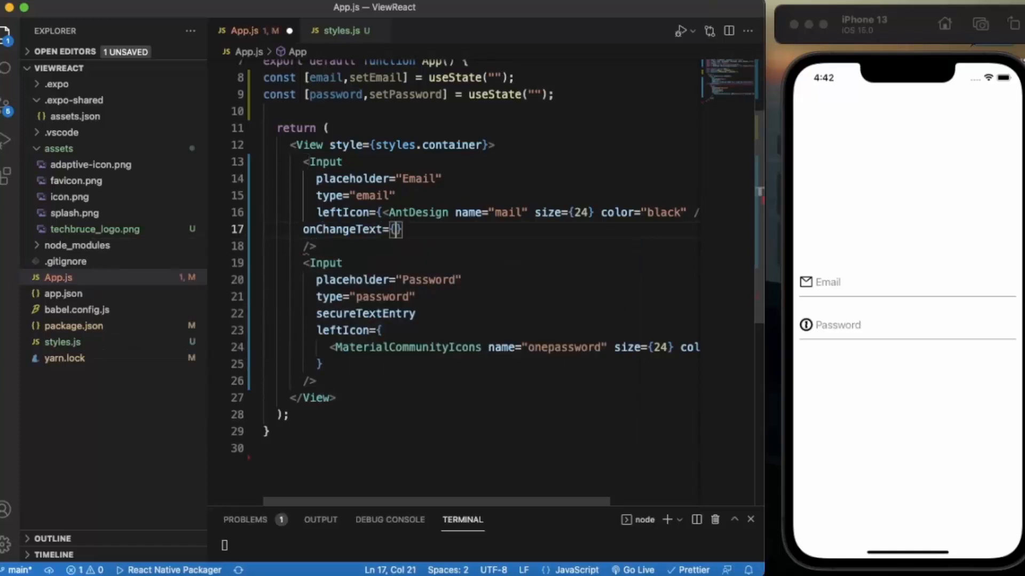
pyautogui.write('()')
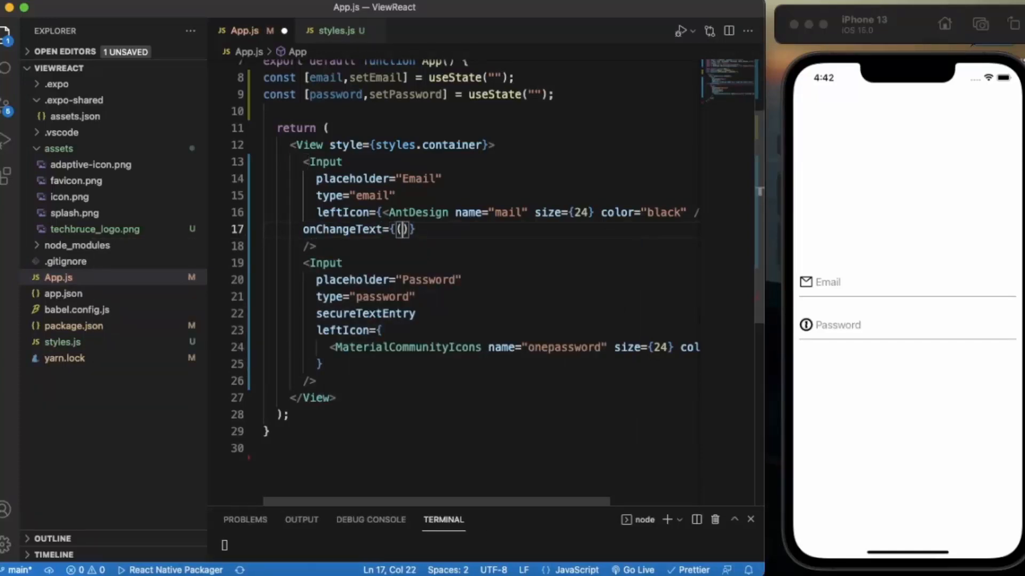
pyautogui.write('text')
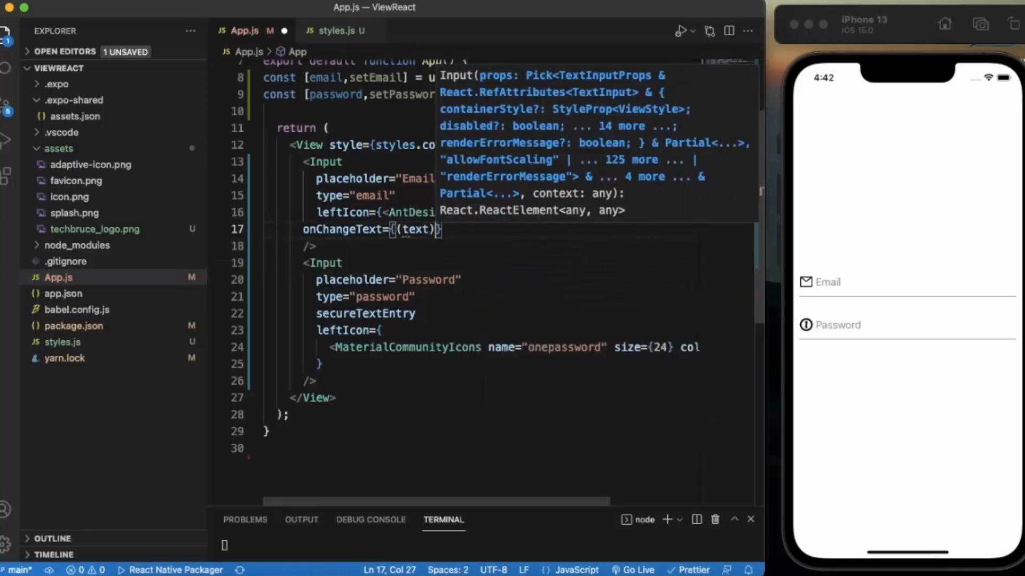
pyautogui.write('=>')
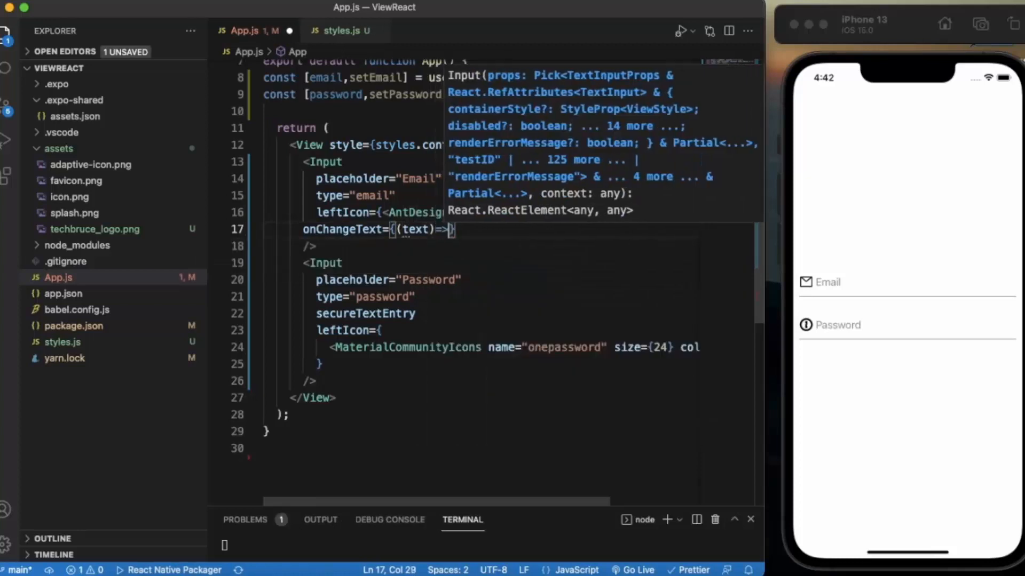
pyautogui.write('setEmail(text')
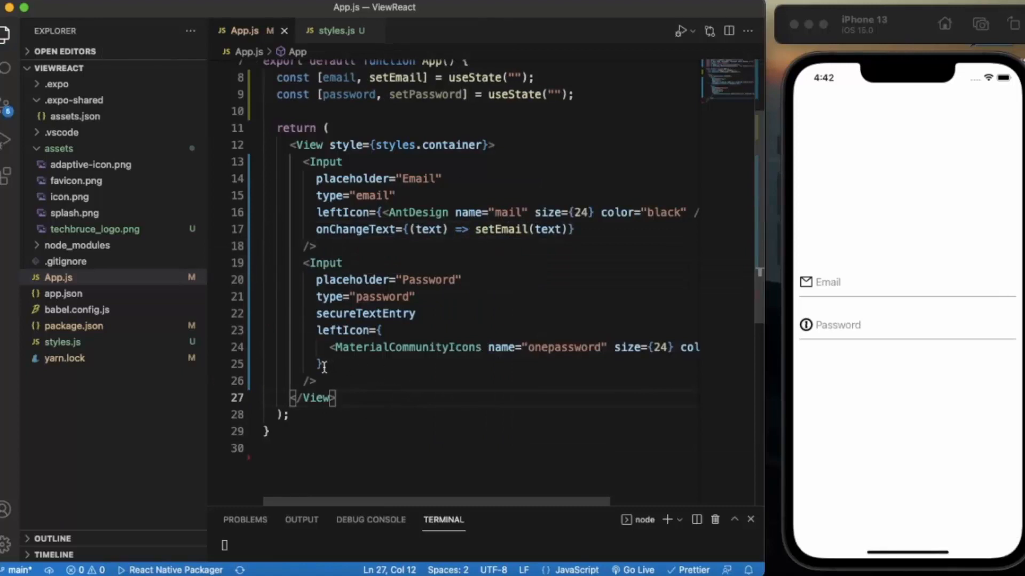
# - Wire the Password Input with onChangeText={(text) => setPassword(text)} and save
pyautogui.press('enter')
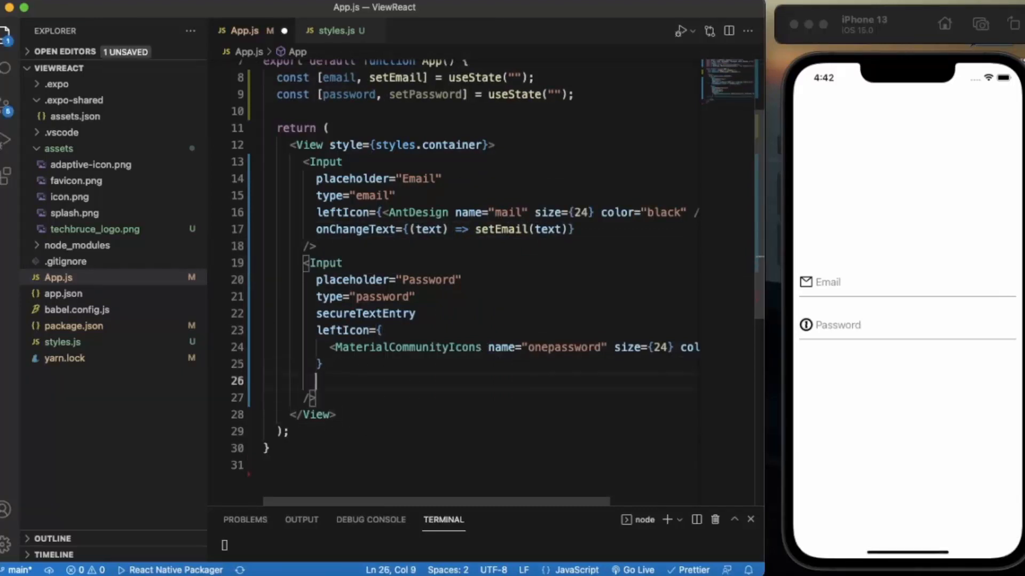
pyautogui.write('onc')
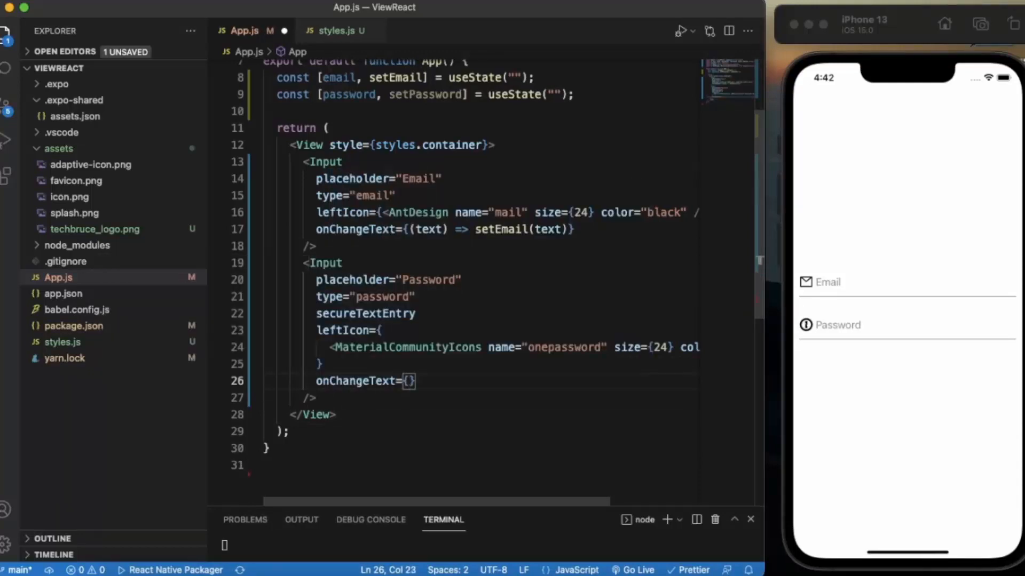
pyautogui.write('text)=')
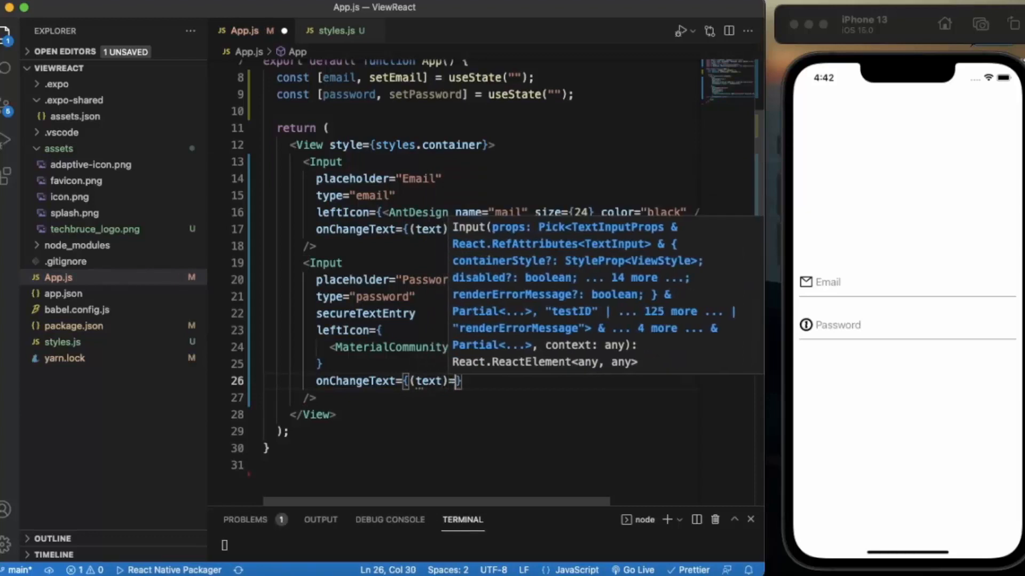
pyautogui.write('setPassword(')
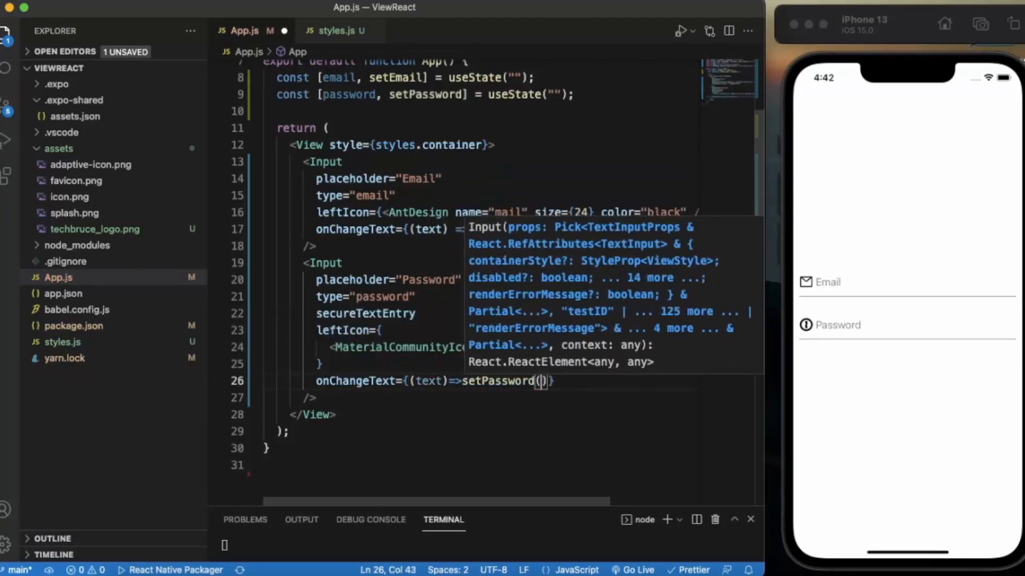
pyautogui.write('text')
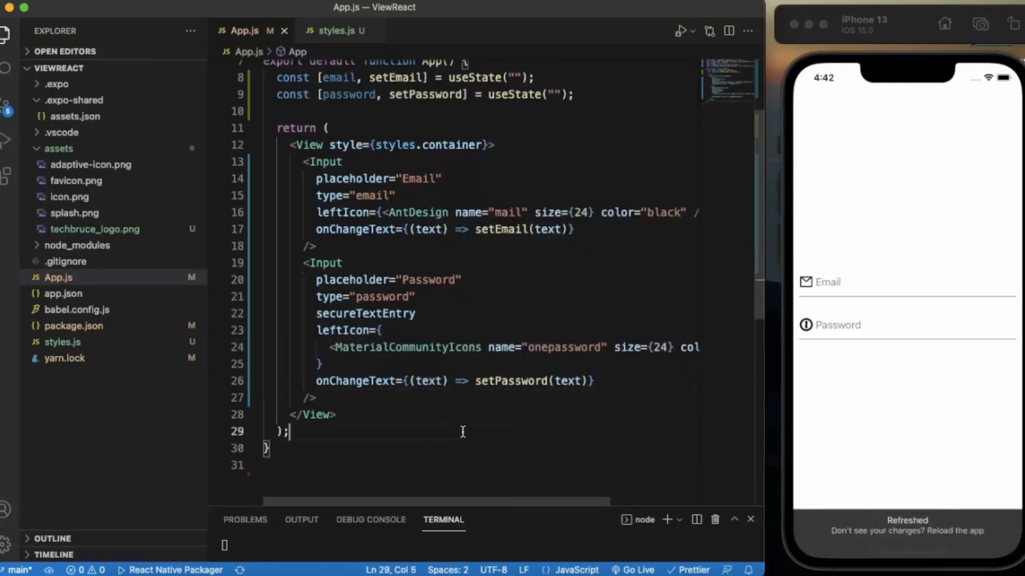
pyautogui.scroll(3)
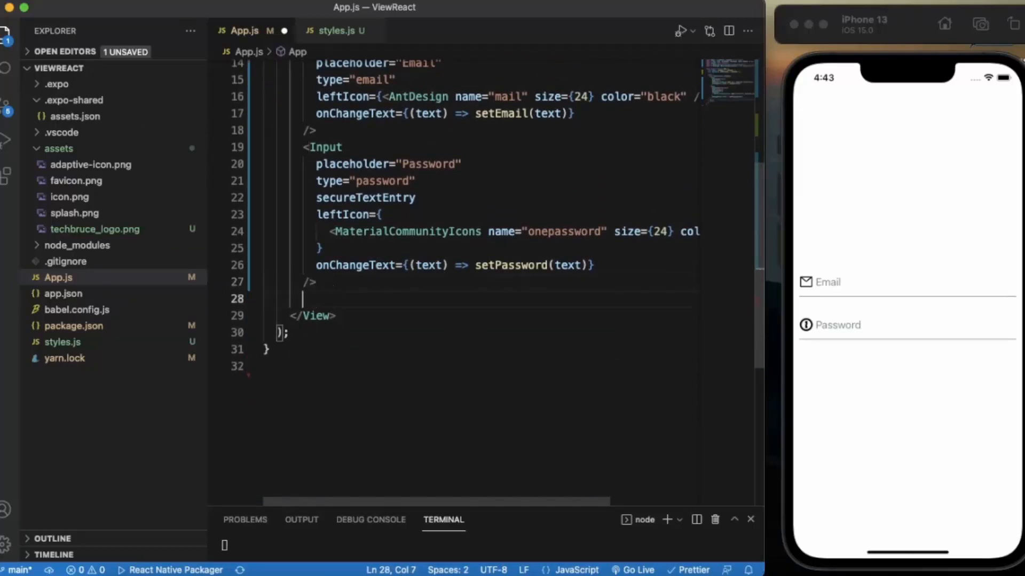
# - Add a <Button title="Login" type="outline" /> below the Password Input
pyautogui.write('<Button')
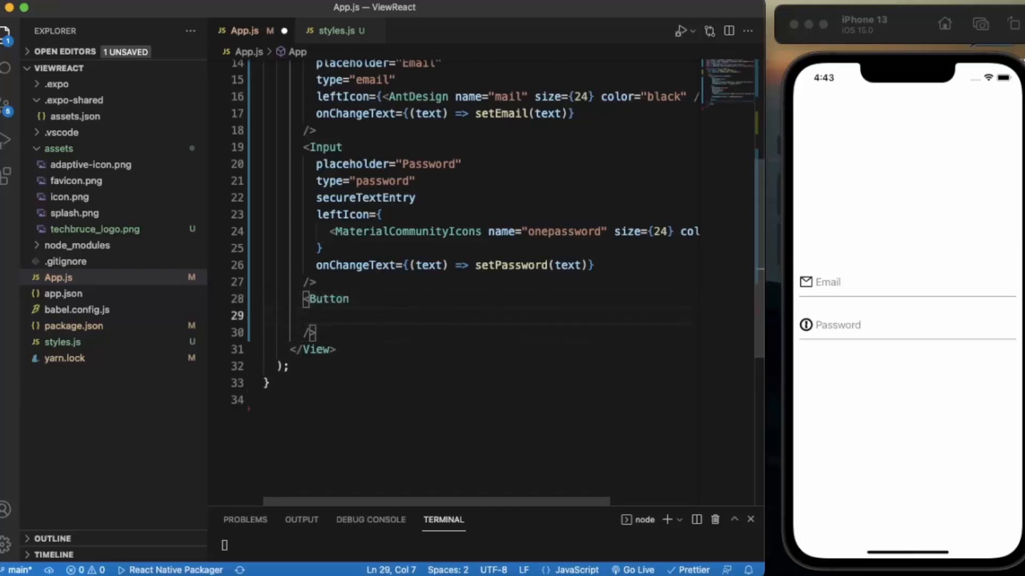
pyautogui.write('title=""')
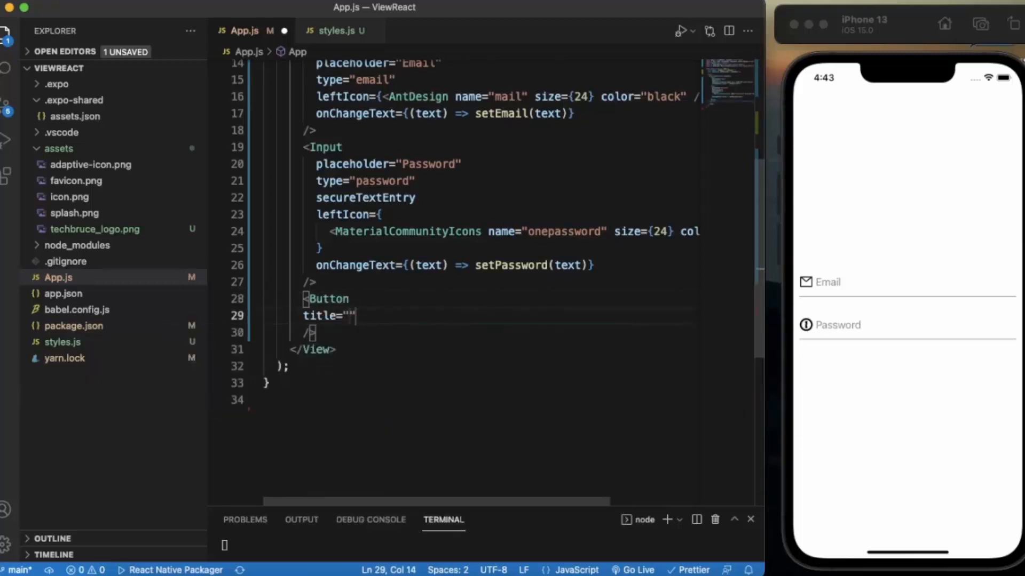
pyautogui.write('Login')
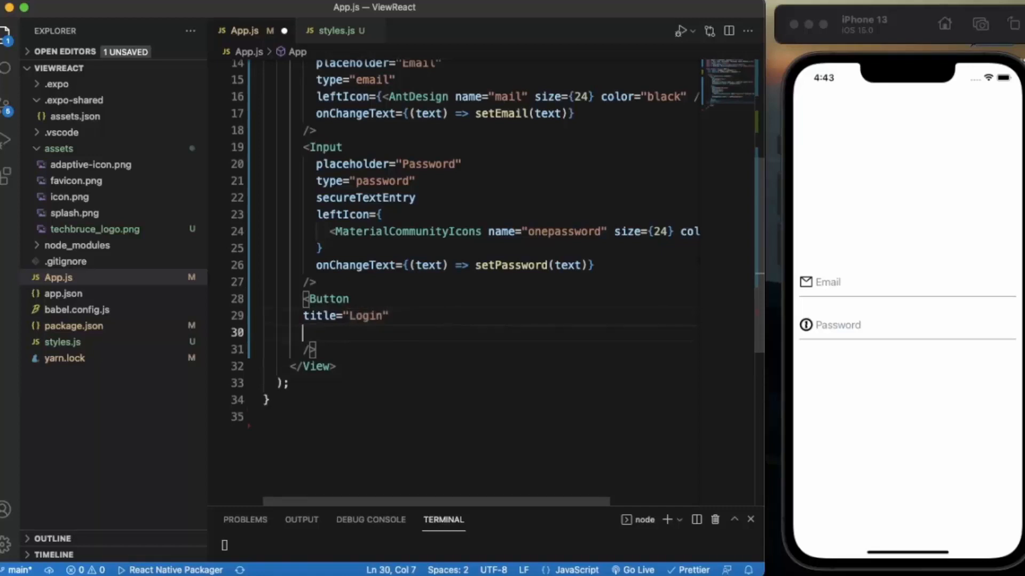
pyautogui.write('type="')
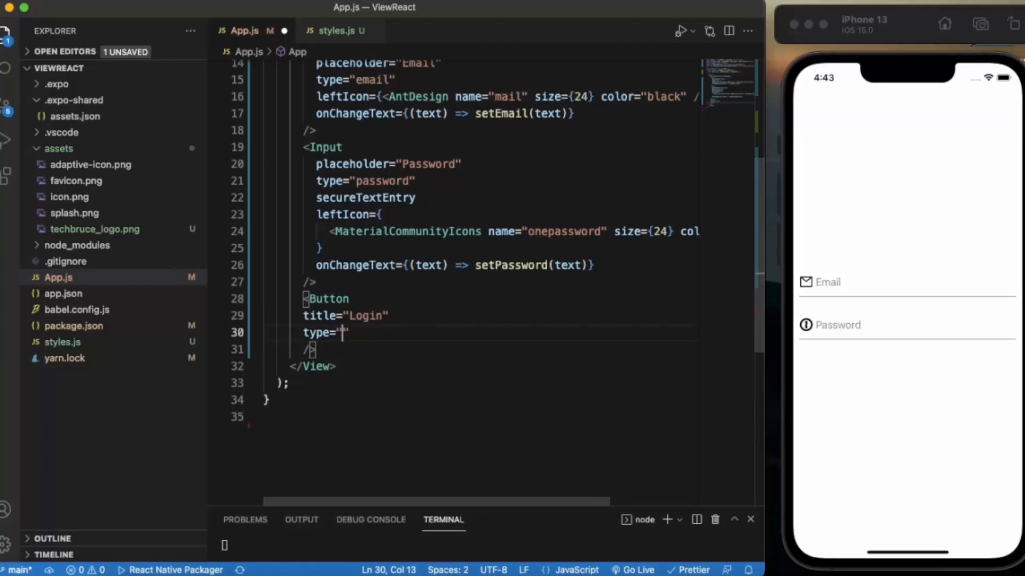
pyautogui.write('ou')
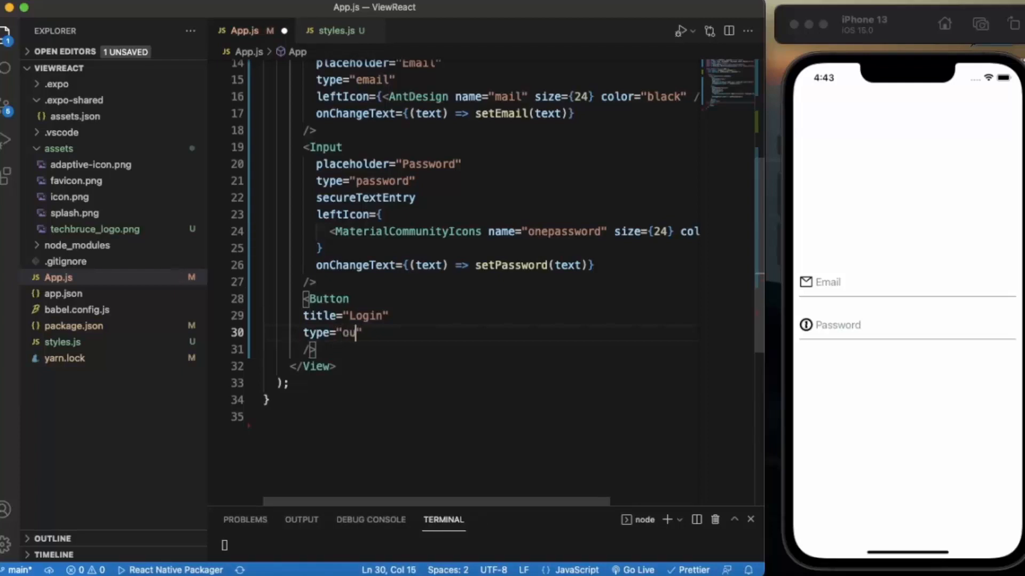
pyautogui.write('tline')
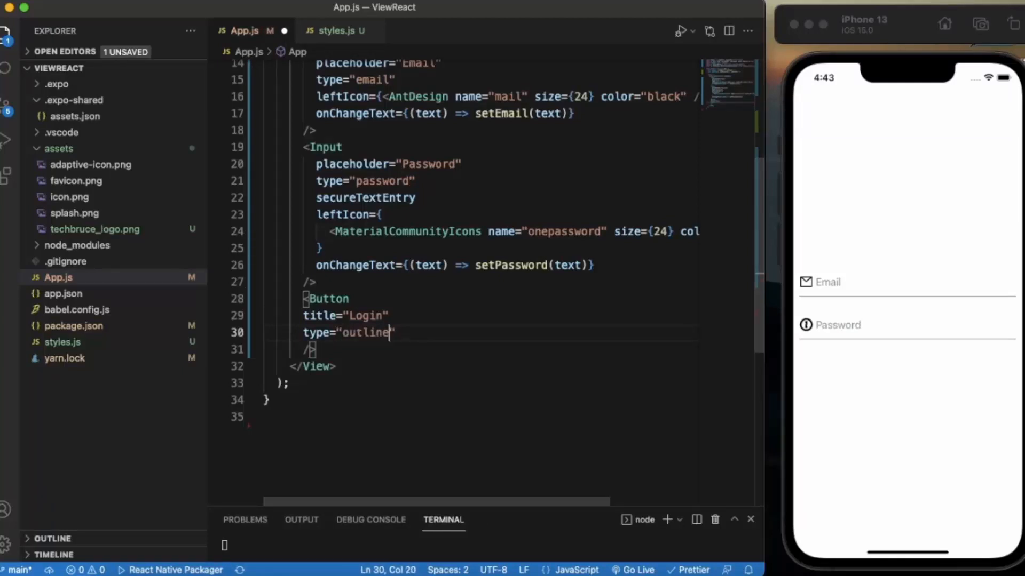
# - Give the Login button onPress={() => { console.log(email); console.log(password); }}
pyautogui.write('onPress={')
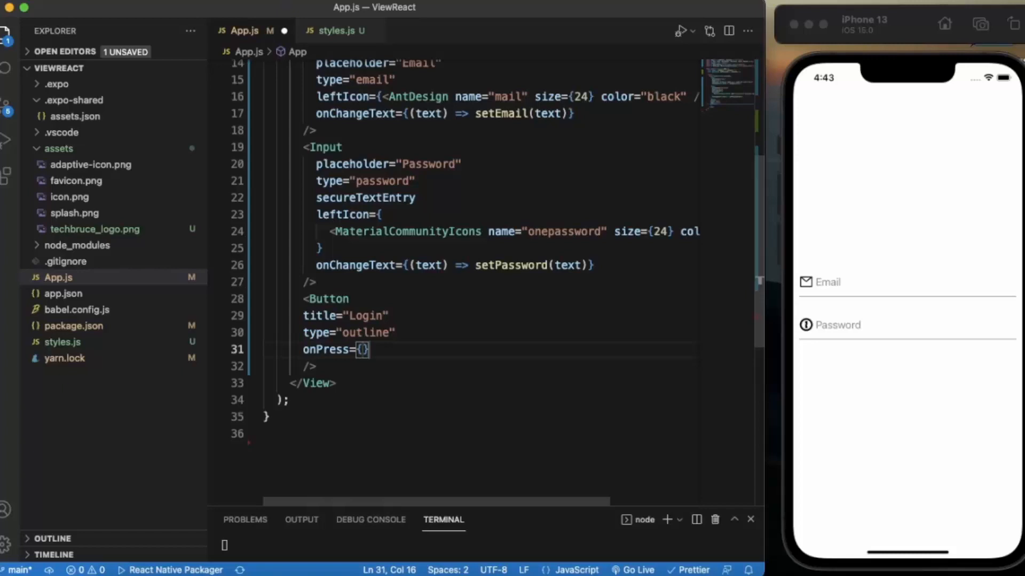
pyautogui.write('()')
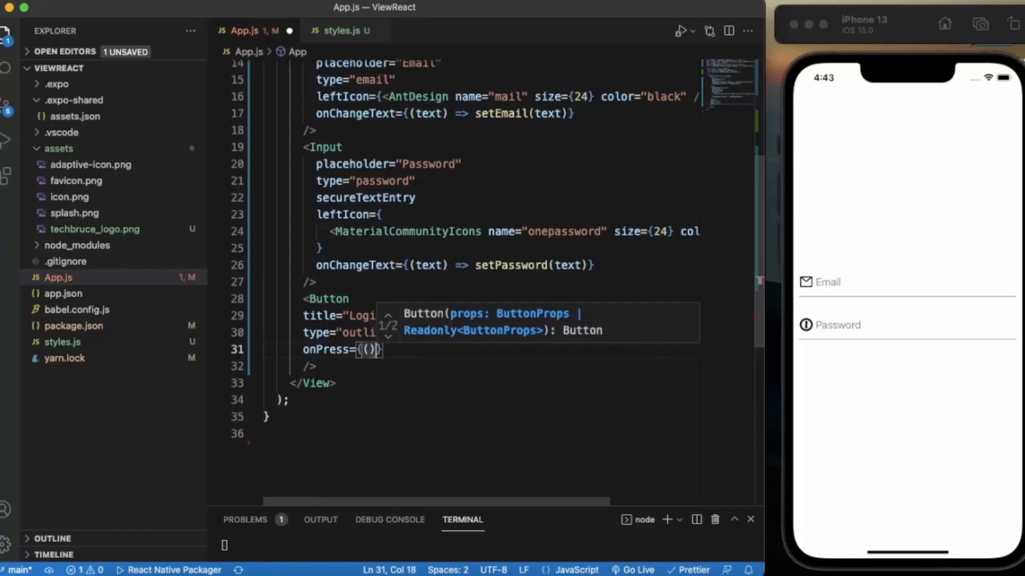
pyautogui.write('=>')
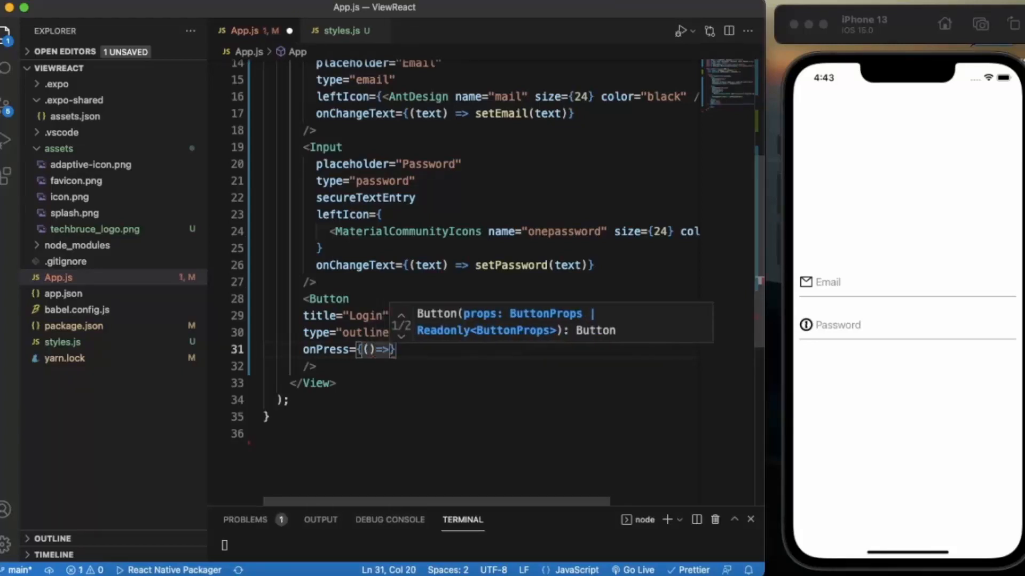
pyautogui.write('console.log(e')
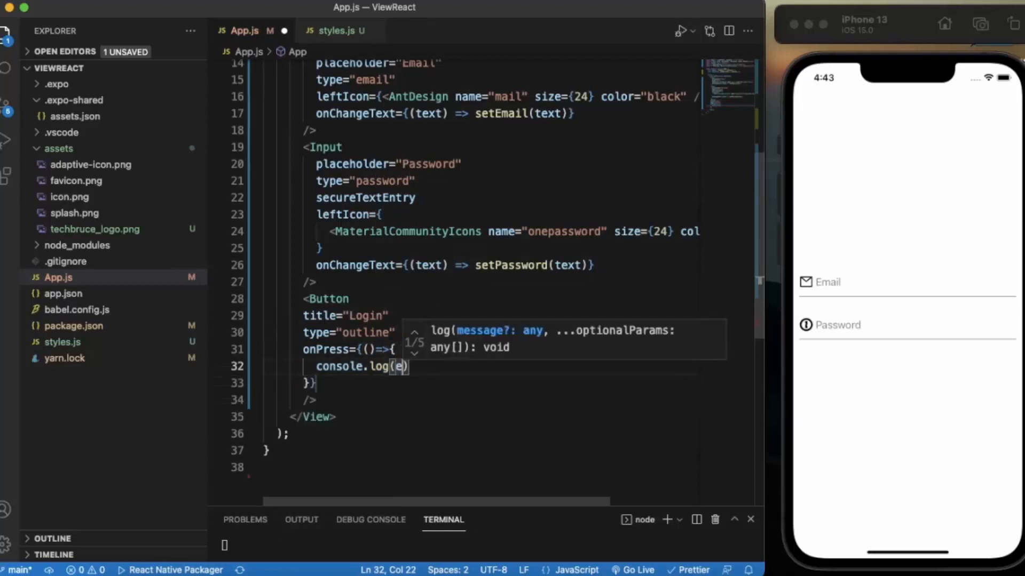
pyautogui.write('mail')
pyautogui.write('console')
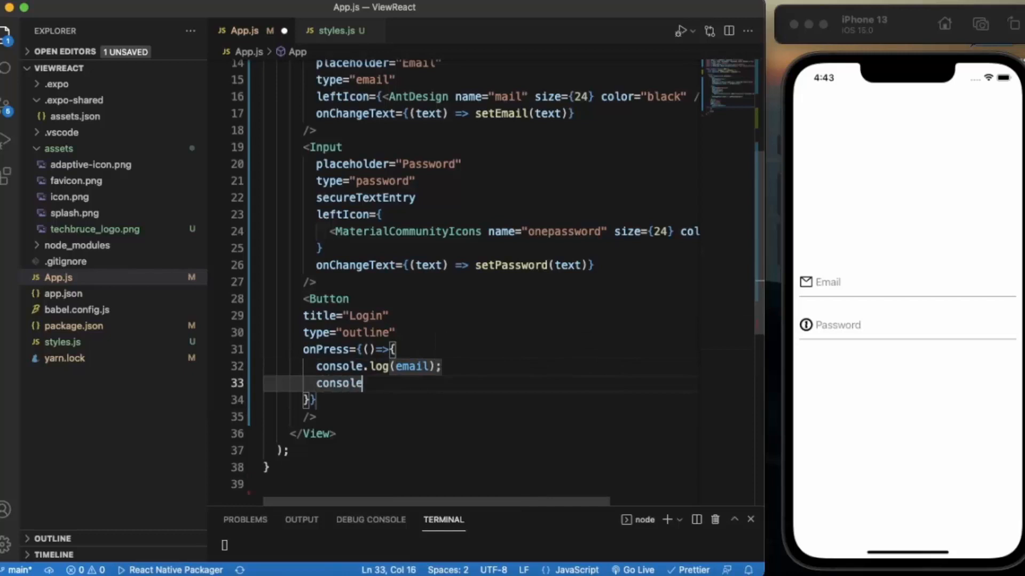
pyautogui.write('.log()')
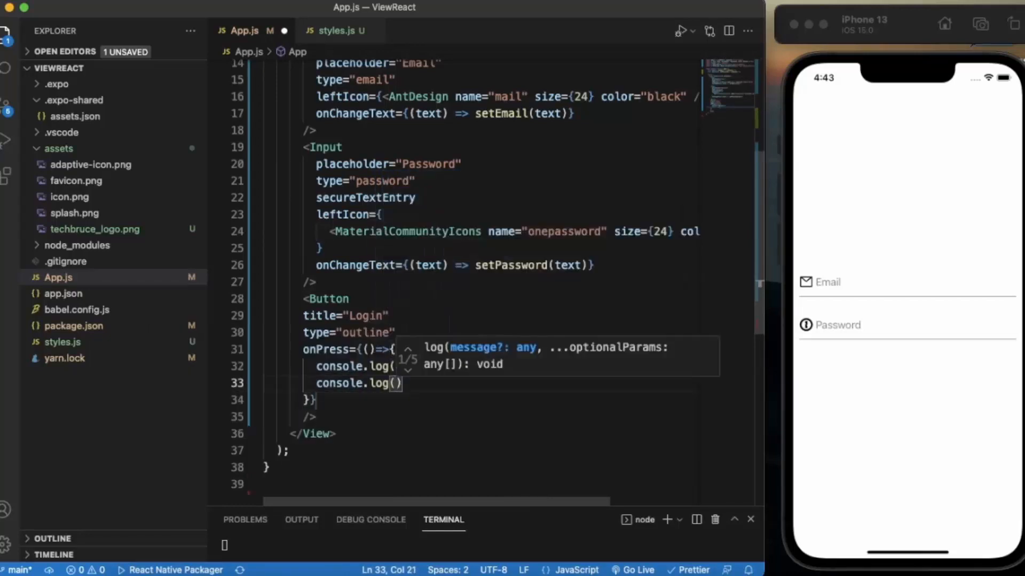
pyautogui.write('password')
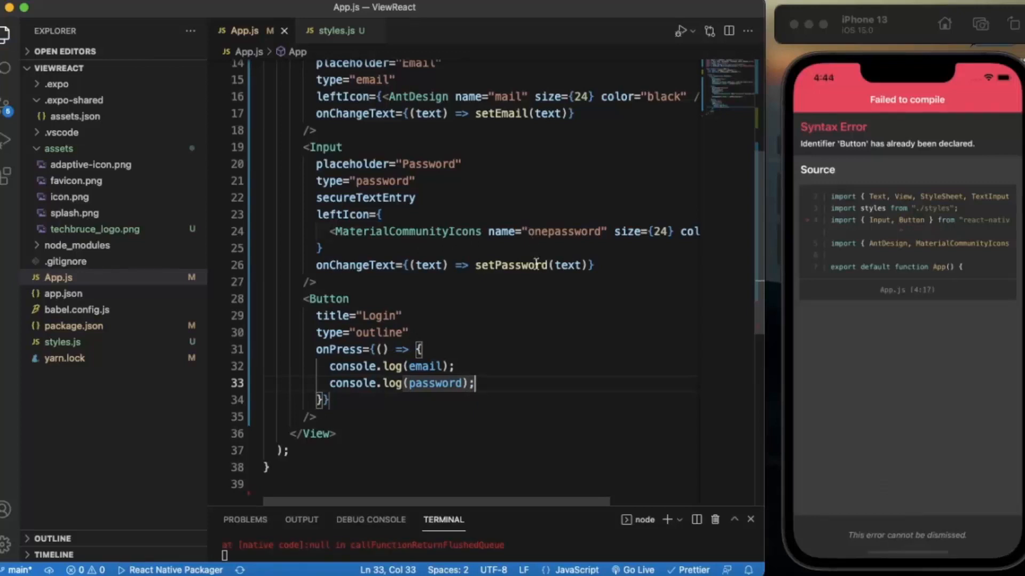
# - Scroll through App.js to review the imports and the Login button code
pyautogui.scroll(3)
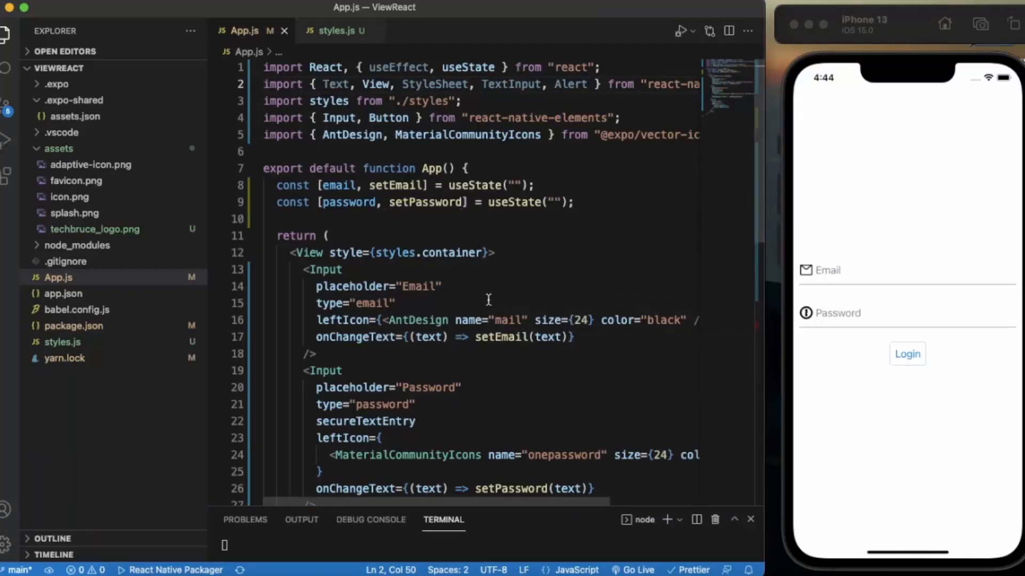
pyautogui.scroll(-3)
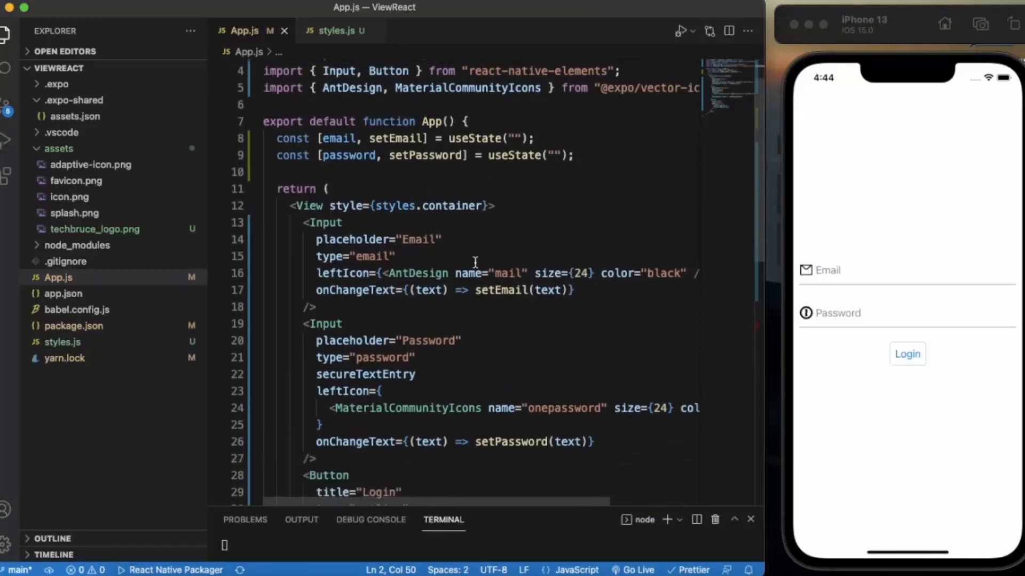
pyautogui.moveTo(481, 336)
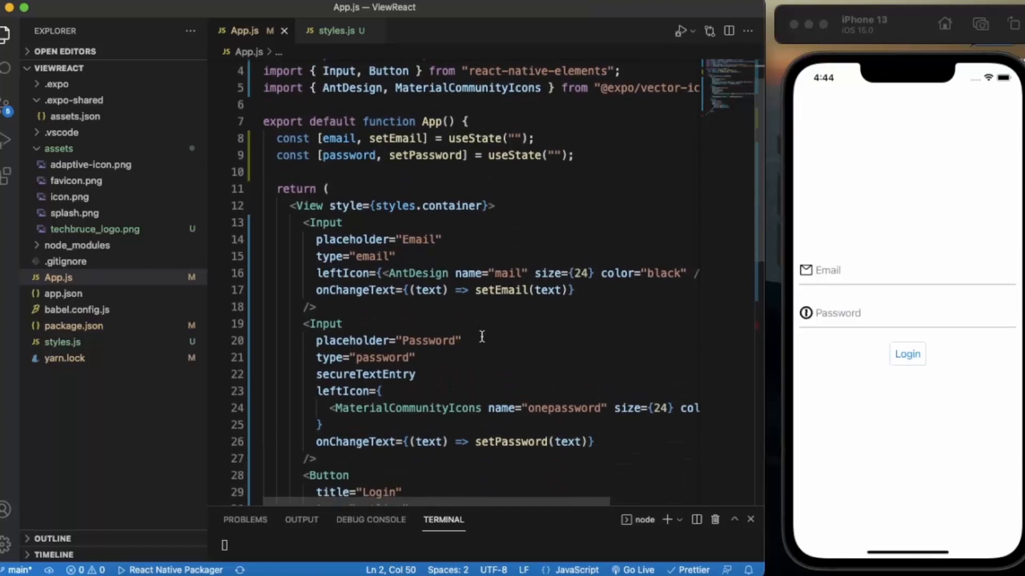
pyautogui.scroll(-3)
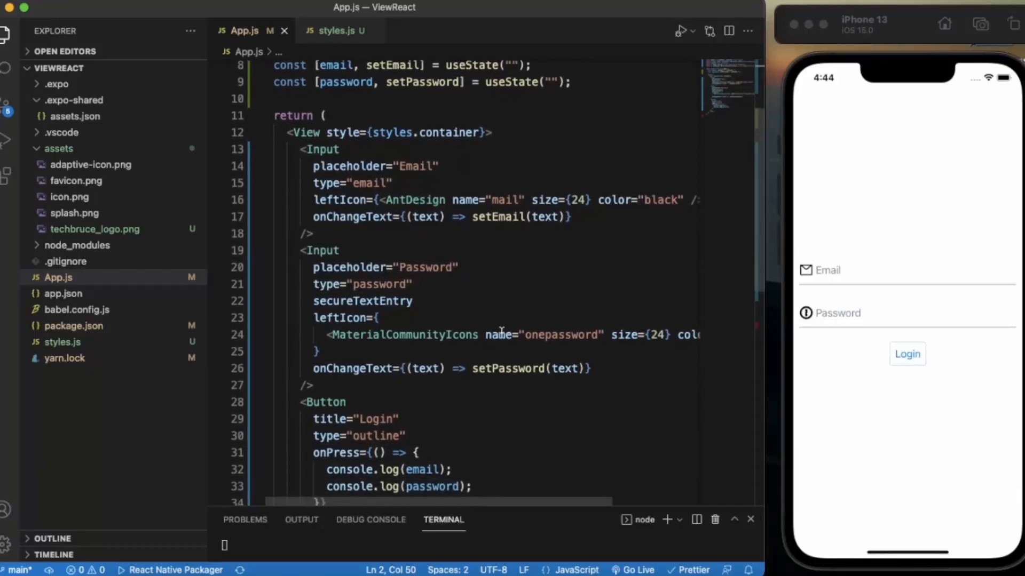
pyautogui.moveTo(528, 234)
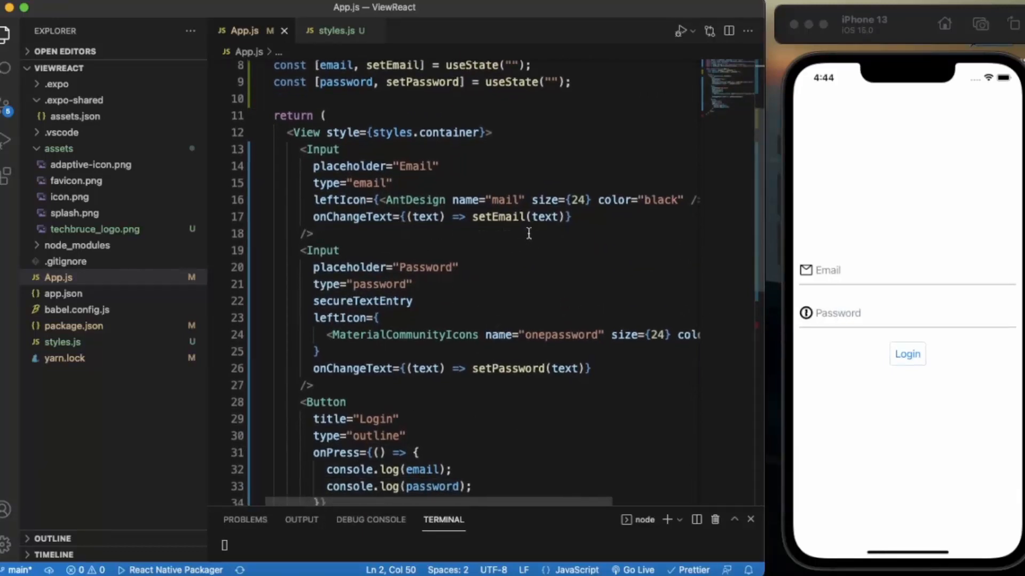
pyautogui.scroll(-3)
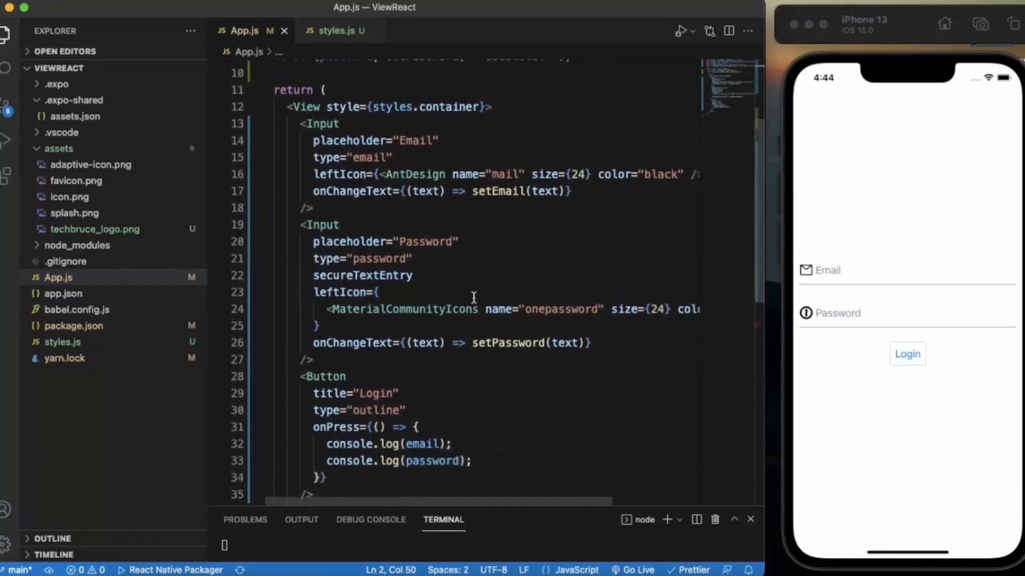
pyautogui.scroll(-3)
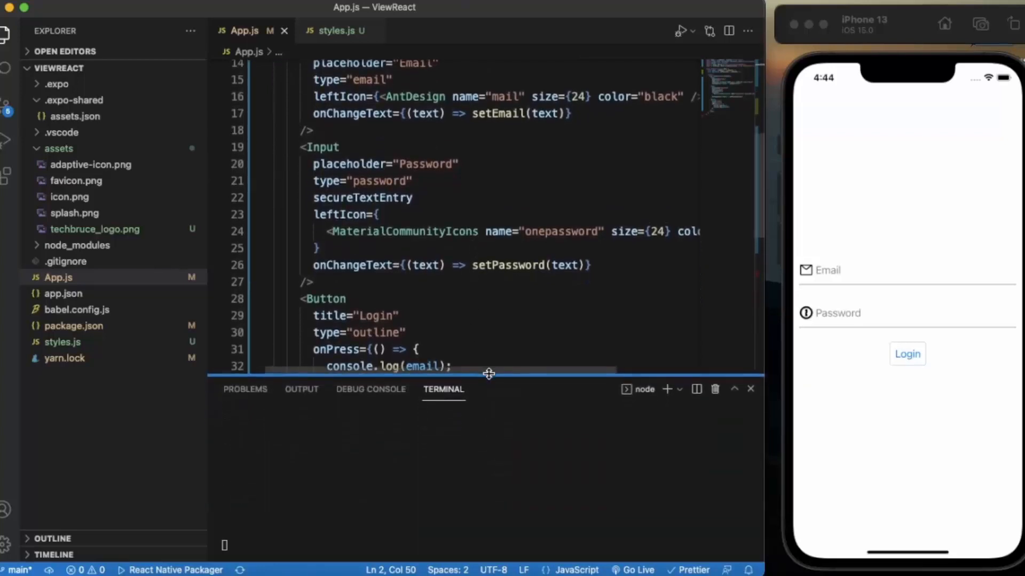
pyautogui.scroll(-3)
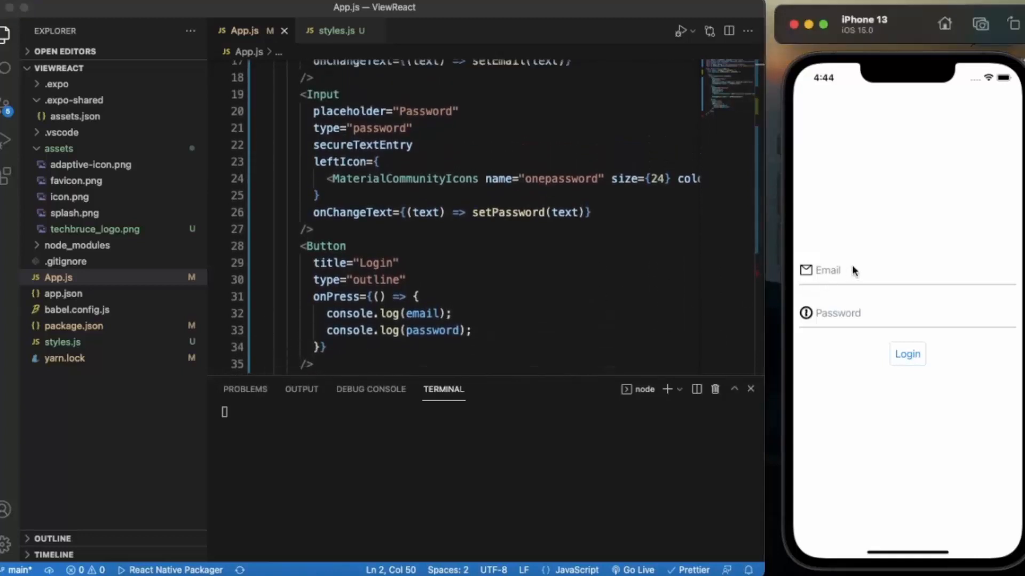
# - Enter an email address with @ and dot into the simulator's Email field
pyautogui.click(849, 270)
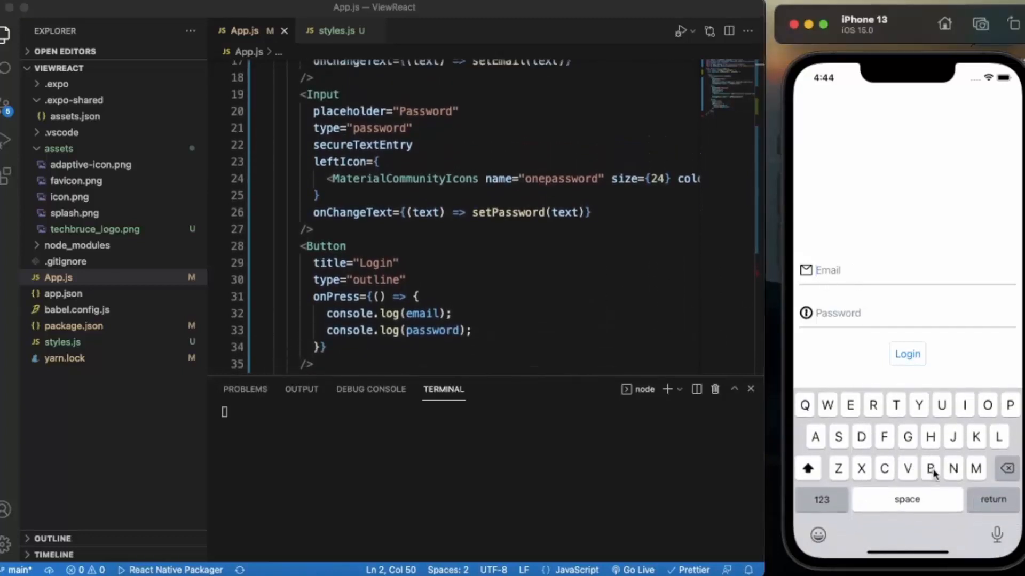
pyautogui.write('rijen')
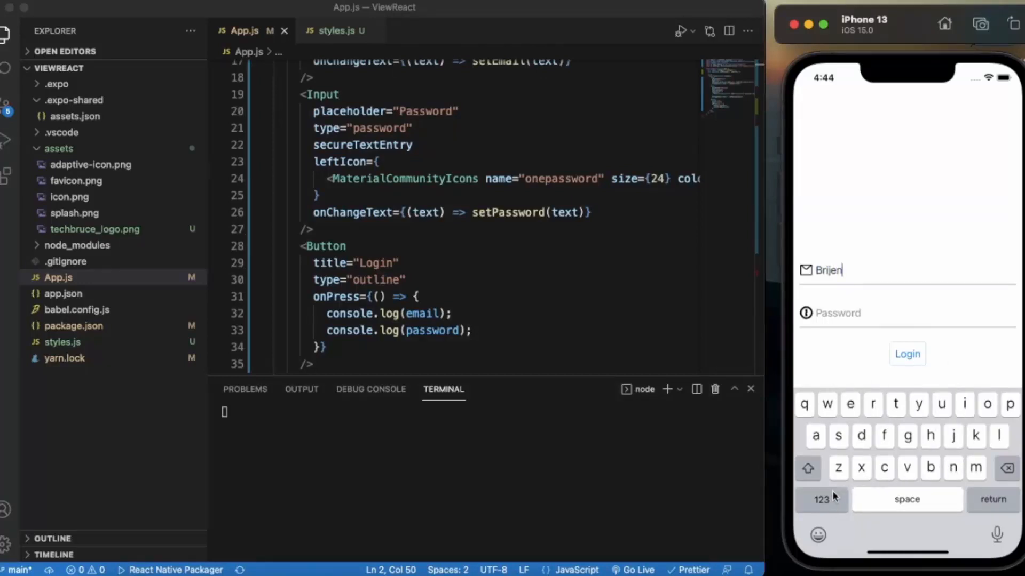
pyautogui.click(822, 500)
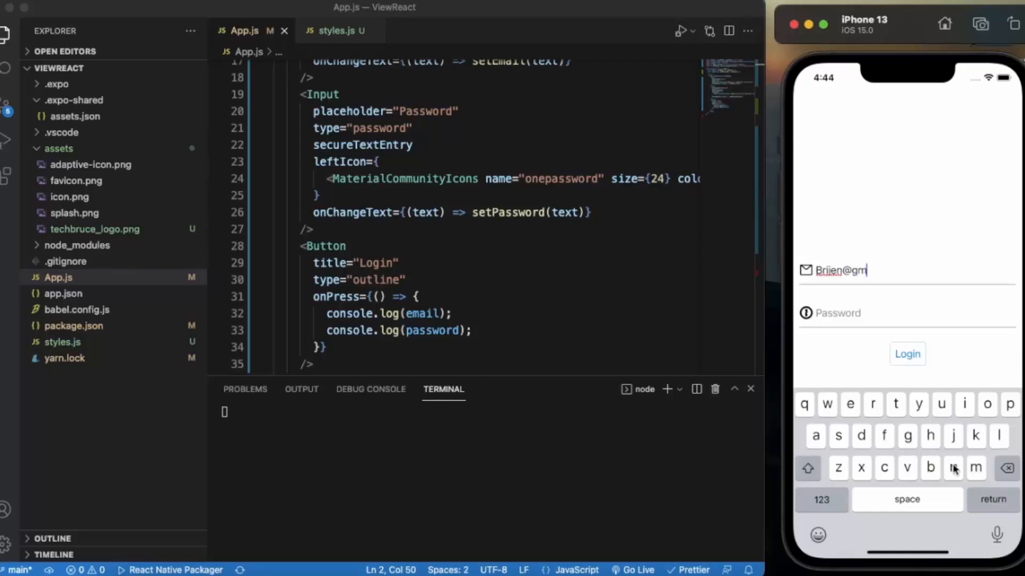
pyautogui.click(999, 435)
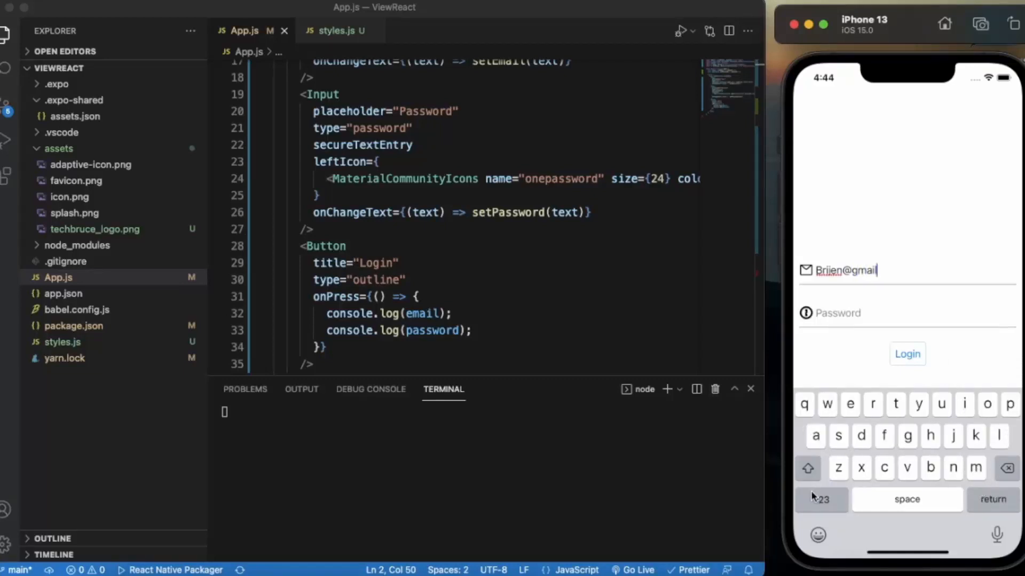
pyautogui.click(819, 499)
pyautogui.write('.com')
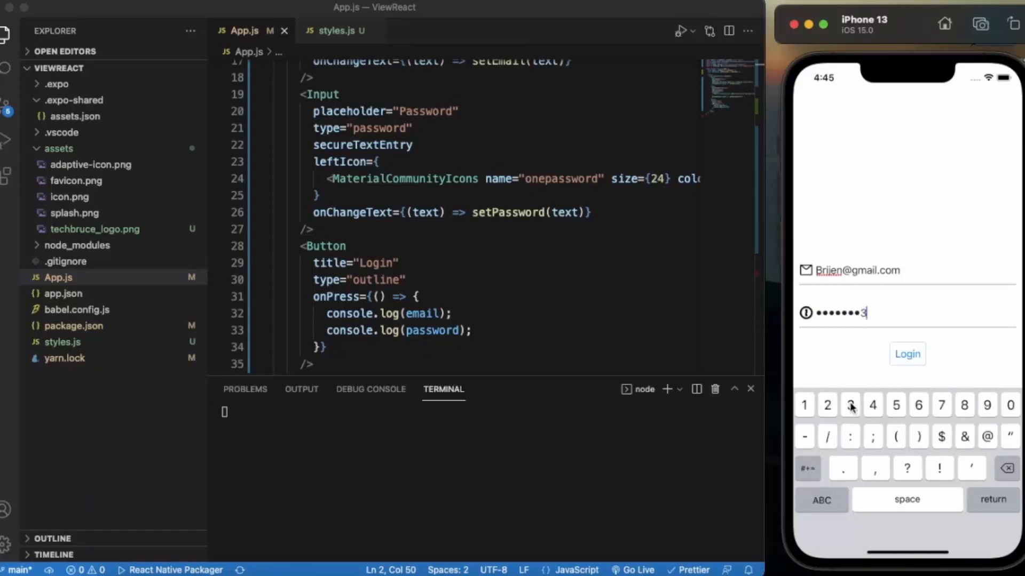
# - Enter a numeric password, tap Login, and check the terminal prints both values
pyautogui.click(962, 406)
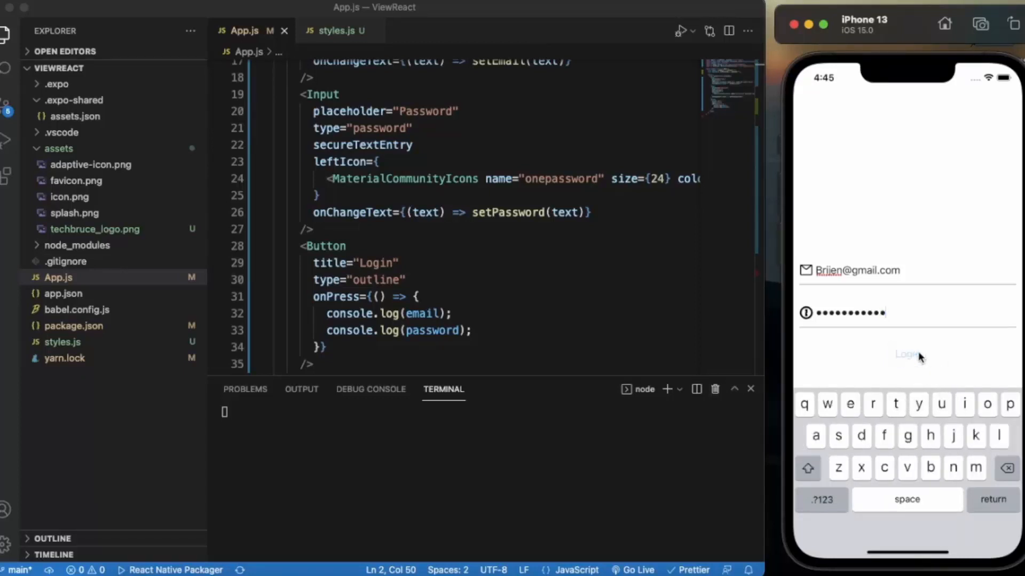
pyautogui.click(907, 353)
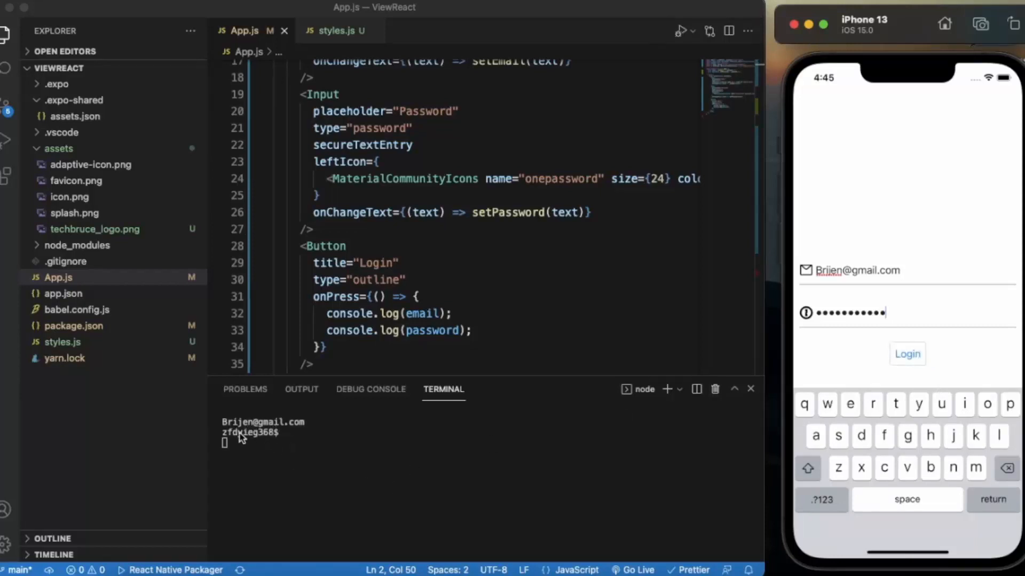
pyautogui.moveTo(486, 339)
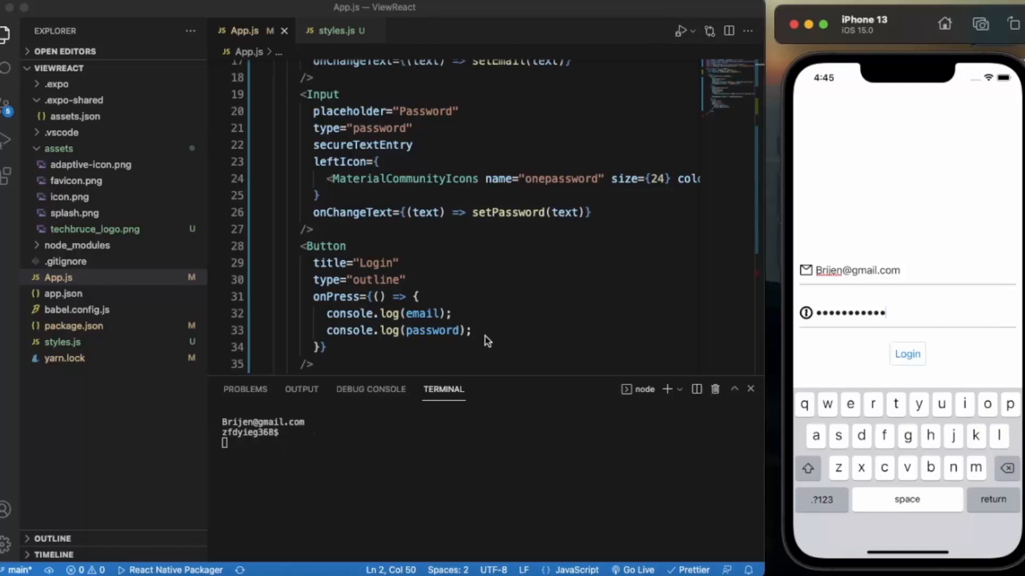
pyautogui.scroll(3)
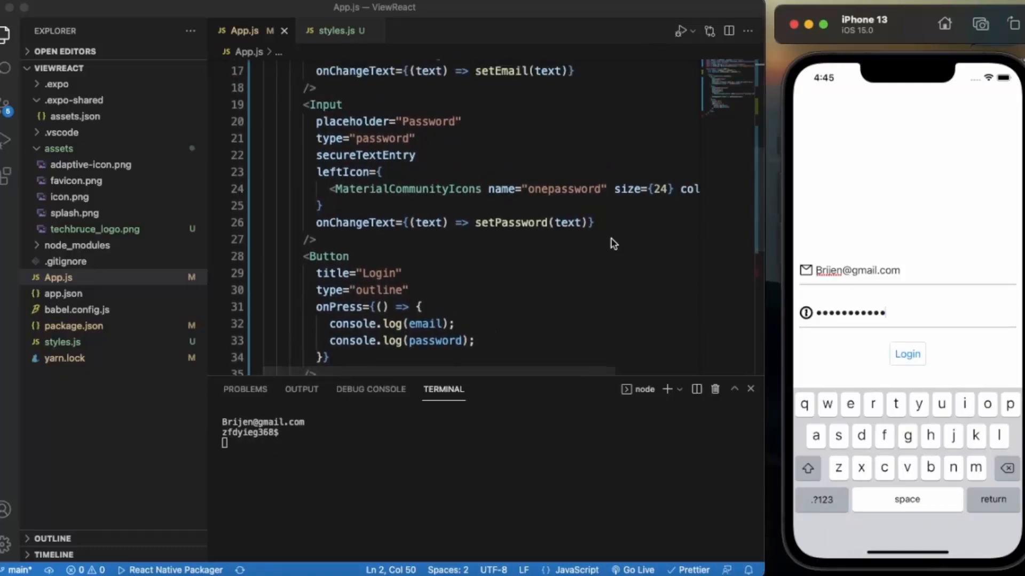
# - Add onSubmitEditing={() => { console.log(email); console.log(password); }} to the Password Input
pyautogui.click(591, 223)
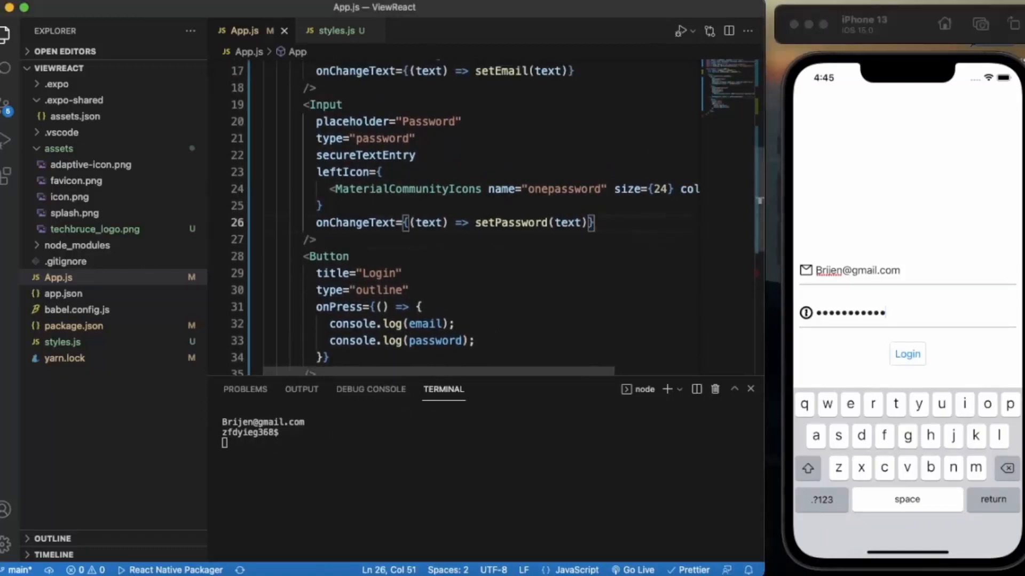
pyautogui.write('ons')
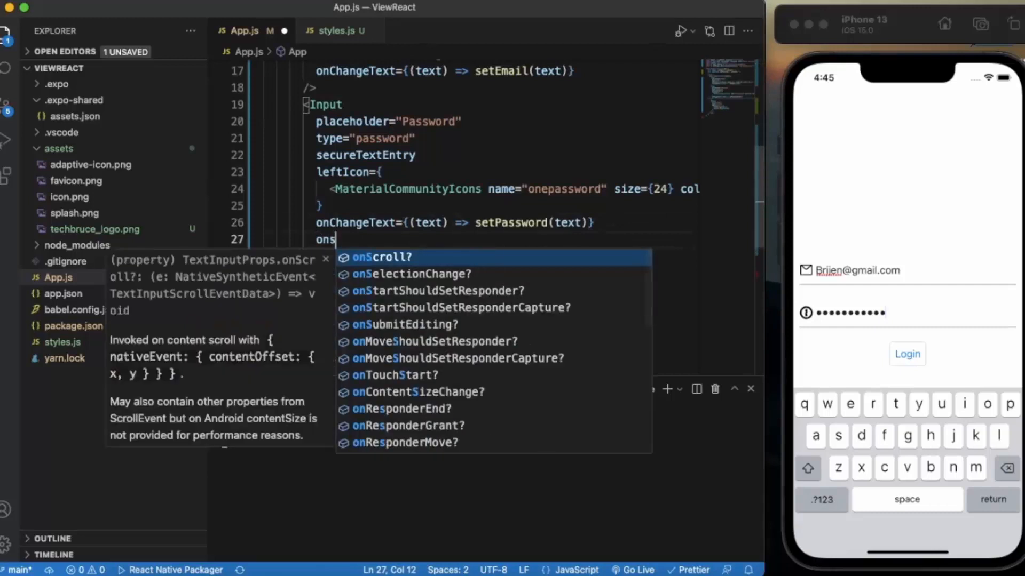
pyautogui.write('ubmitEditing=')
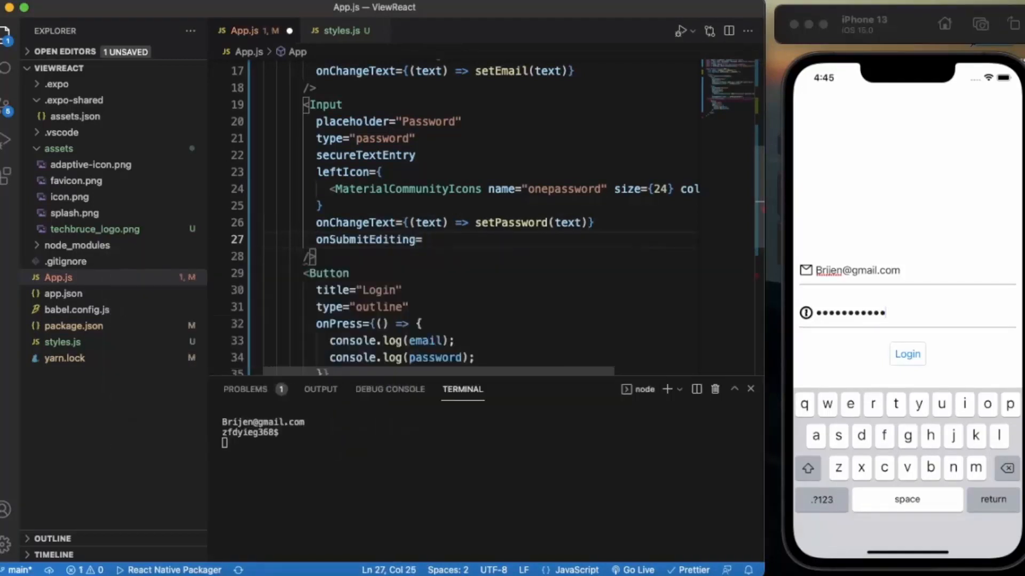
pyautogui.write('{}')
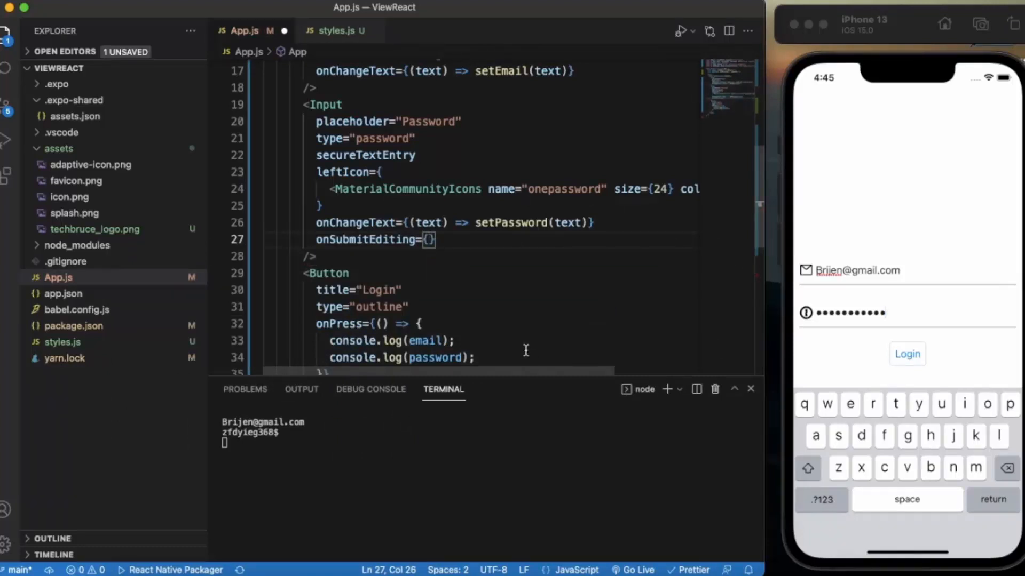
pyautogui.scroll(-3)
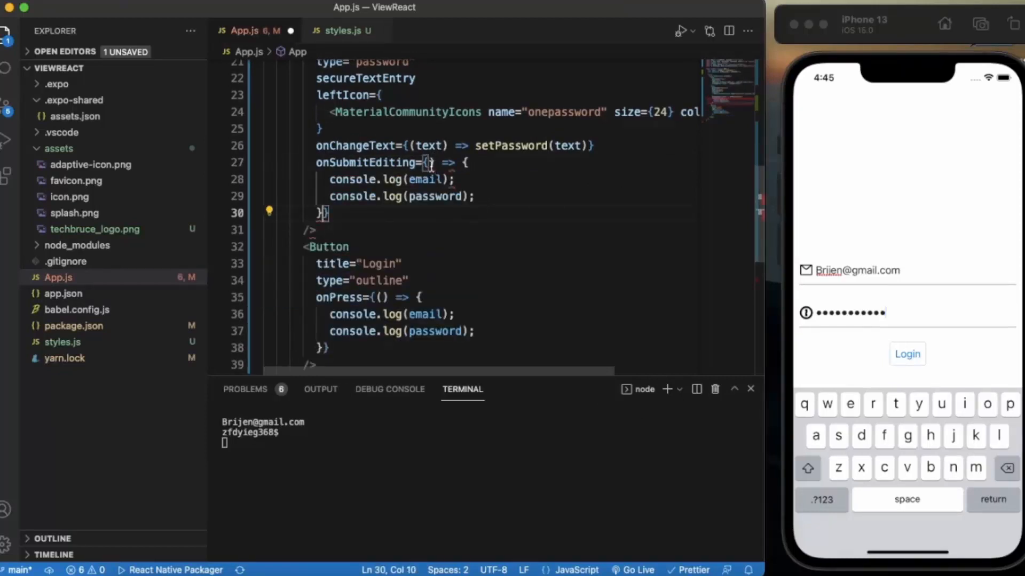
pyautogui.write('()')
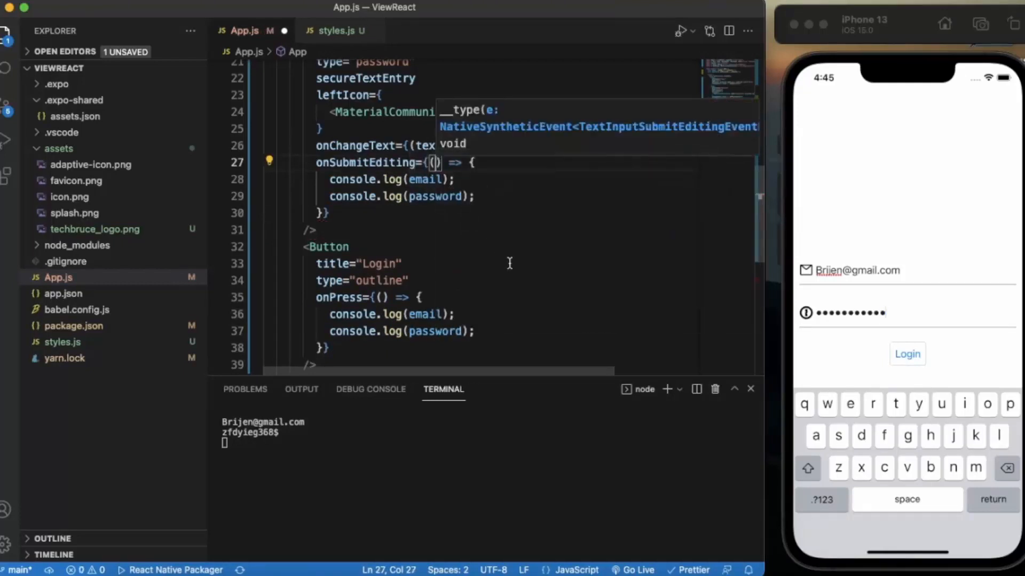
pyautogui.moveTo(847, 261)
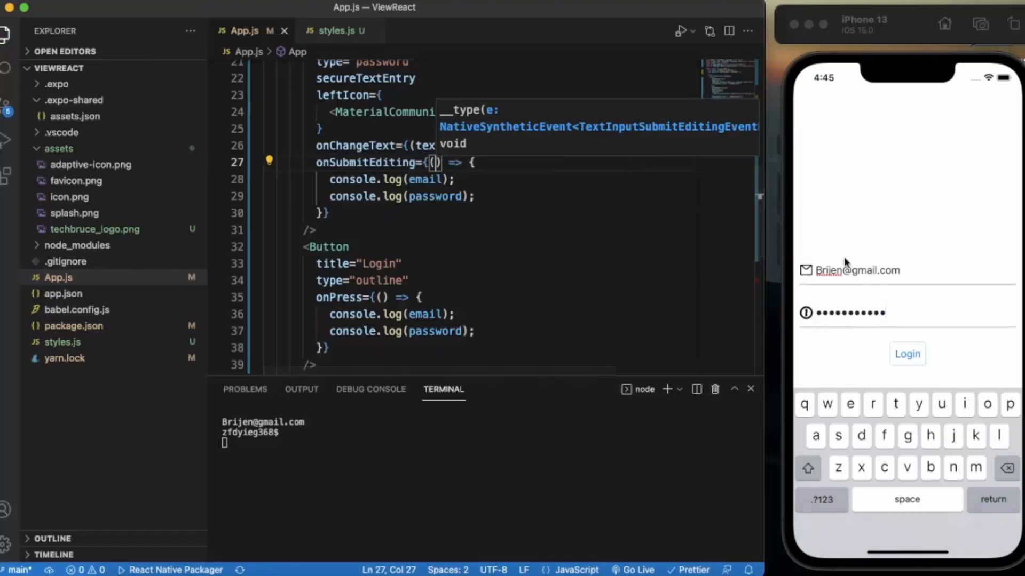
pyautogui.moveTo(874, 248)
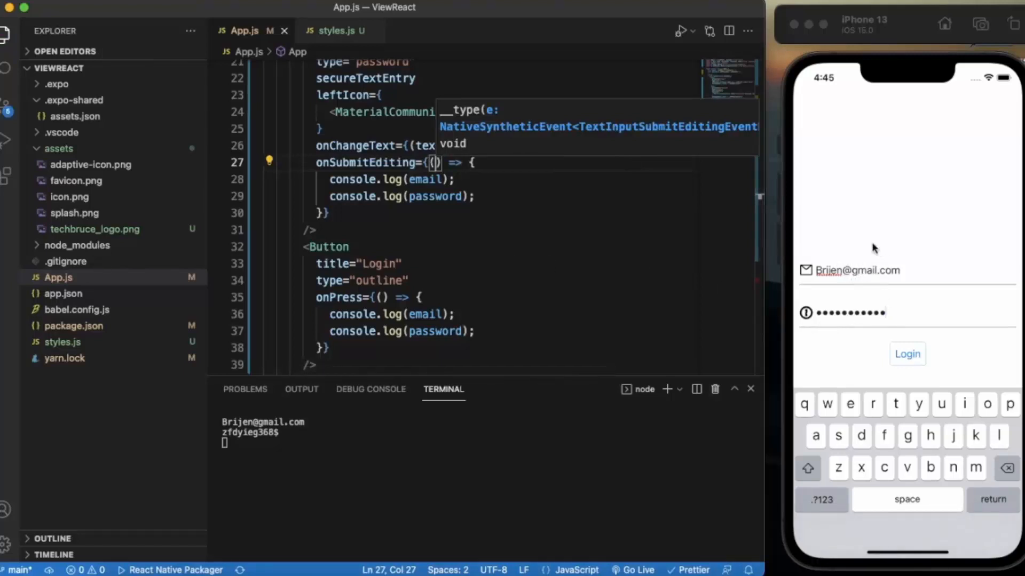
pyautogui.moveTo(917, 319)
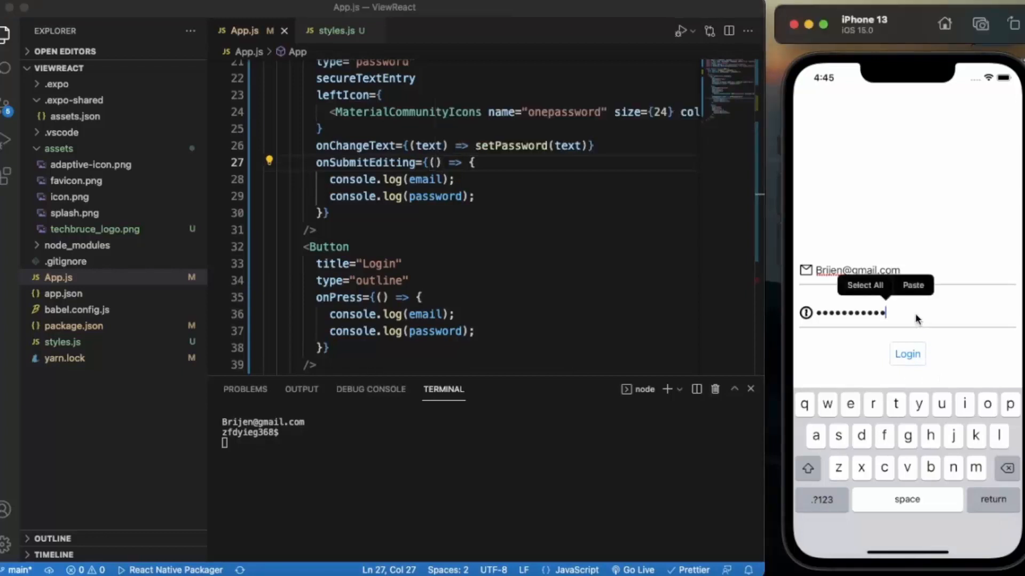
# - Tap the Password field and press return so the terminal logs email and password again
pyautogui.scroll(3)
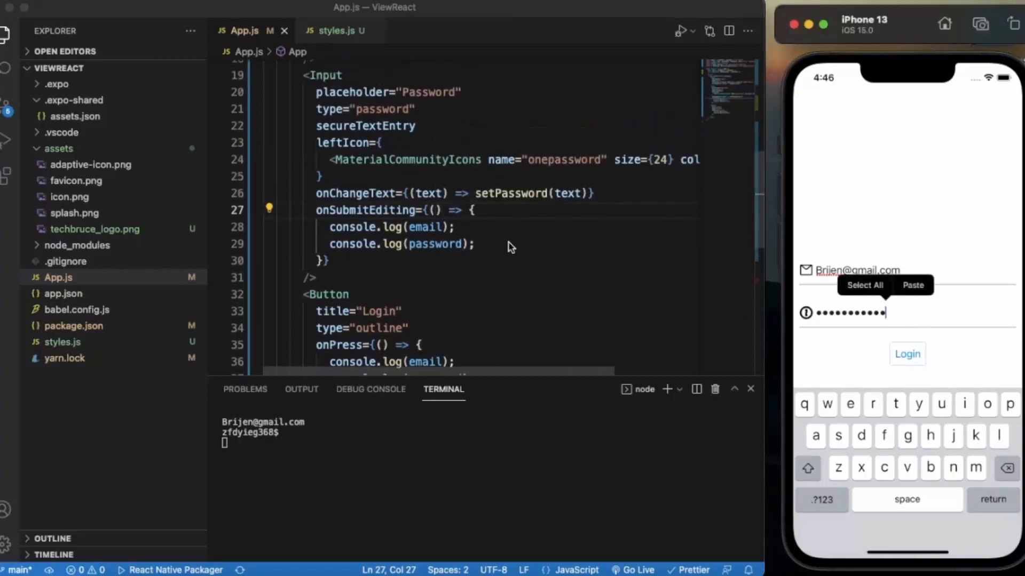
pyautogui.moveTo(948, 482)
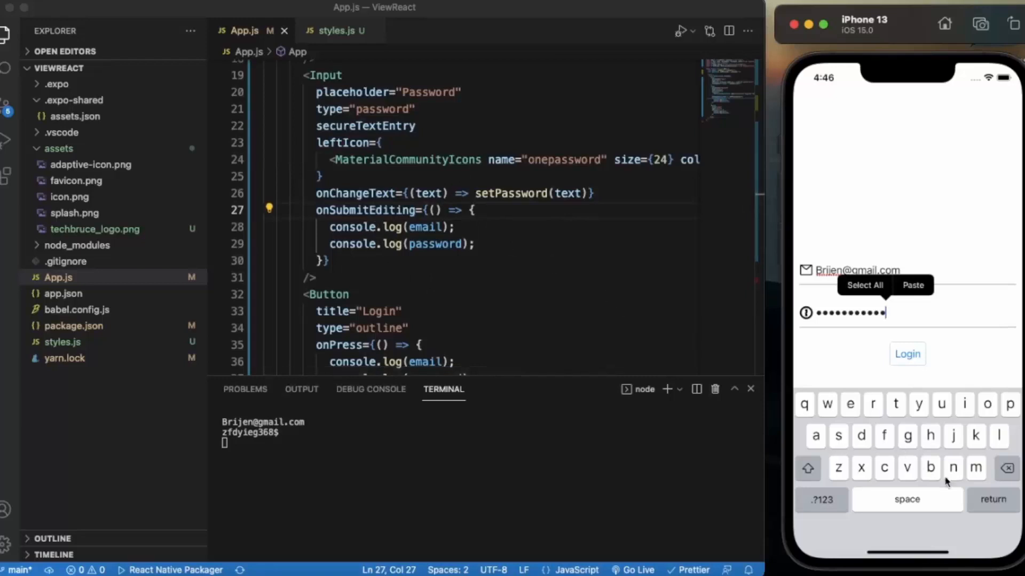
pyautogui.click(906, 353)
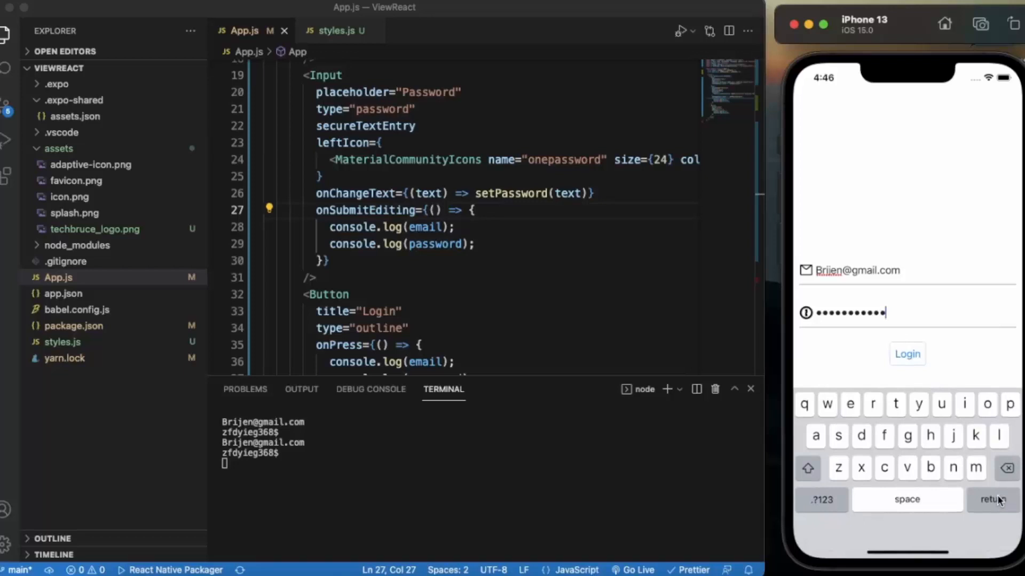
pyautogui.click(993, 500)
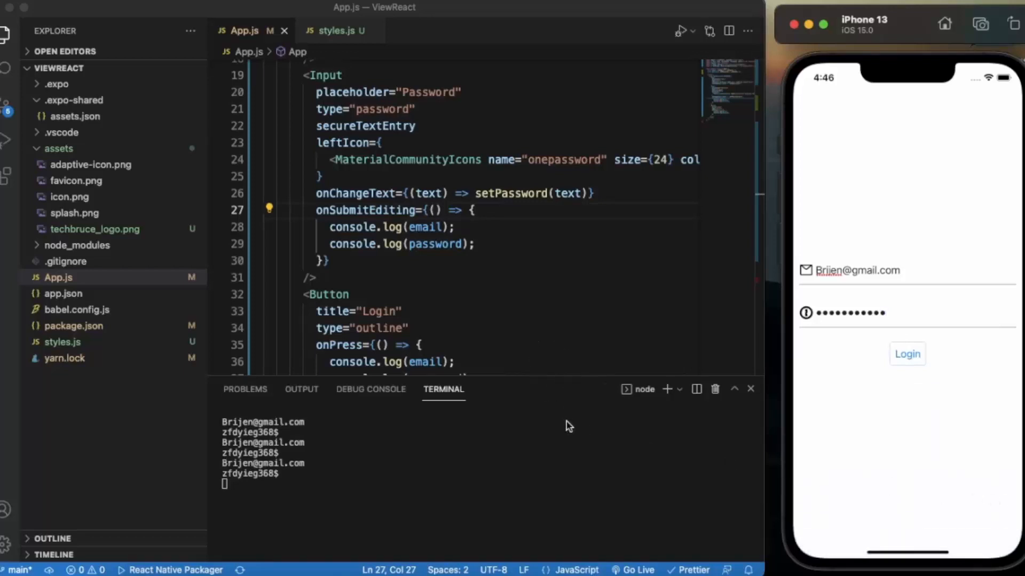